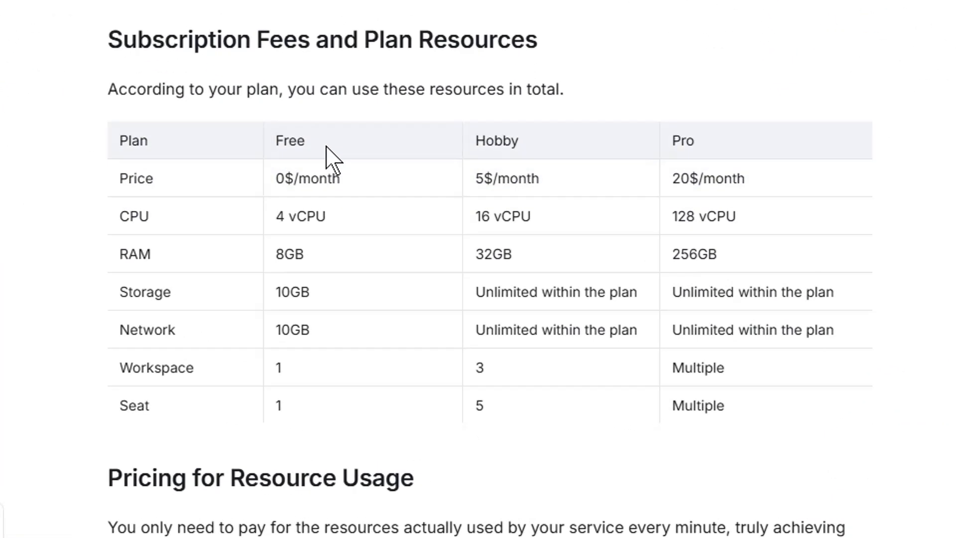
mouse_move(338, 268)
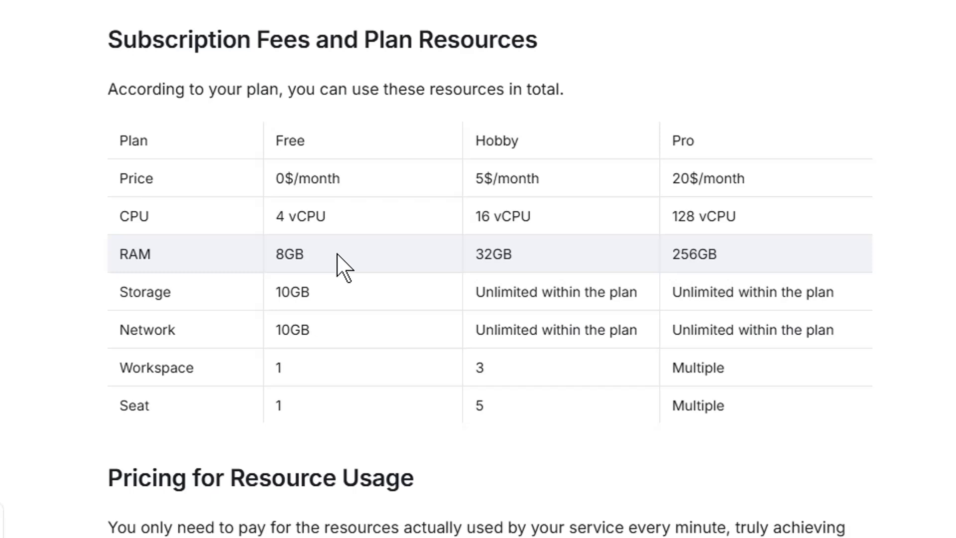
mouse_move(334, 354)
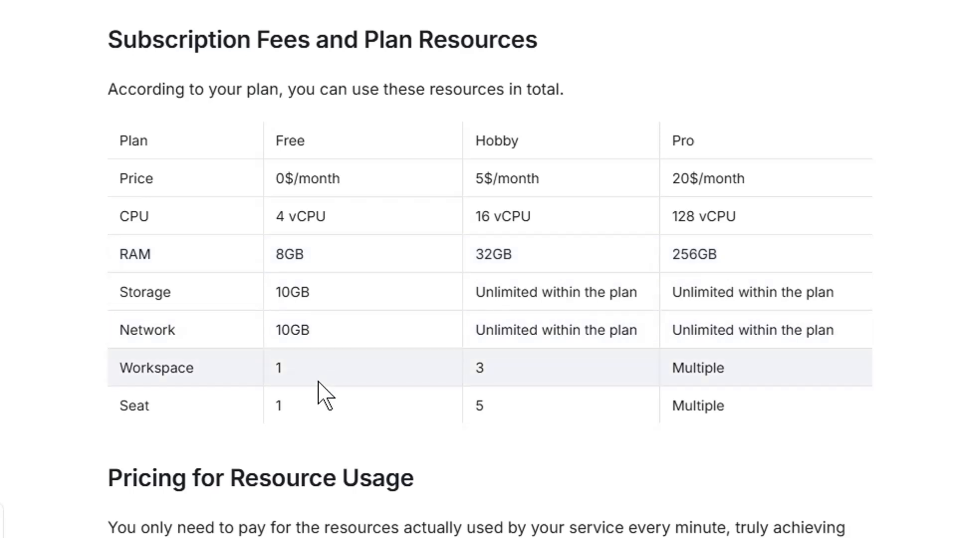
mouse_move(326, 414)
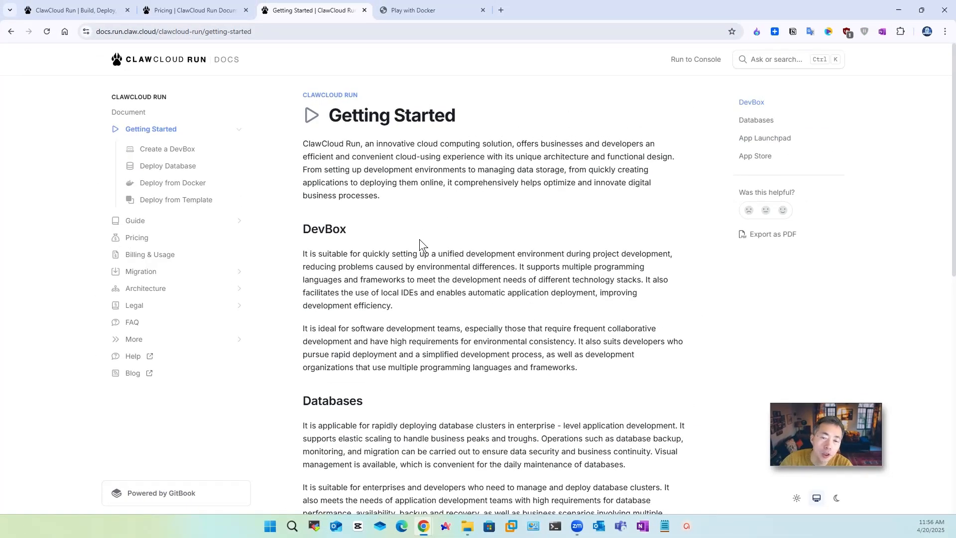
mouse_move(215, 160)
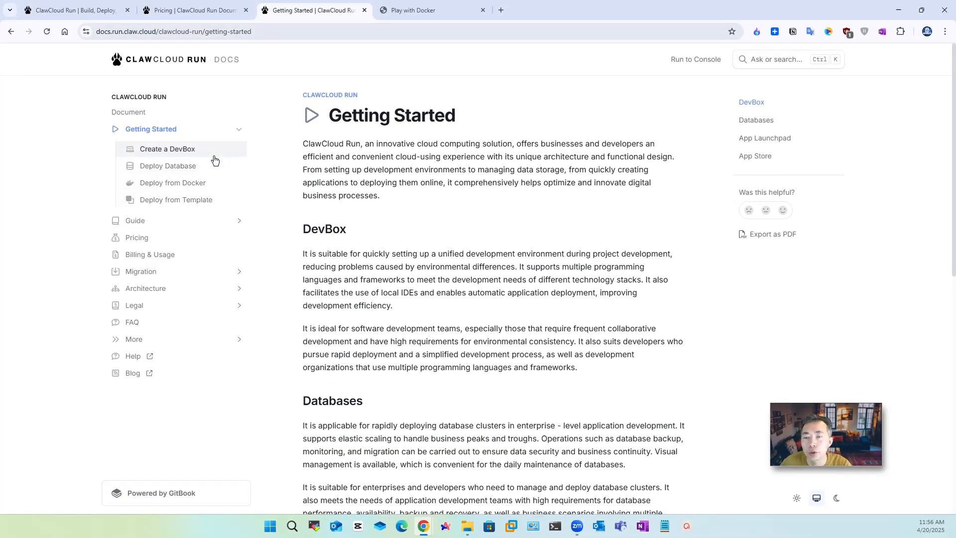
mouse_move(528, 279)
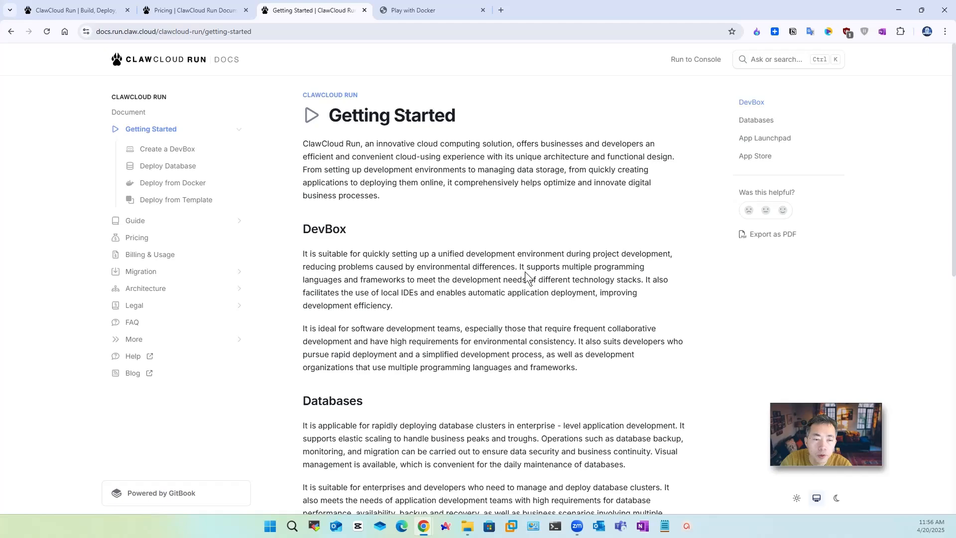
- Scroll through the Getting Started overview of DevBox, Databases, App Launchpad and App Store
scroll(down, 3)
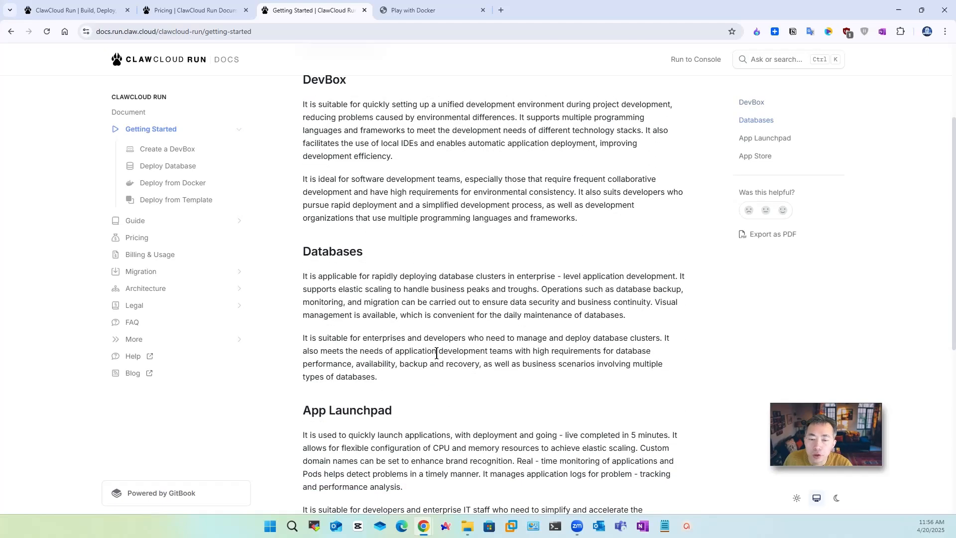
scroll(down, 3)
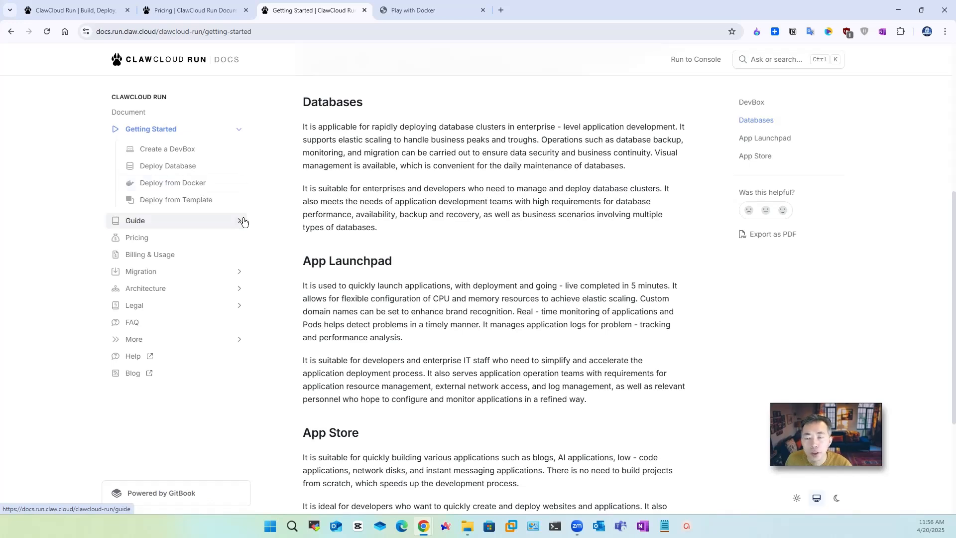
mouse_move(267, 215)
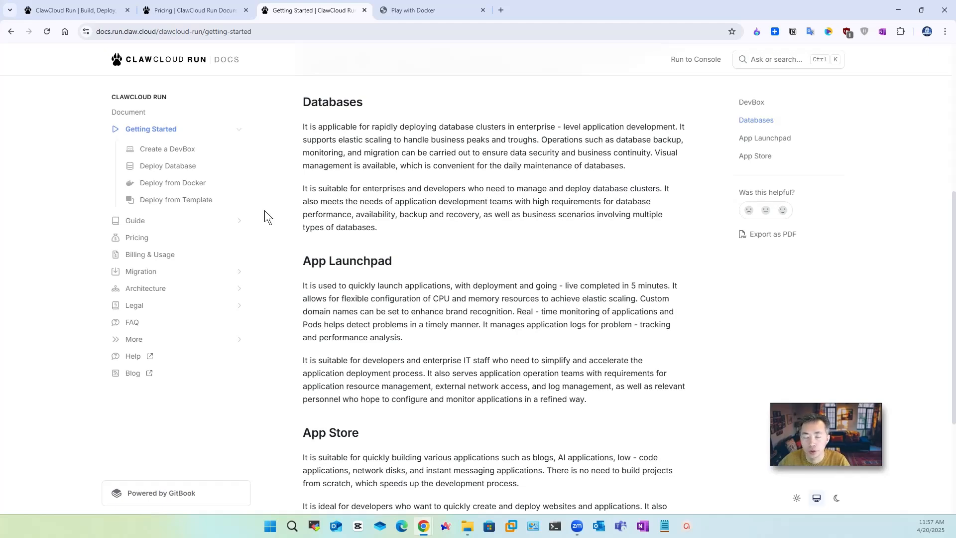
scroll(down, 3)
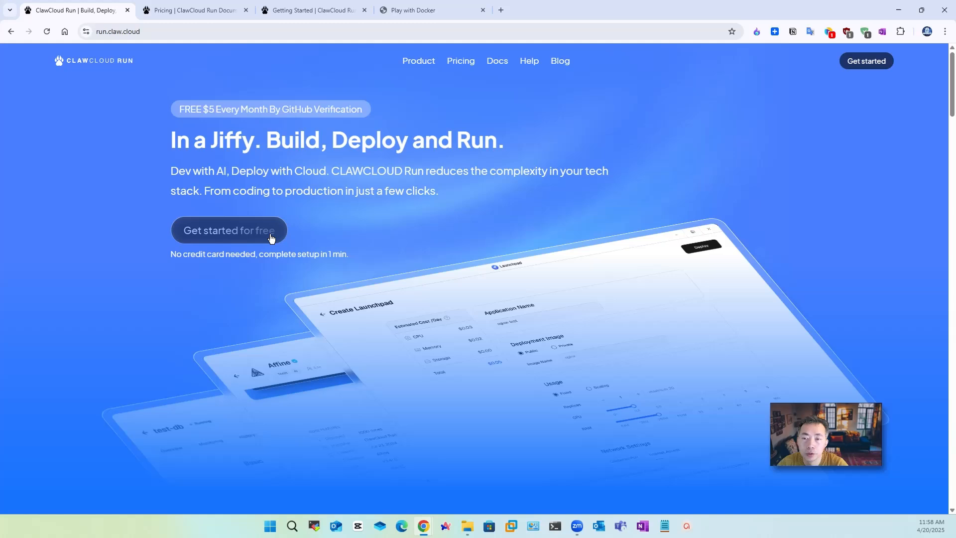
- Start signing up for a free account via 'Get started for free', reaching the sign-in page
click(228, 230)
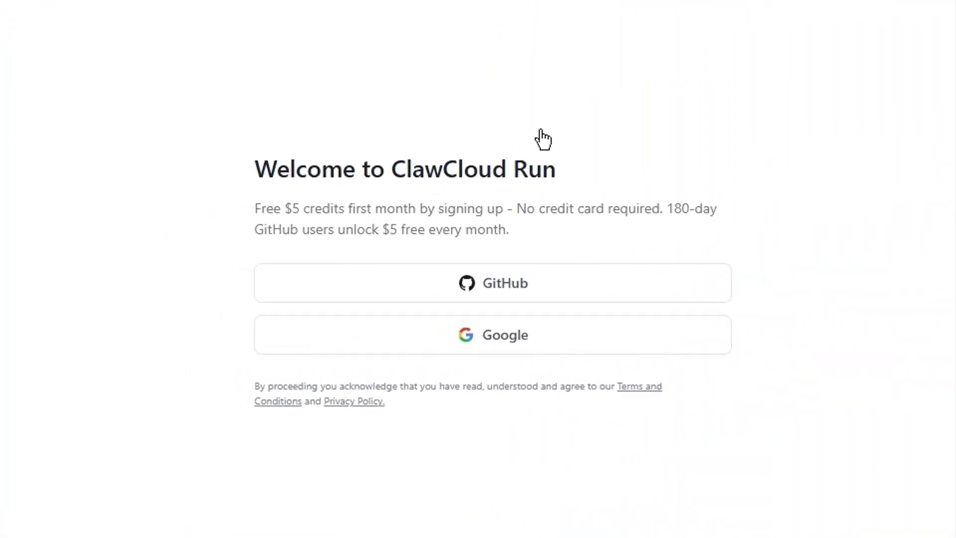
mouse_move(554, 234)
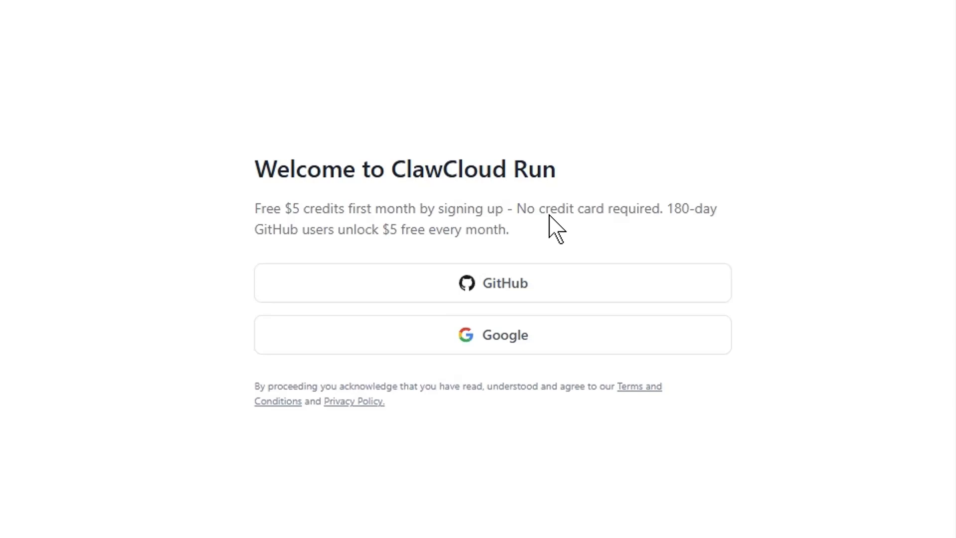
mouse_move(561, 239)
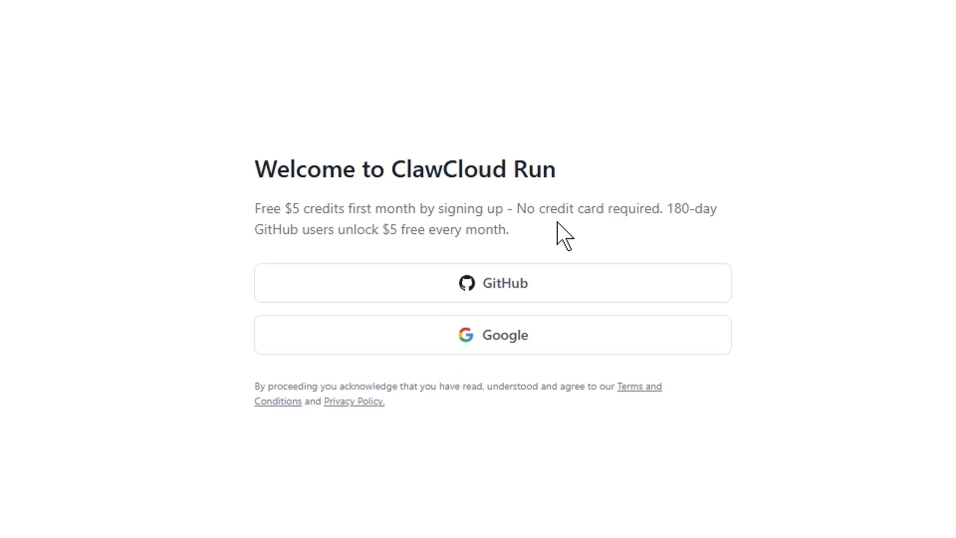
drag(544, 208, 650, 208)
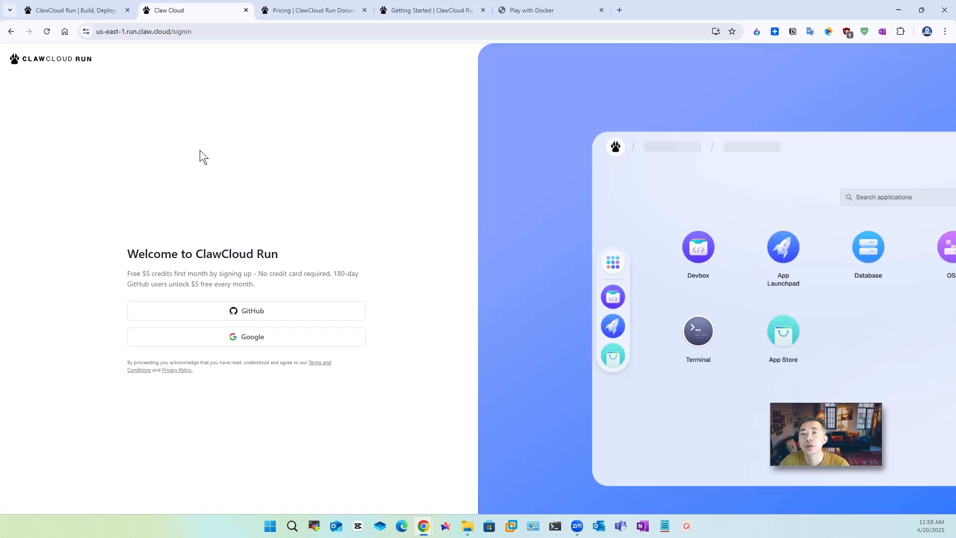
- Sign in with GitHub and authorize ClawCloud Run to access the account
click(246, 311)
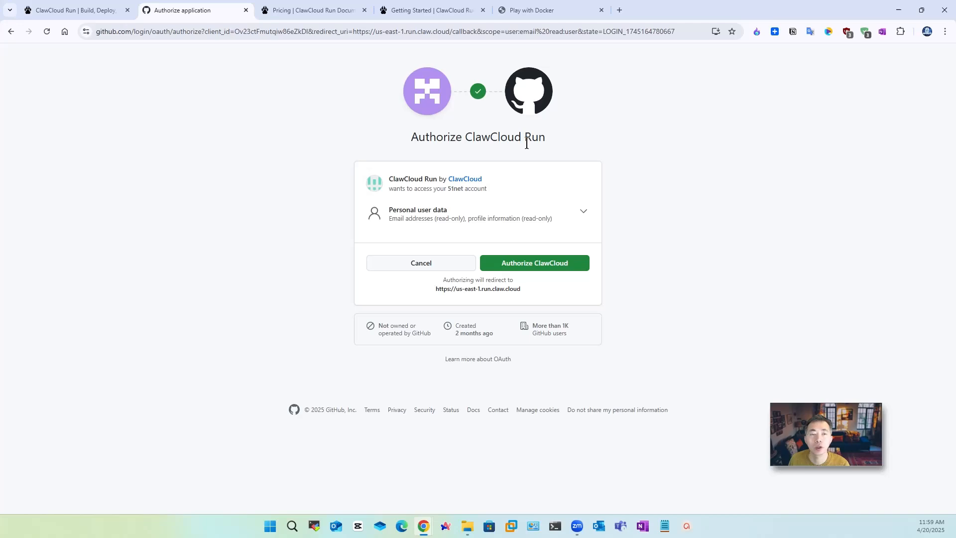
mouse_move(563, 261)
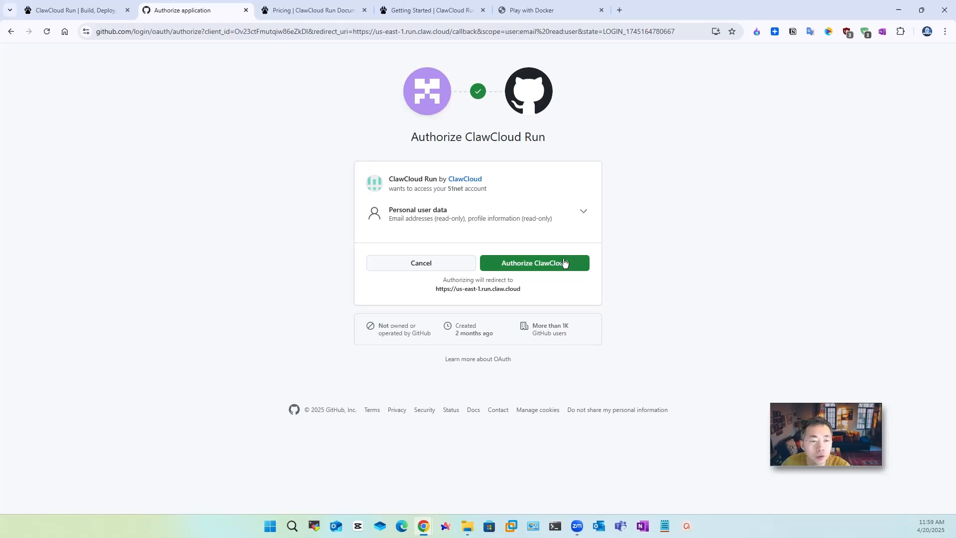
click(534, 263)
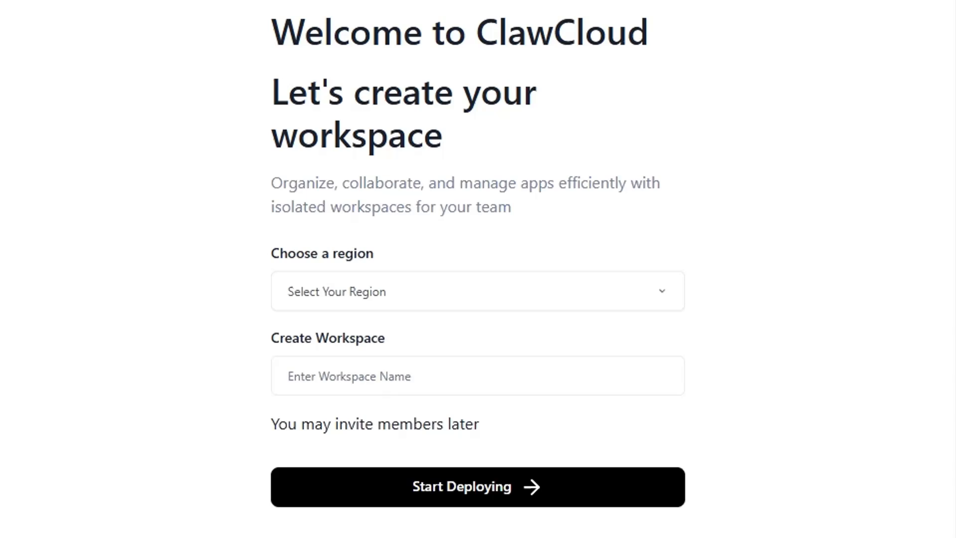
- Choose US East, name the workspace 'netsec' and start deploying
click(477, 291)
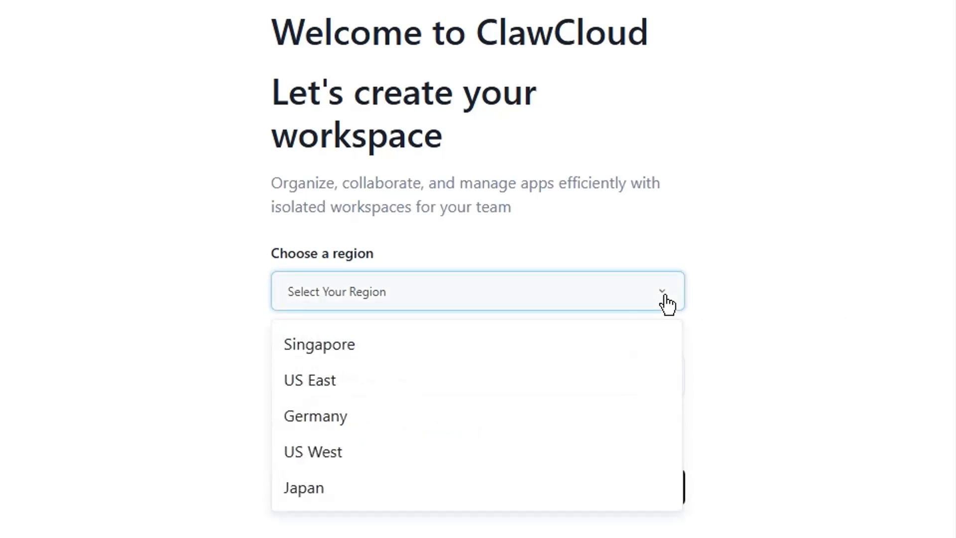
click(308, 381)
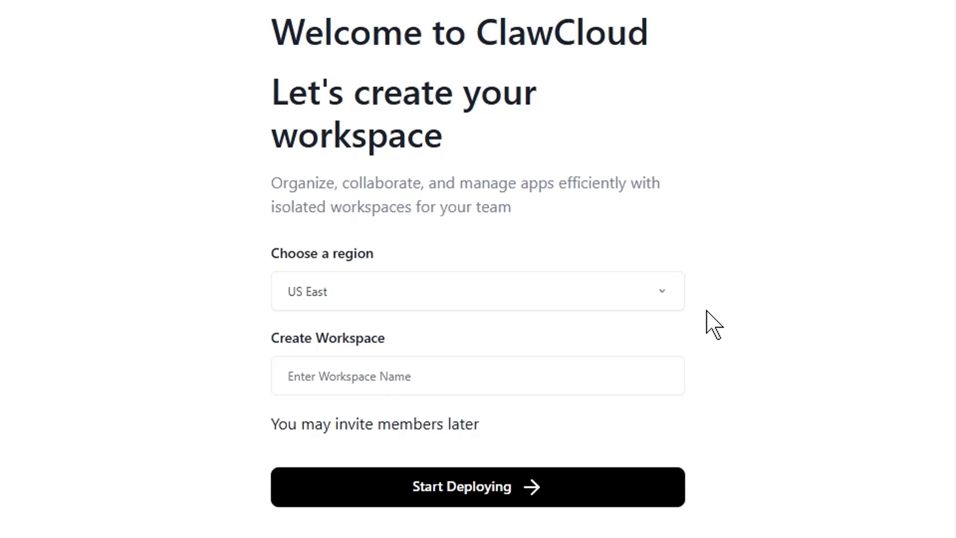
click(477, 377)
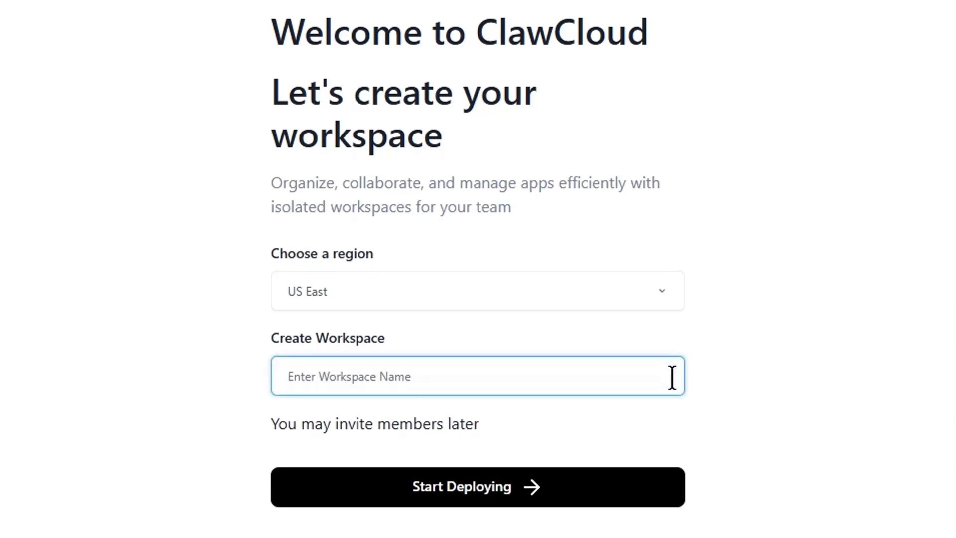
text(netsec)
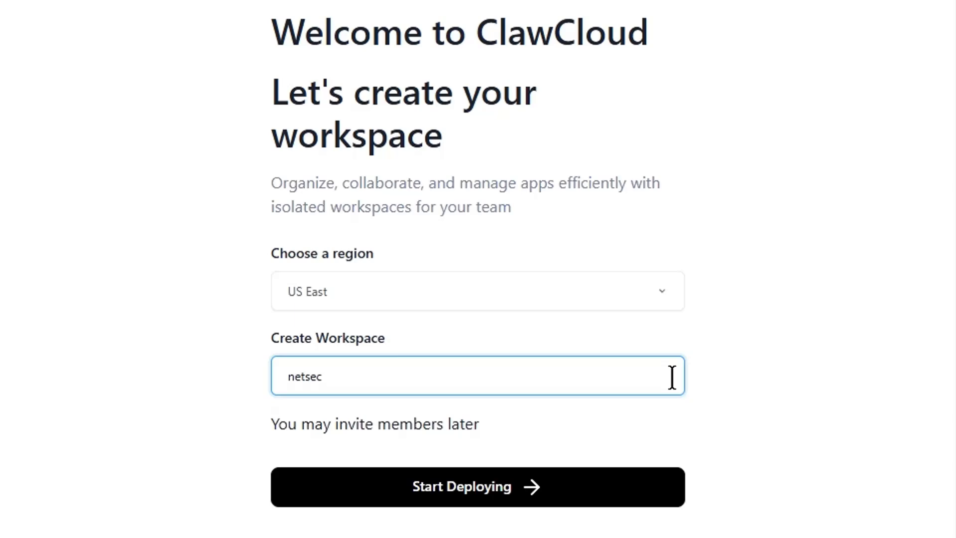
click(462, 486)
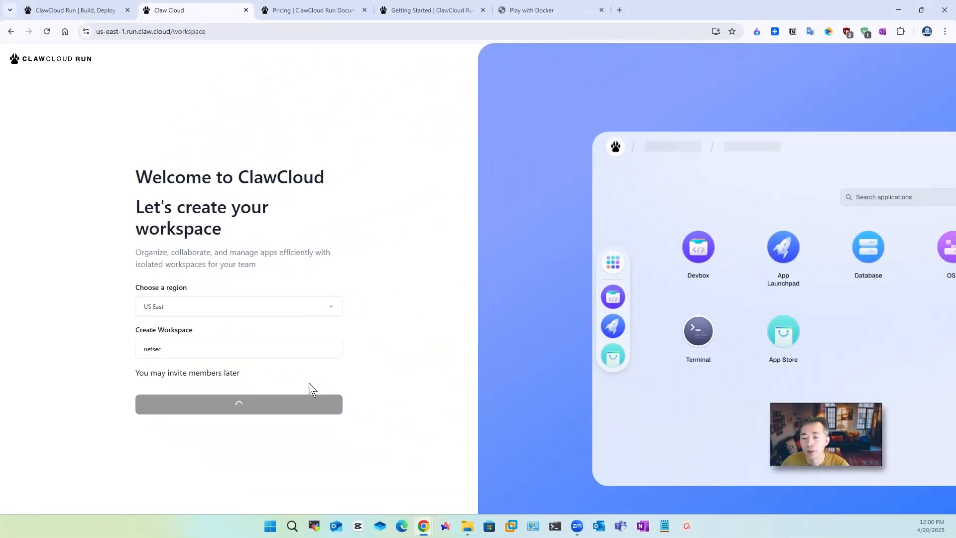
click(239, 405)
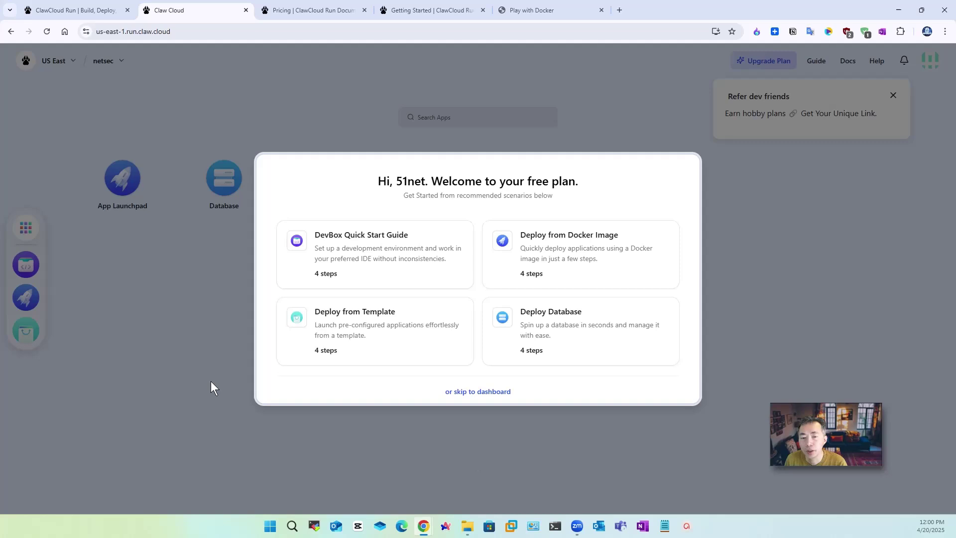
mouse_move(401, 202)
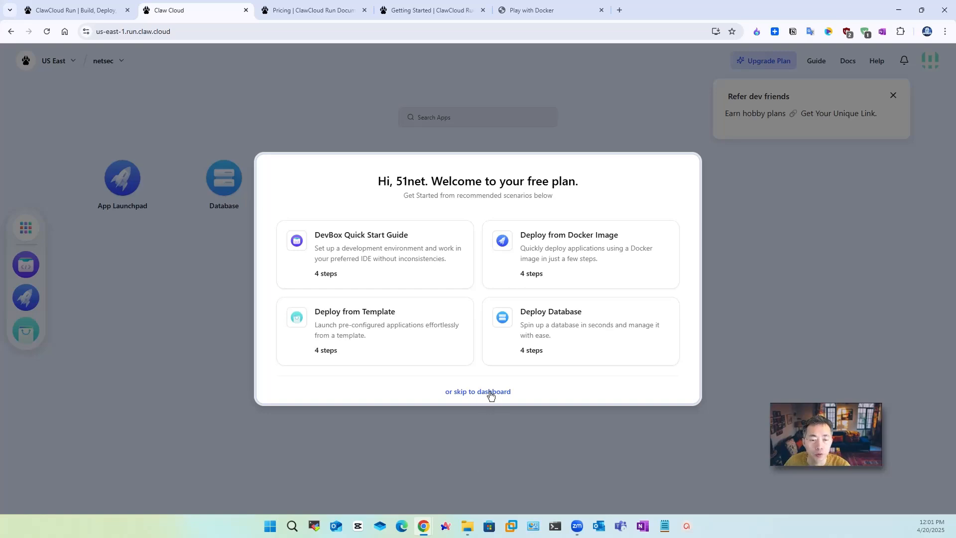
- Skip the welcome scenarios and go straight to the workspace dashboard
click(478, 392)
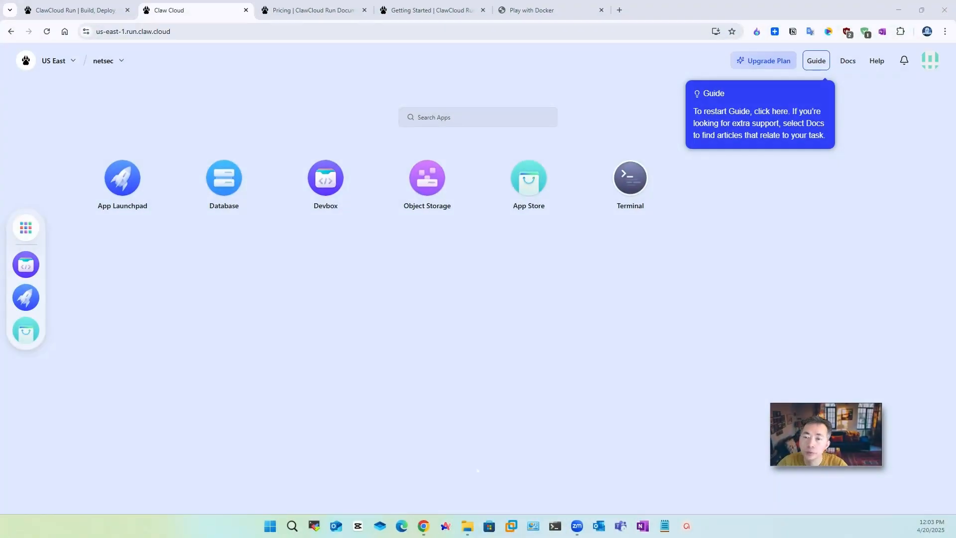
mouse_move(243, 298)
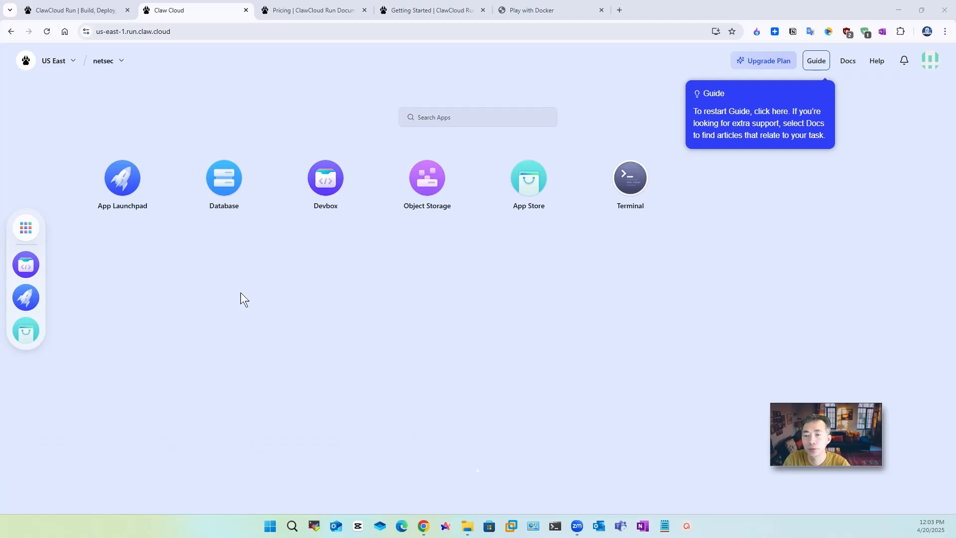
mouse_move(237, 299)
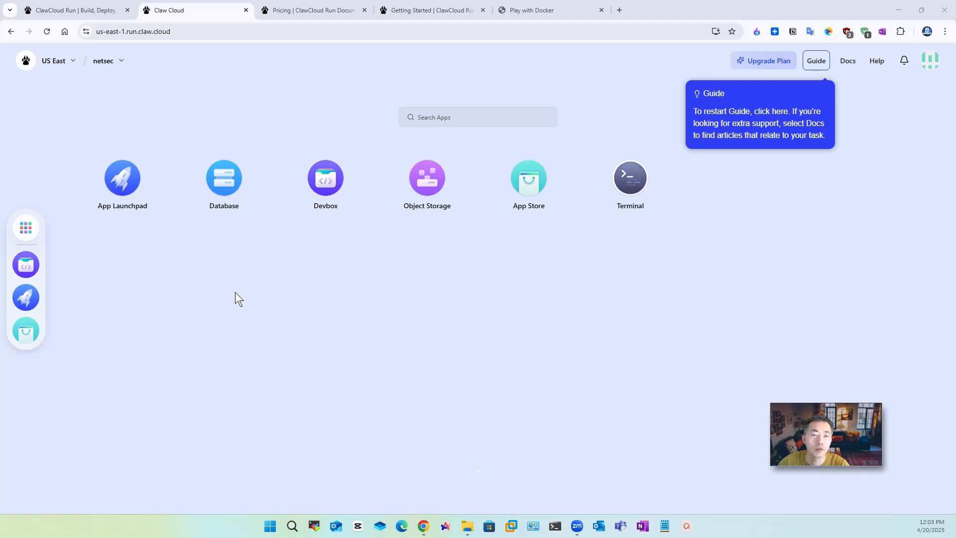
mouse_move(390, 294)
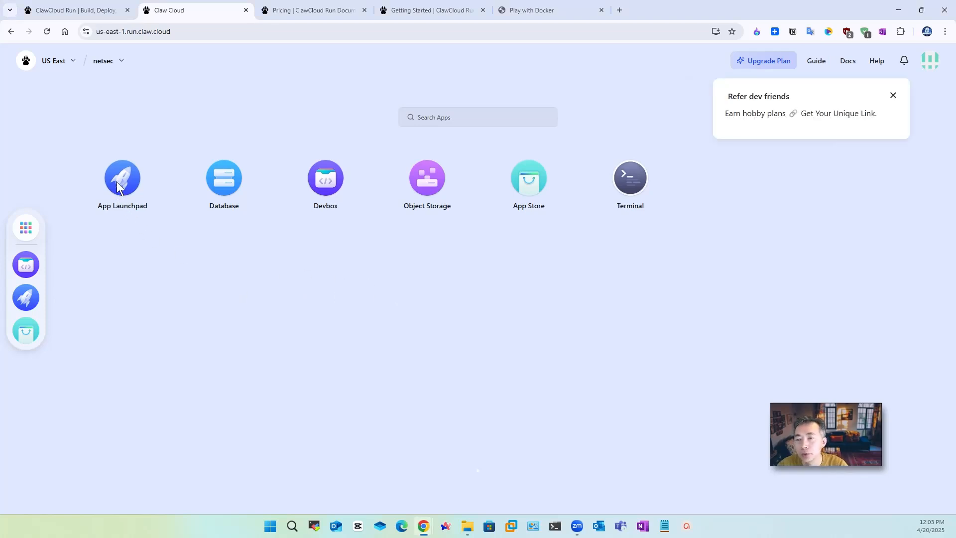
- In App Launchpad, review the hello-world form and raise memory to 1 G
click(122, 177)
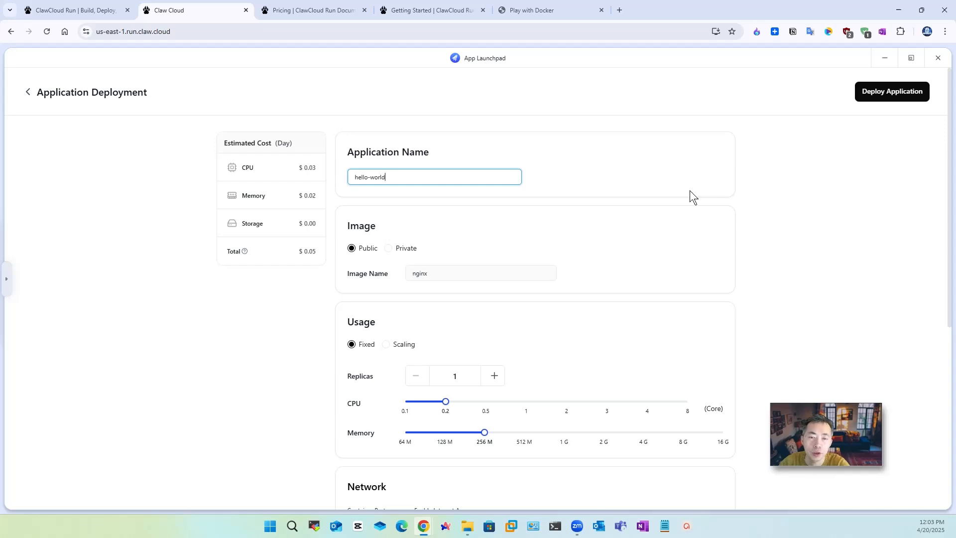
mouse_move(713, 195)
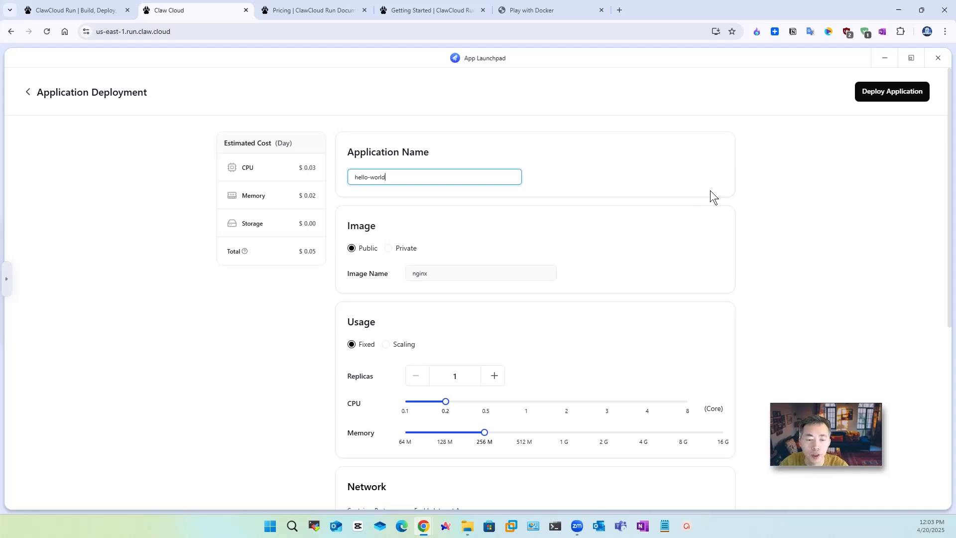
scroll(down, 3)
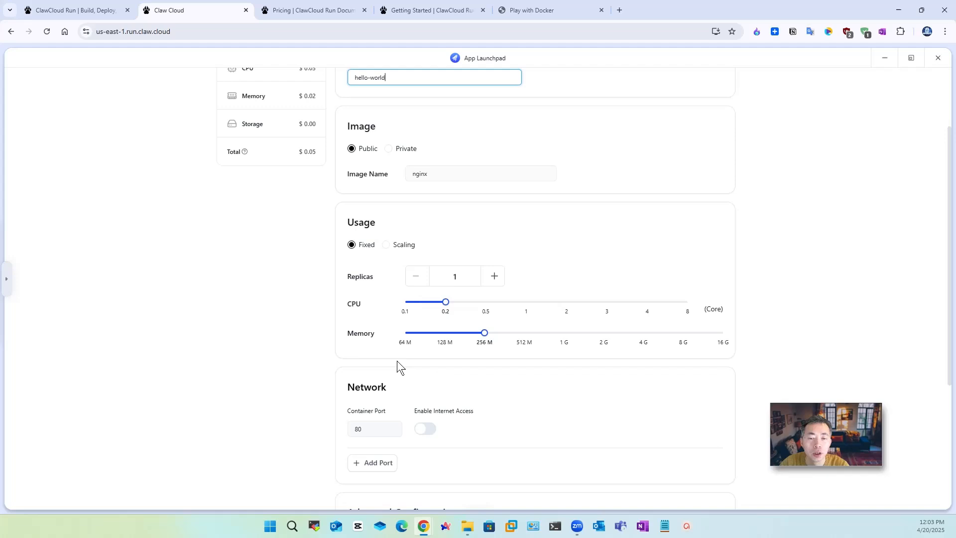
scroll(up, 3)
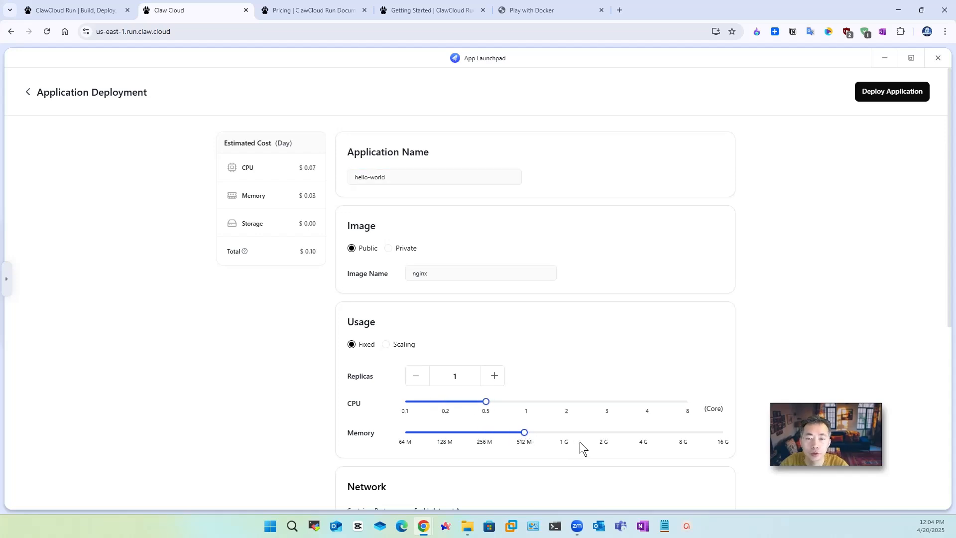
drag(522, 432, 563, 432)
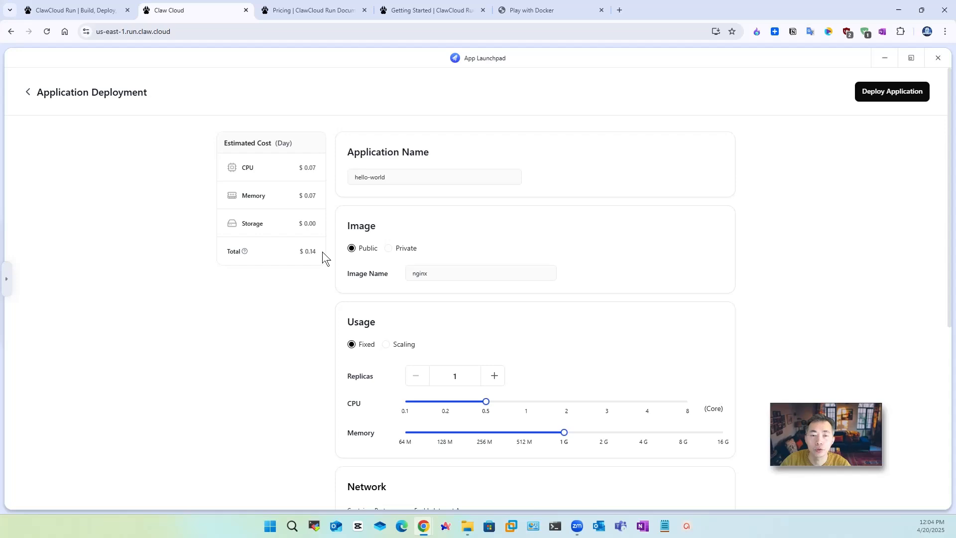
mouse_move(551, 302)
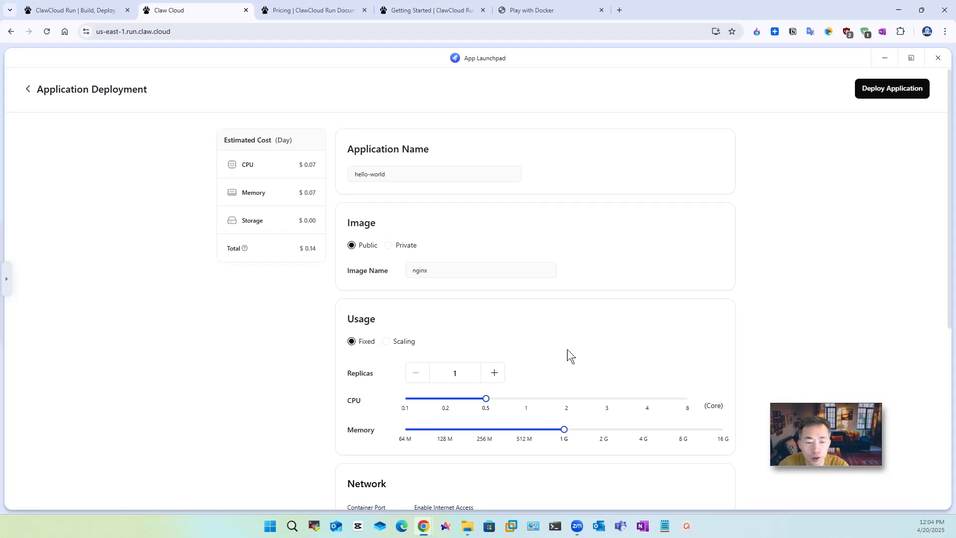
- Review container port 80, the Custom Domain dialog and the Add Storage dialog, dismissing both
scroll(down, 3)
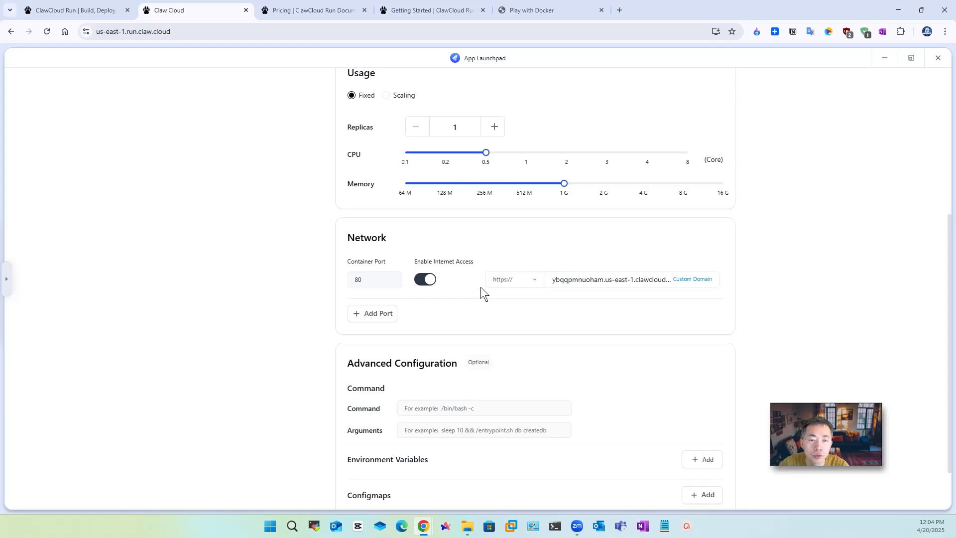
mouse_move(628, 283)
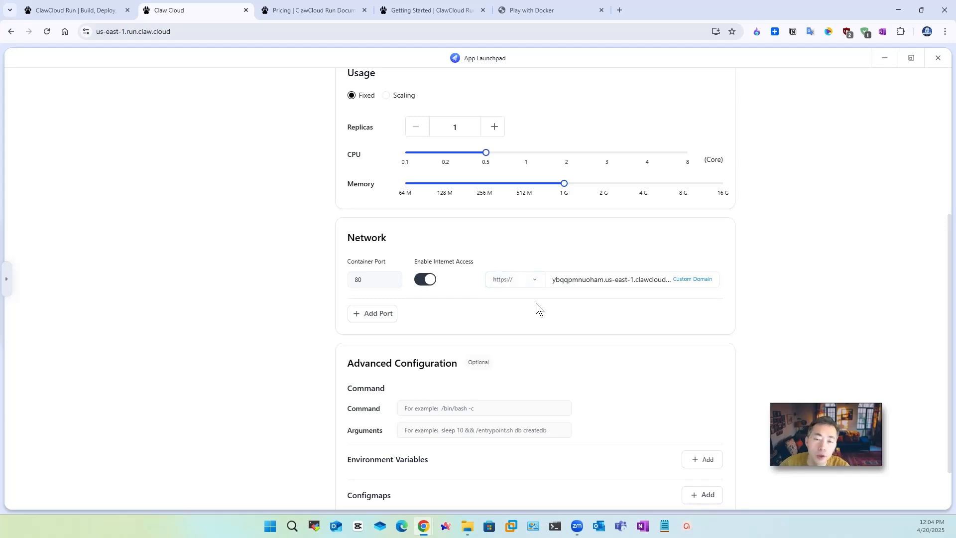
click(374, 279)
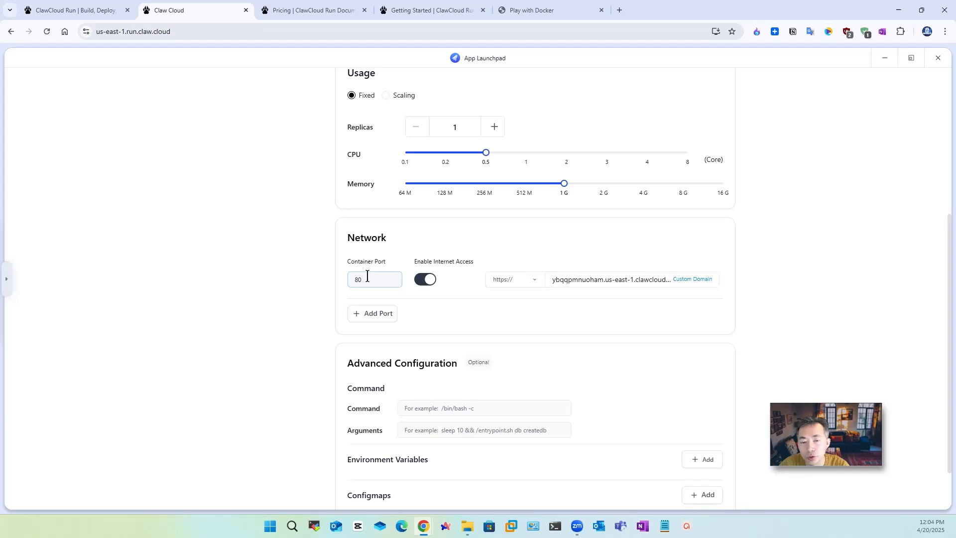
click(375, 279)
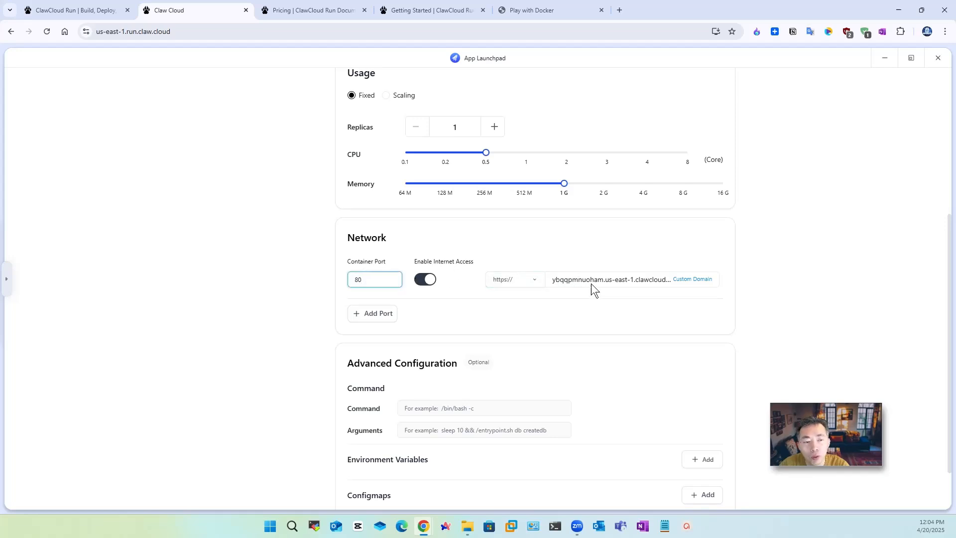
click(692, 278)
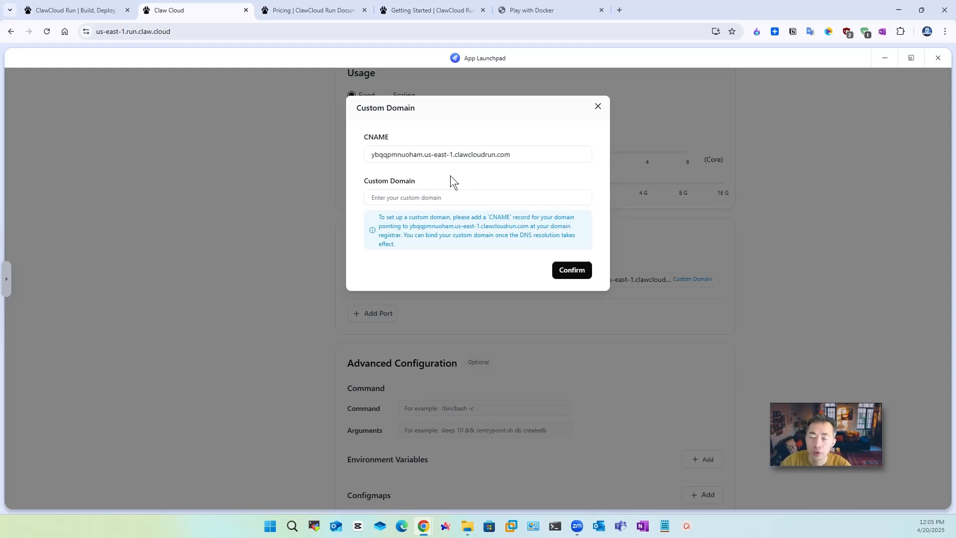
click(598, 105)
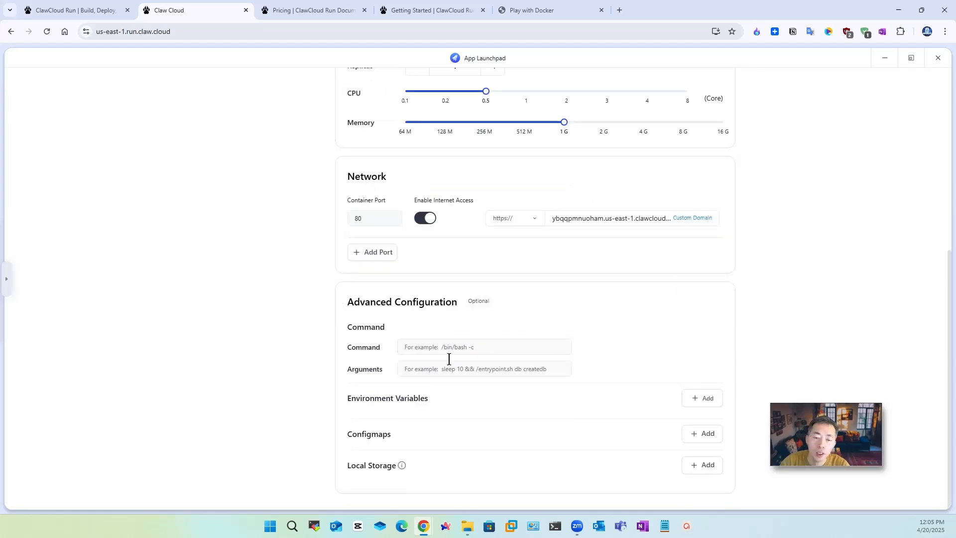
mouse_move(630, 409)
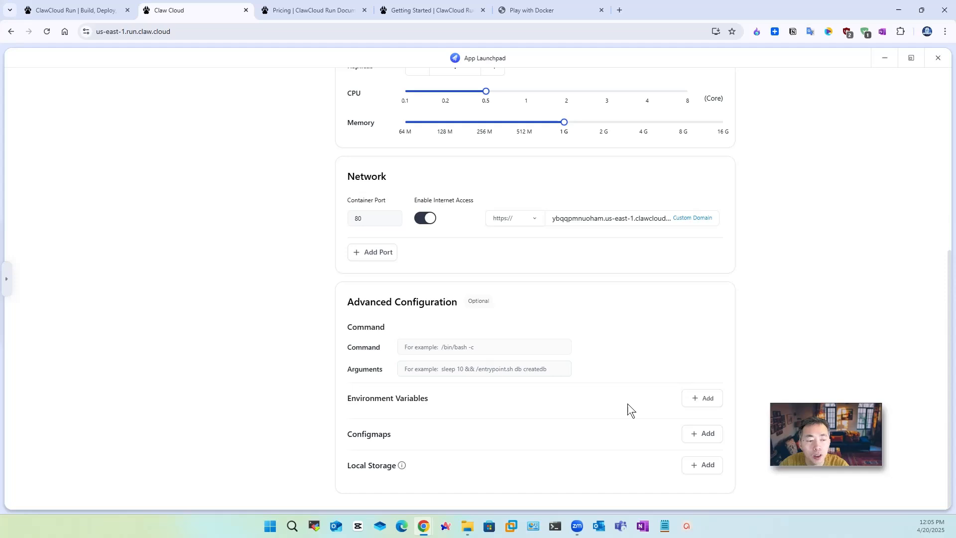
click(702, 465)
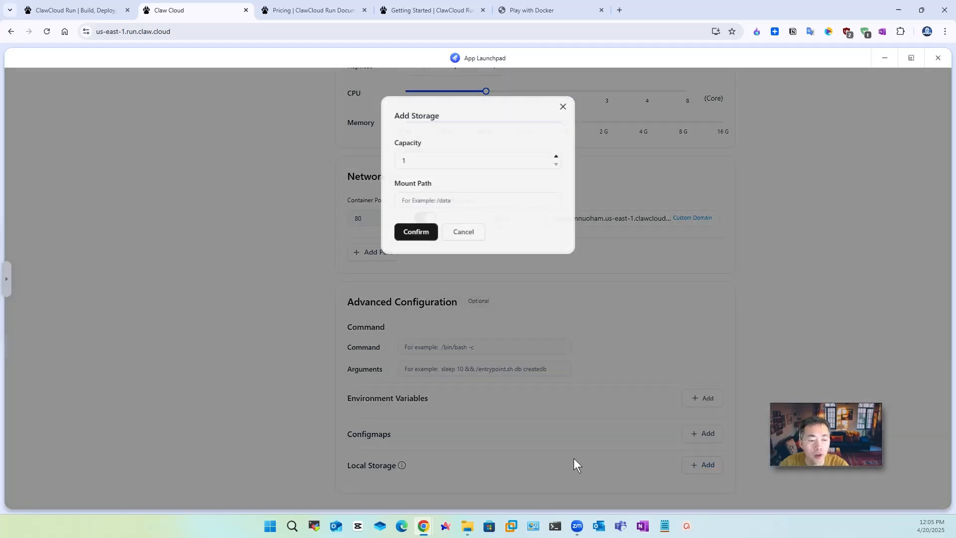
click(463, 231)
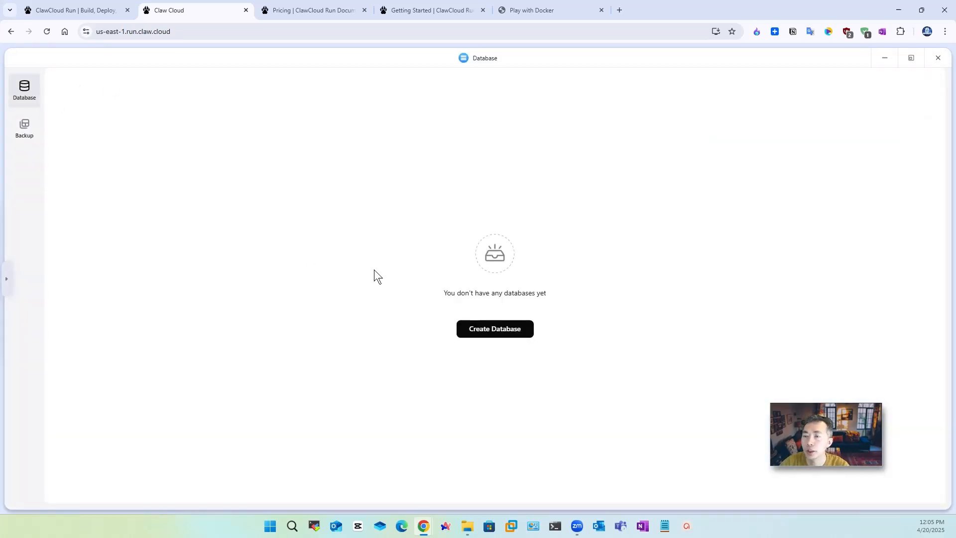
- Start a MySQL database at 0.5 CPU, review Backup, then abandon it without deploying
click(495, 329)
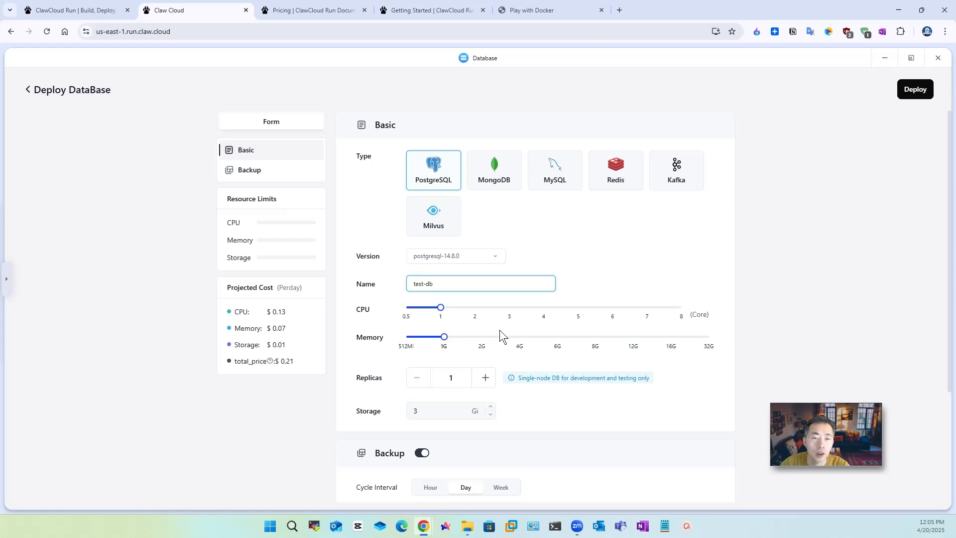
click(555, 170)
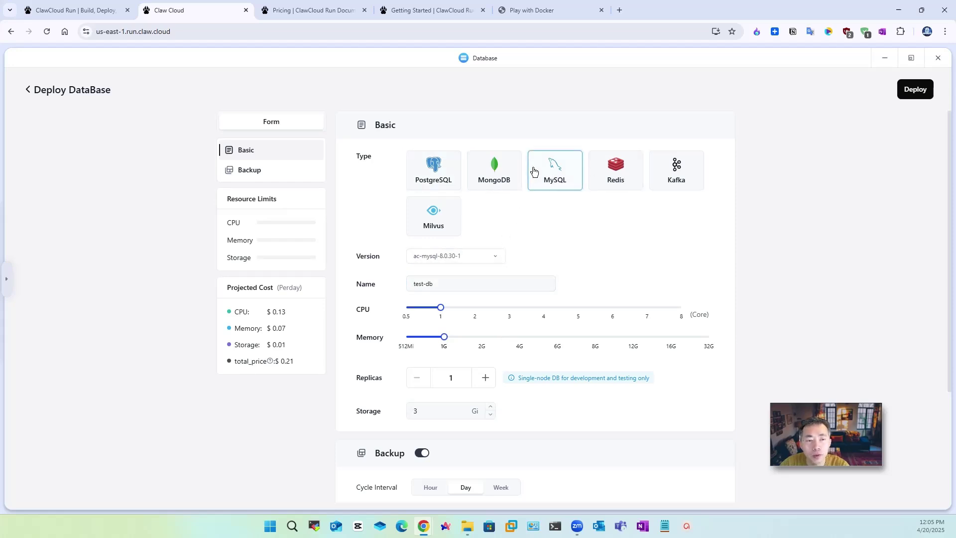
mouse_move(479, 321)
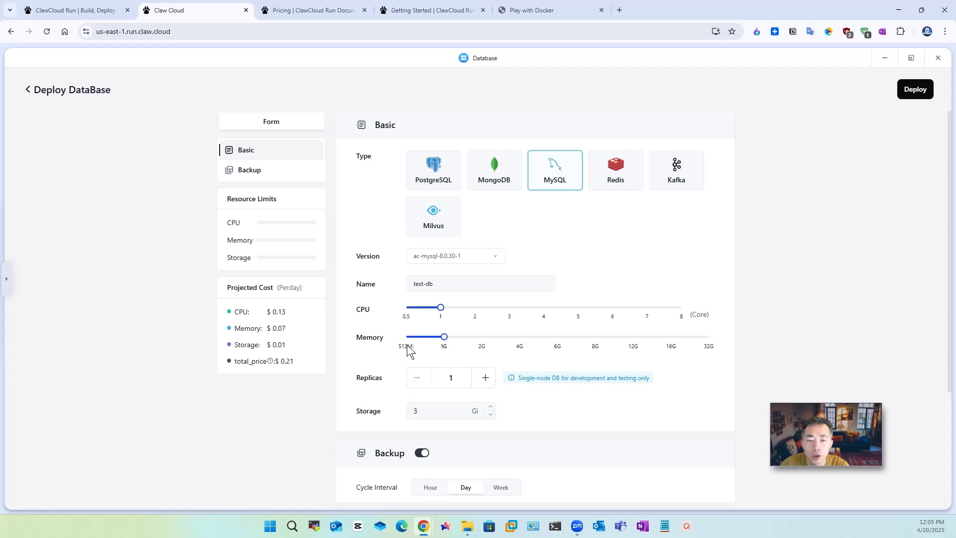
drag(440, 306, 407, 307)
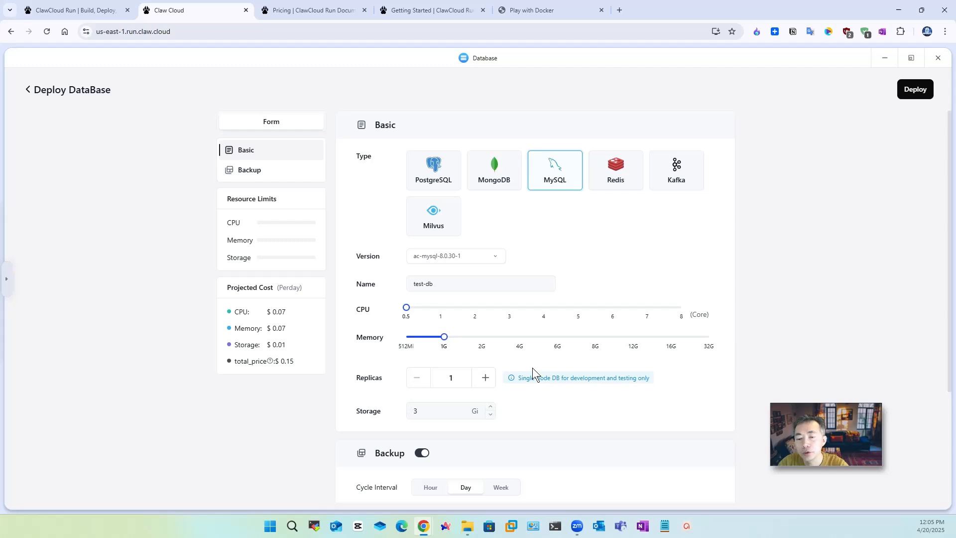
mouse_move(289, 356)
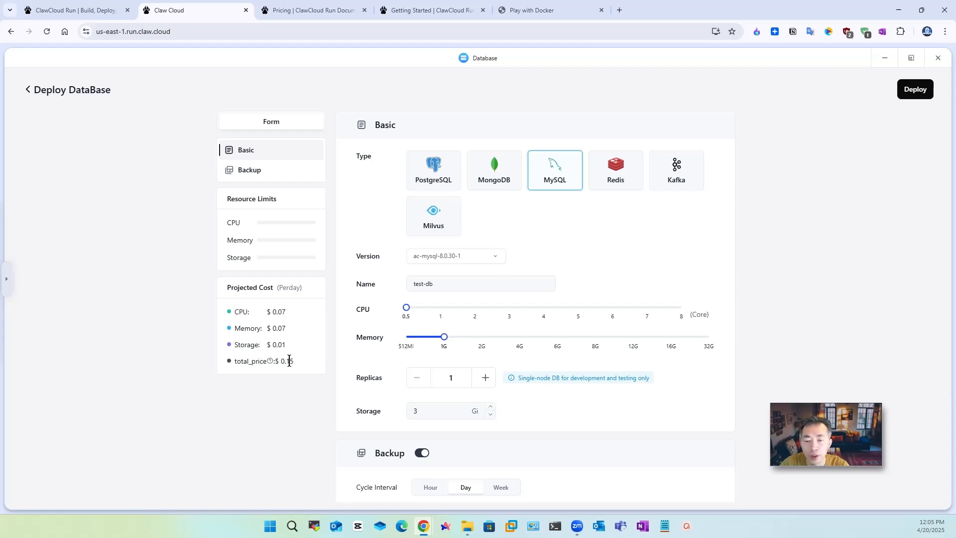
mouse_move(299, 366)
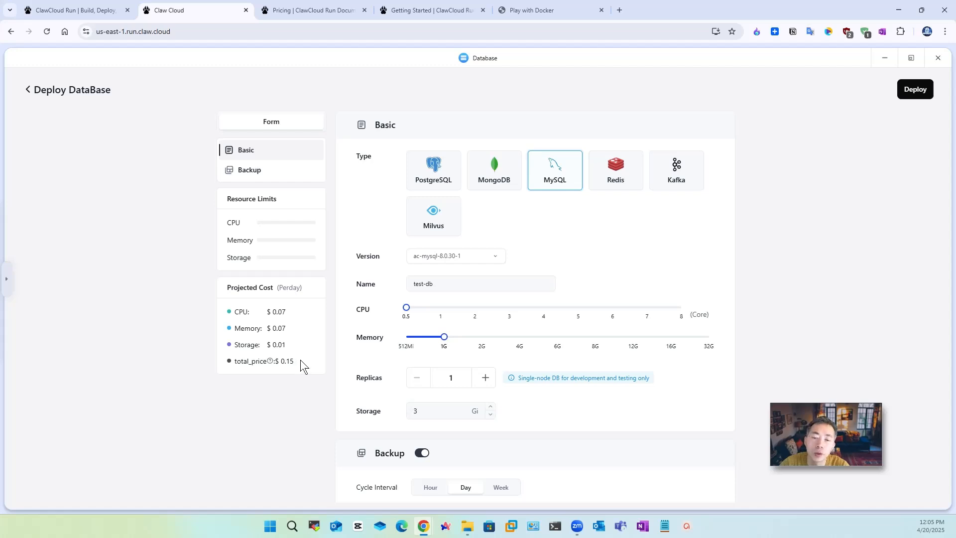
scroll(down, 3)
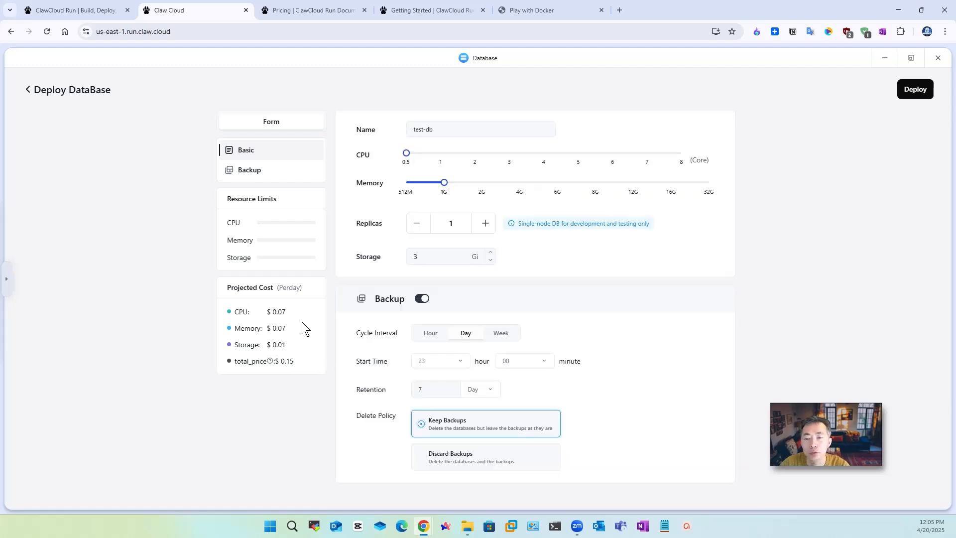
mouse_move(593, 338)
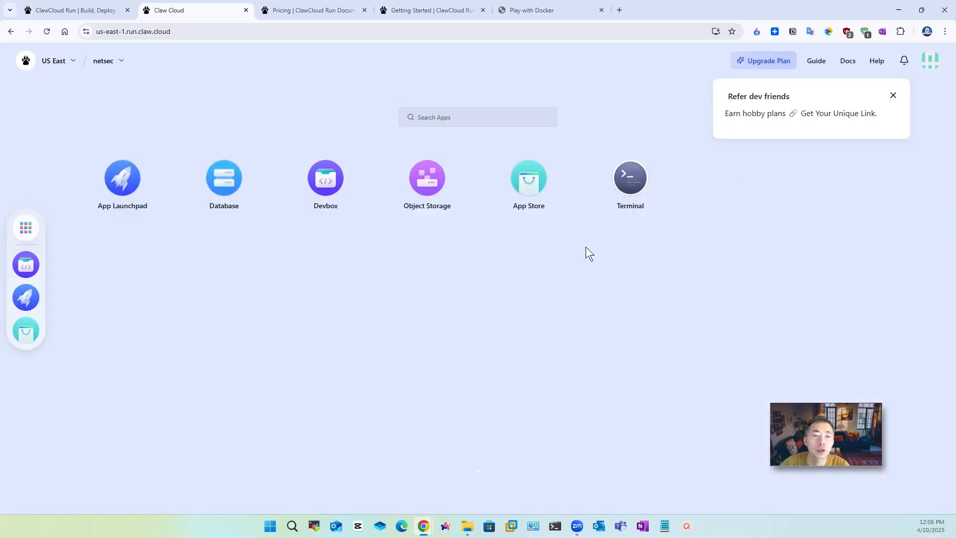
click(426, 178)
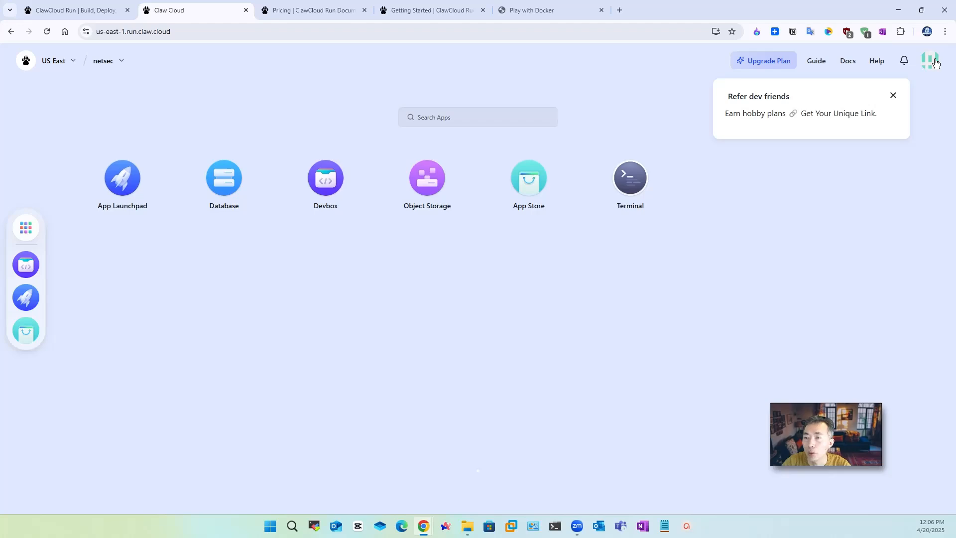
- Scroll through the App Store's All Templates catalogue down to WordPress
click(529, 178)
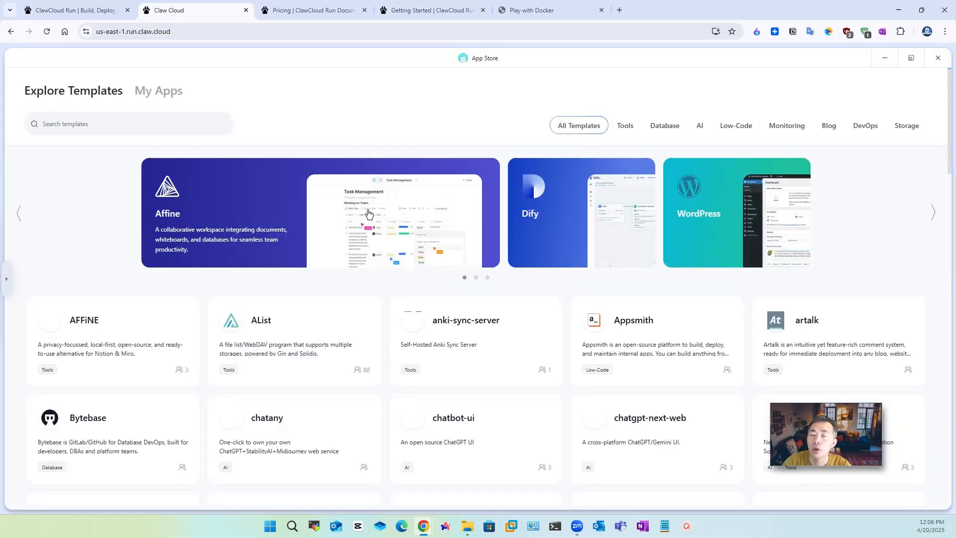
scroll(down, 3)
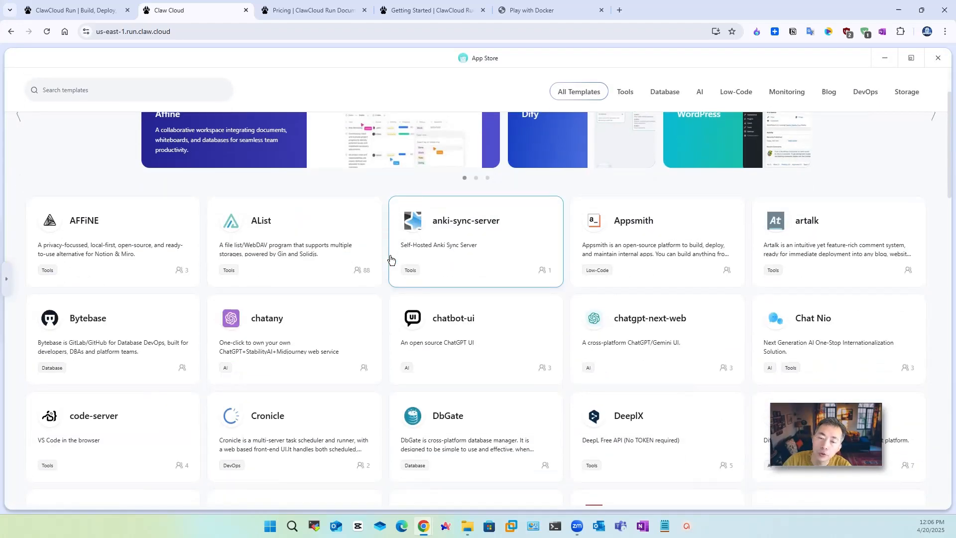
scroll(down, 3)
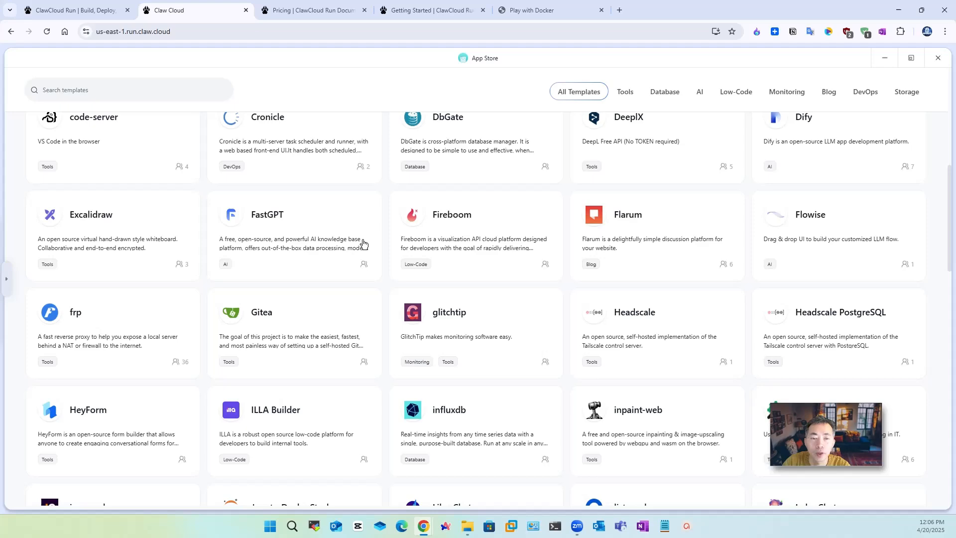
scroll(down, 3)
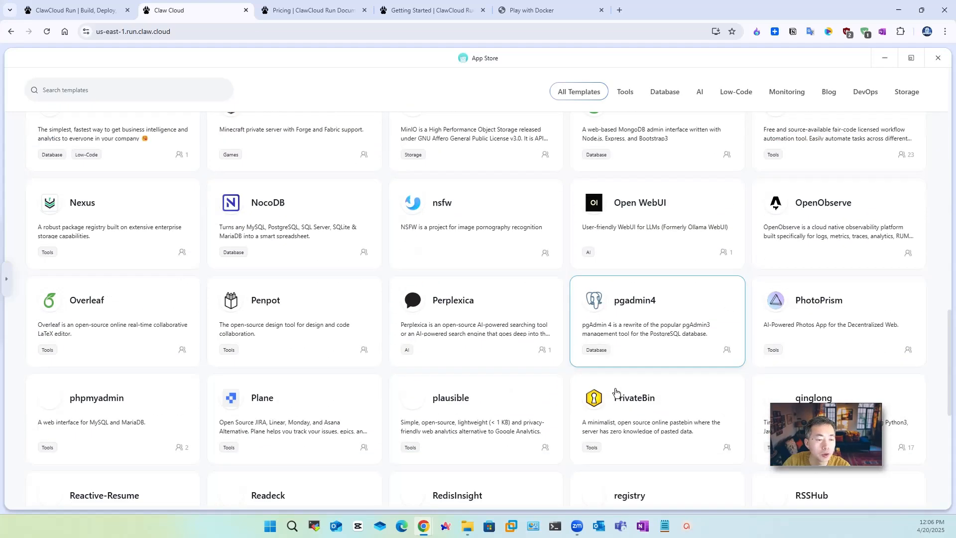
scroll(down, 3)
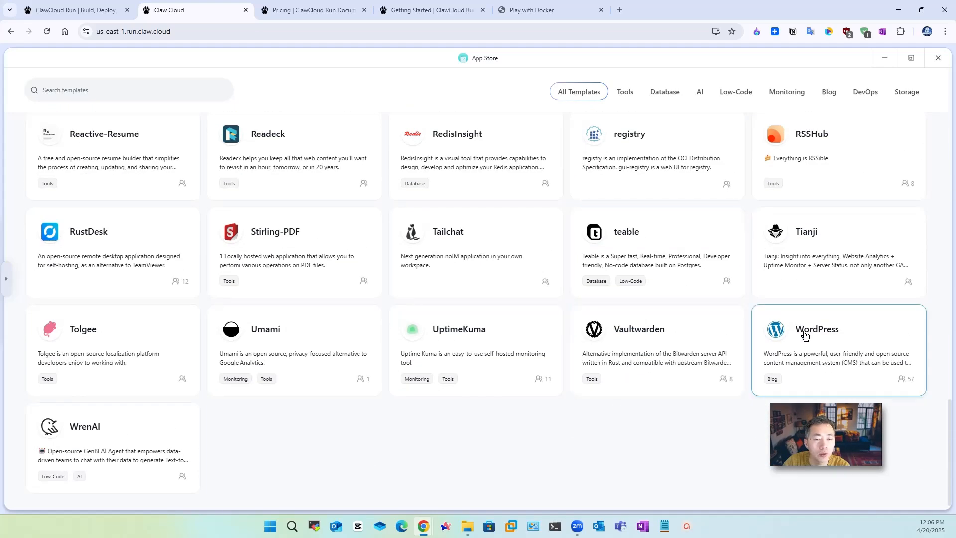
mouse_move(669, 347)
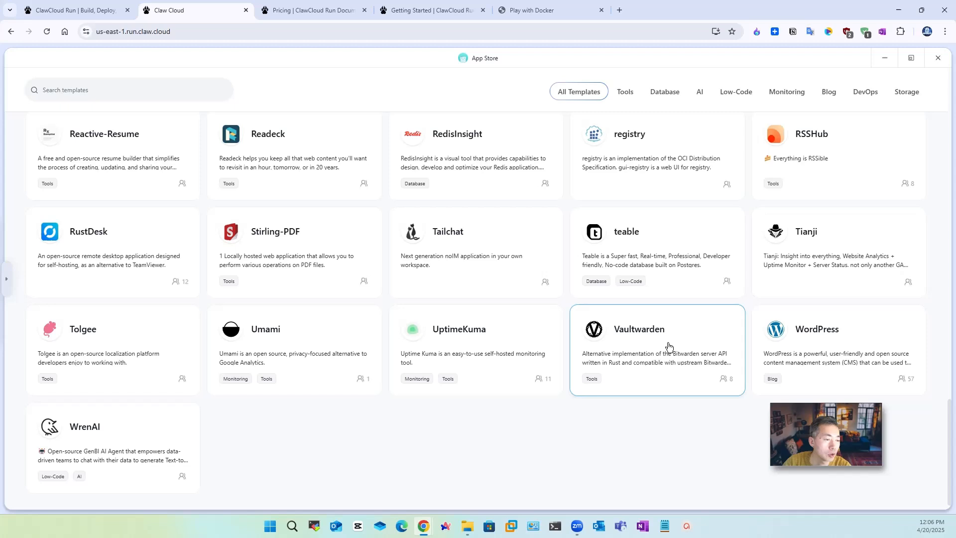
mouse_move(815, 347)
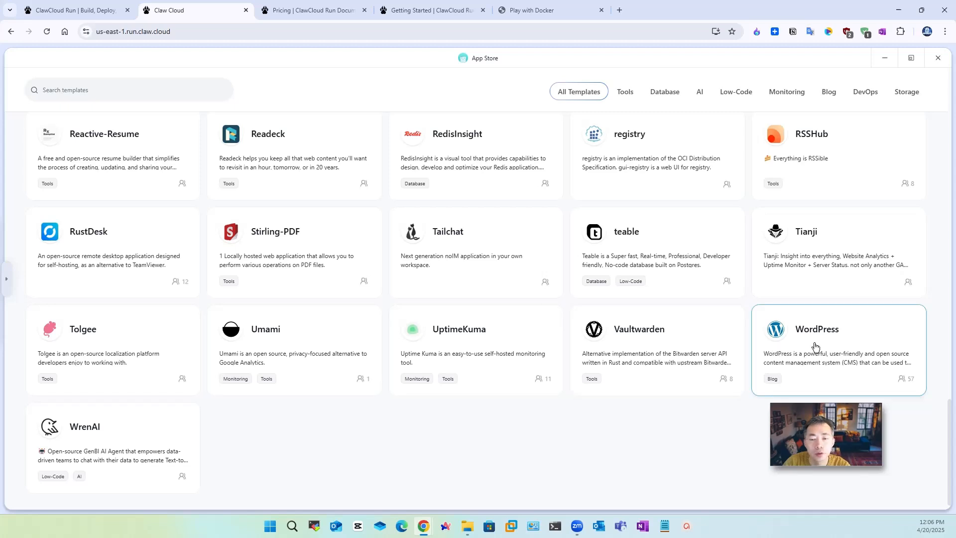
mouse_move(477, 339)
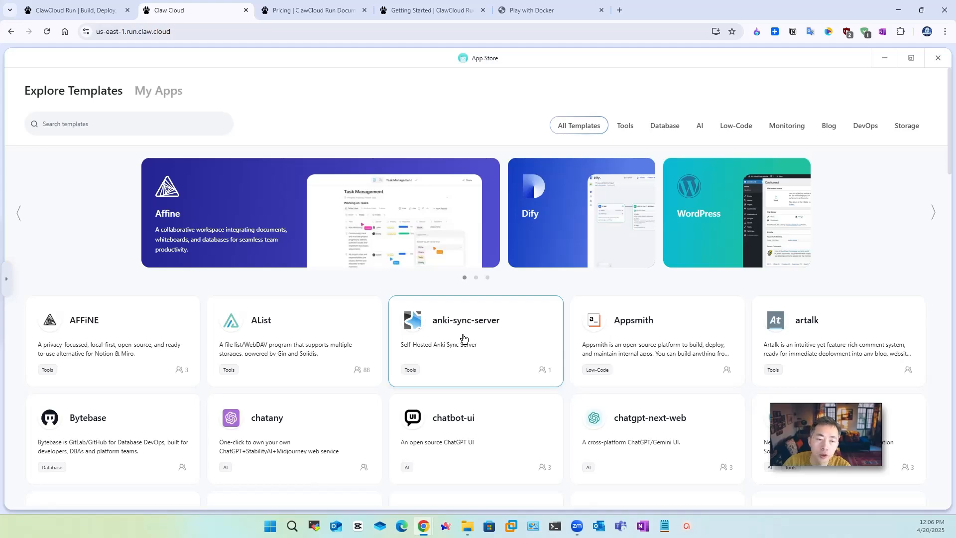
scroll(down, 3)
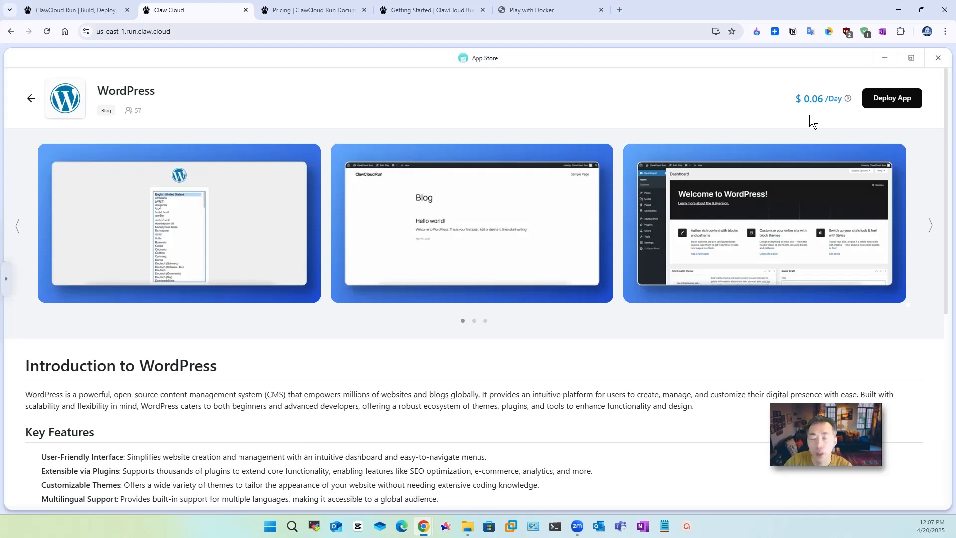
mouse_move(804, 121)
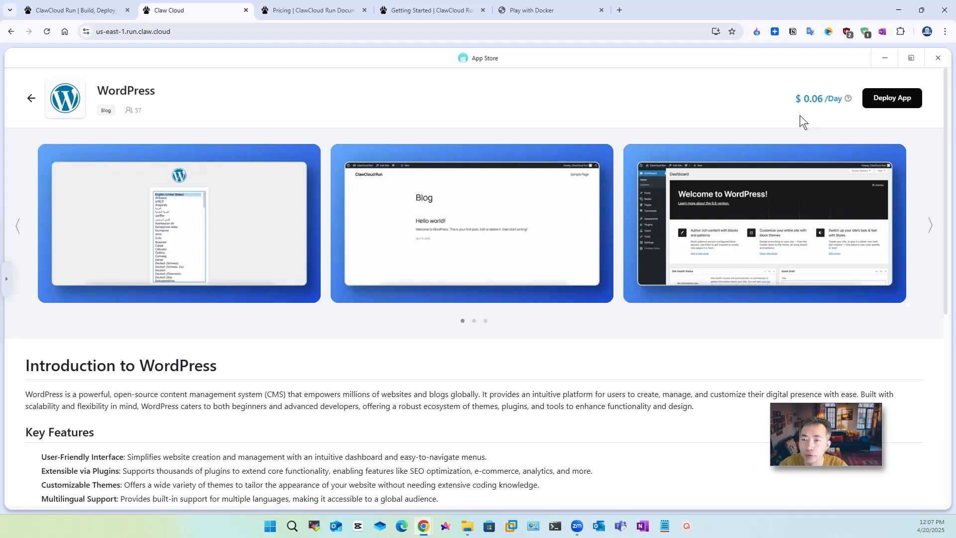
mouse_move(572, 94)
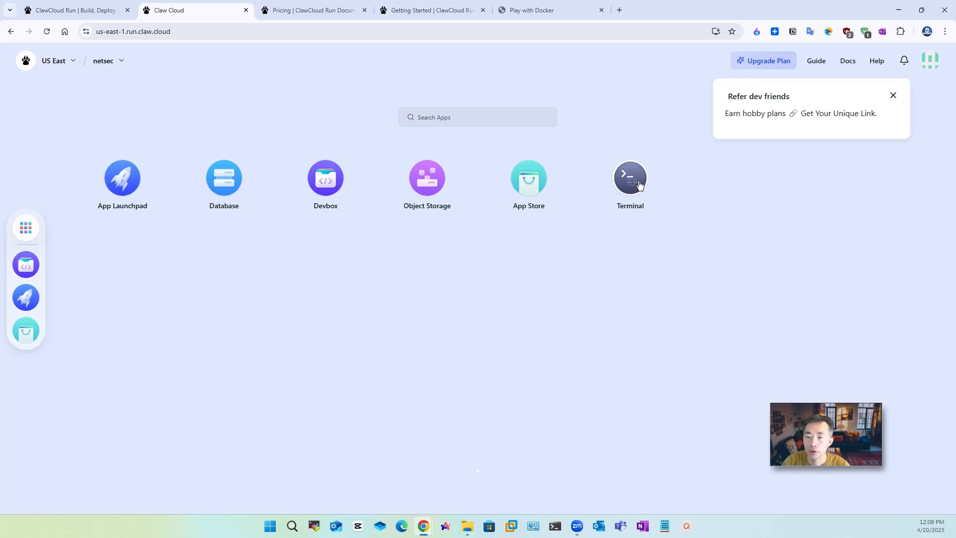
mouse_move(348, 249)
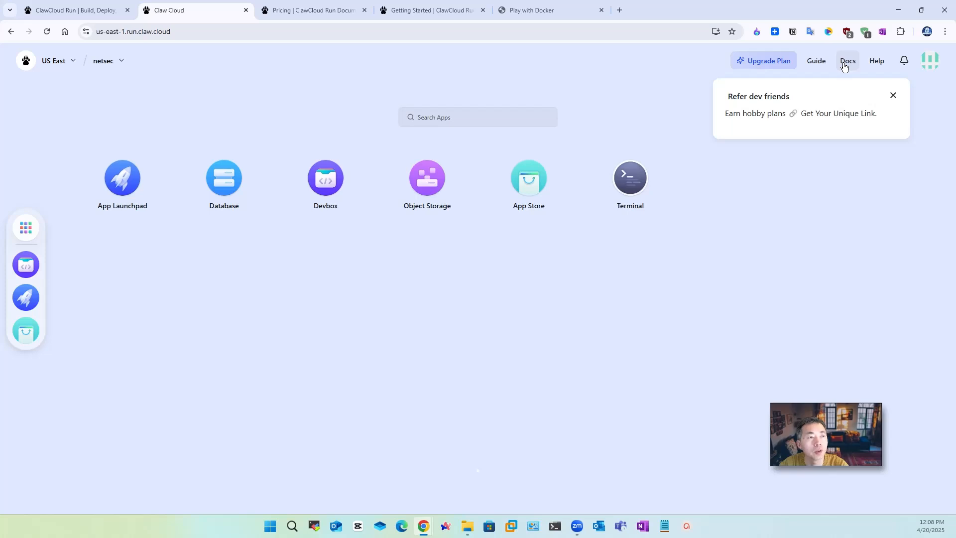
- Dismiss the refer-dev-friends notice on the dashboard
click(893, 96)
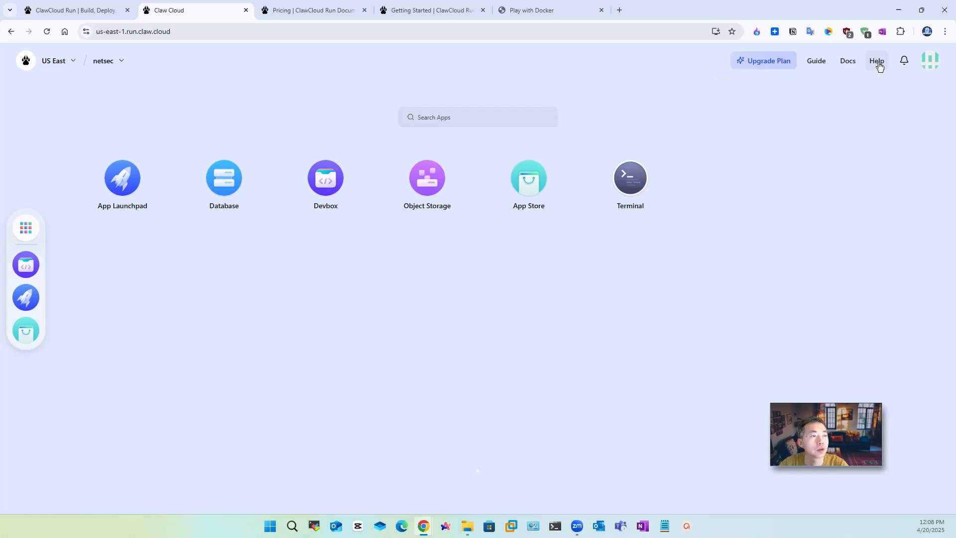
mouse_move(834, 78)
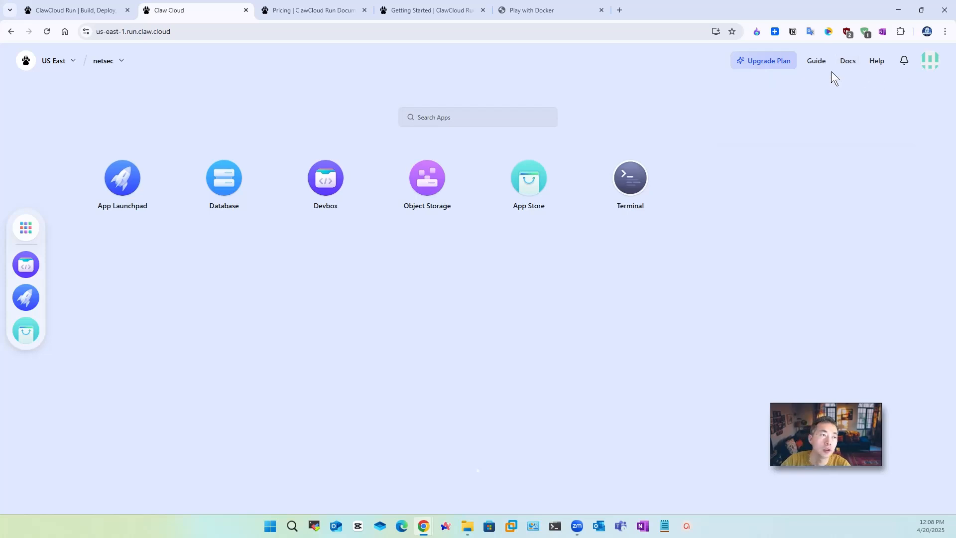
mouse_move(770, 66)
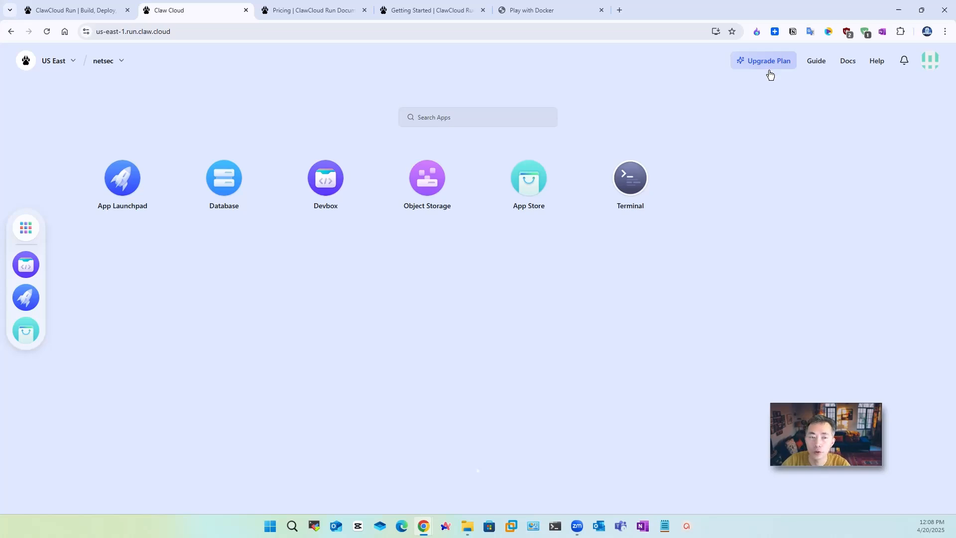
mouse_move(773, 80)
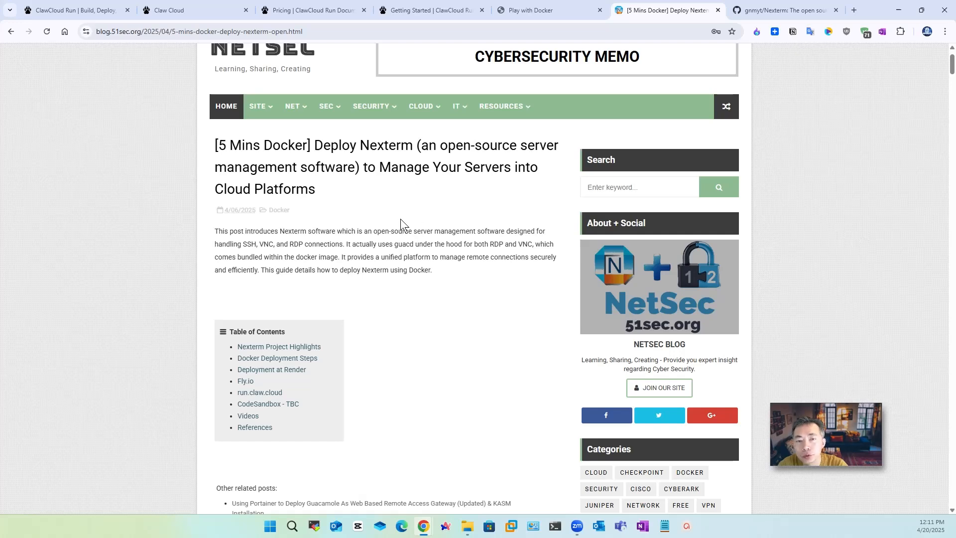
mouse_move(396, 159)
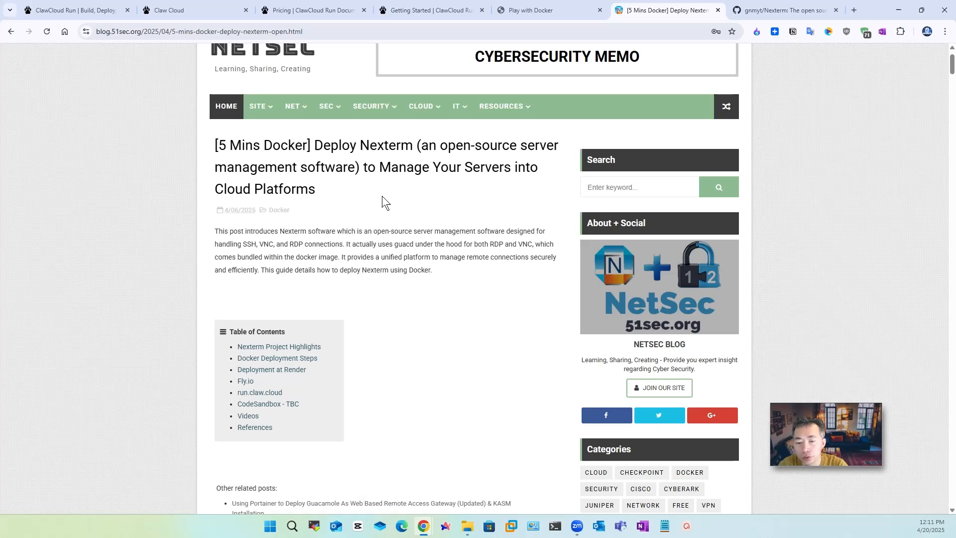
mouse_move(391, 215)
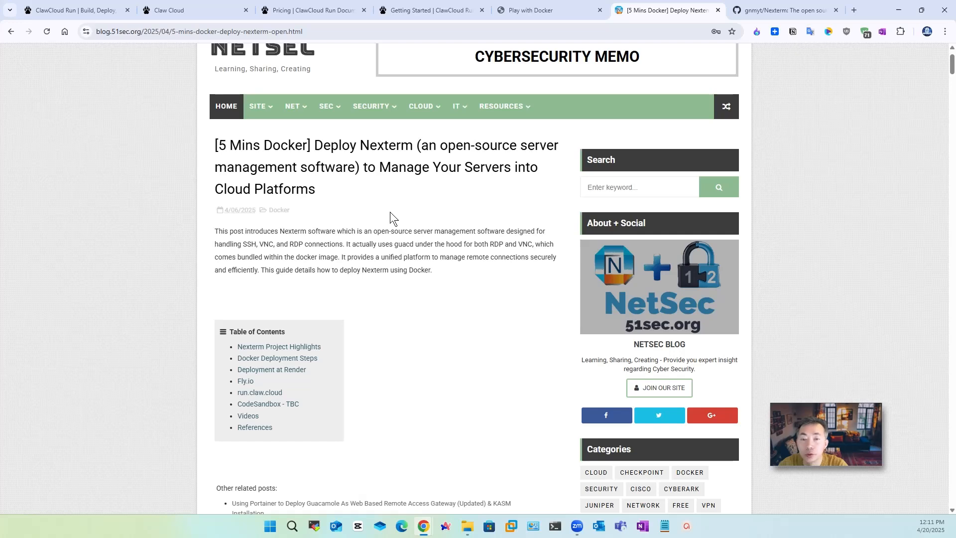
- Review the run.claw.cloud deployment screenshots in the Nexterm post, then move to Play with Docker
scroll(down, 3)
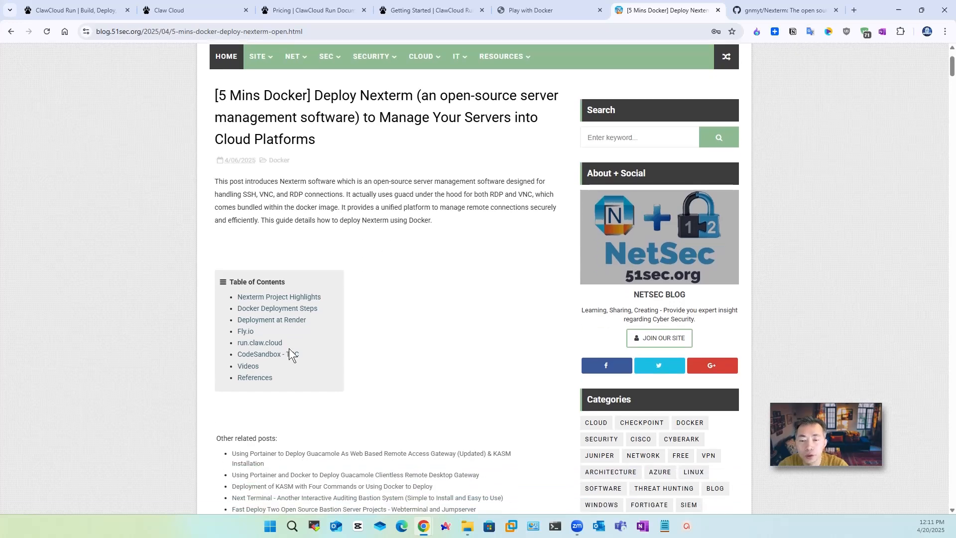
click(259, 342)
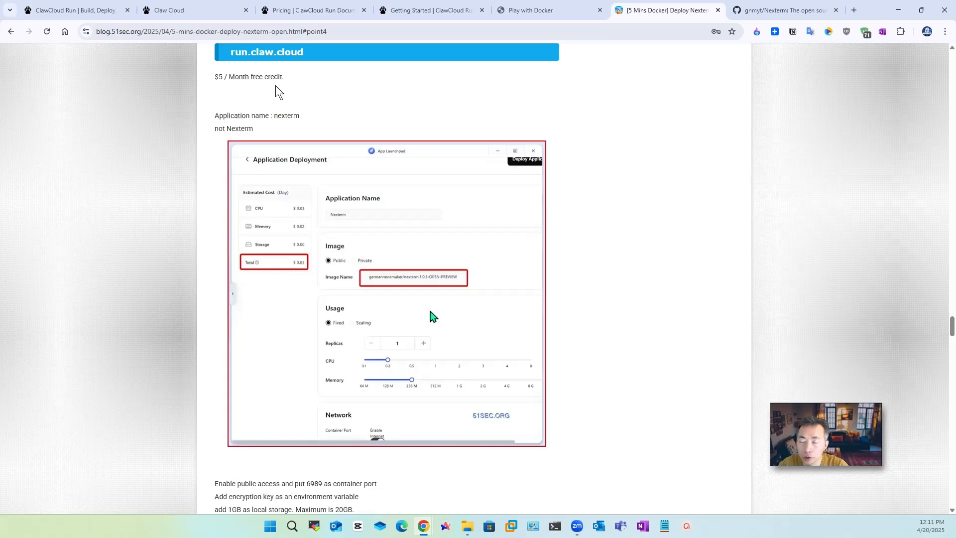
scroll(down, 3)
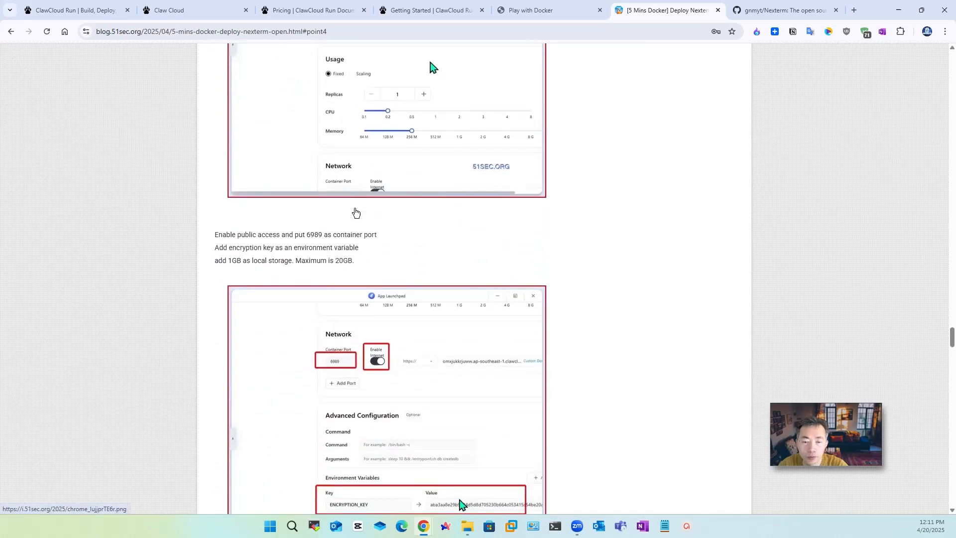
scroll(down, 3)
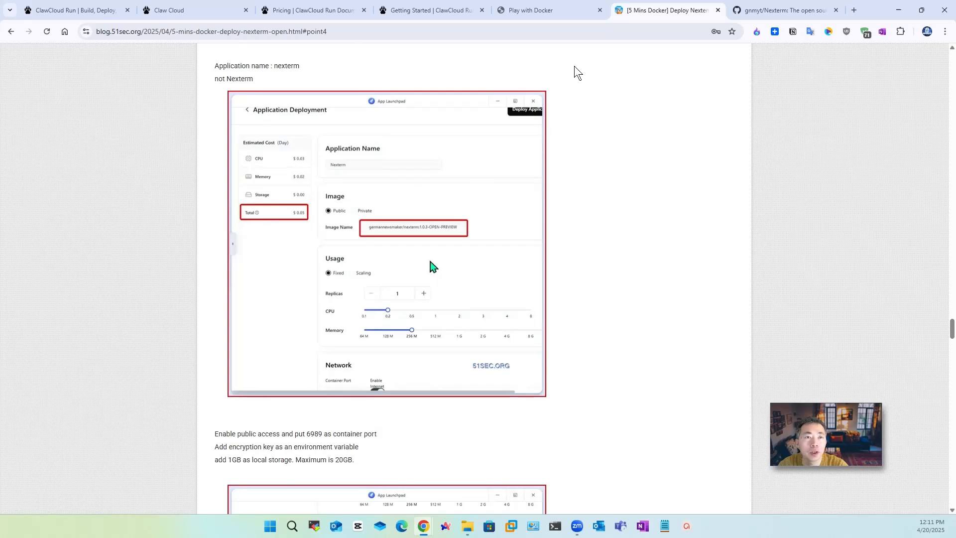
click(539, 10)
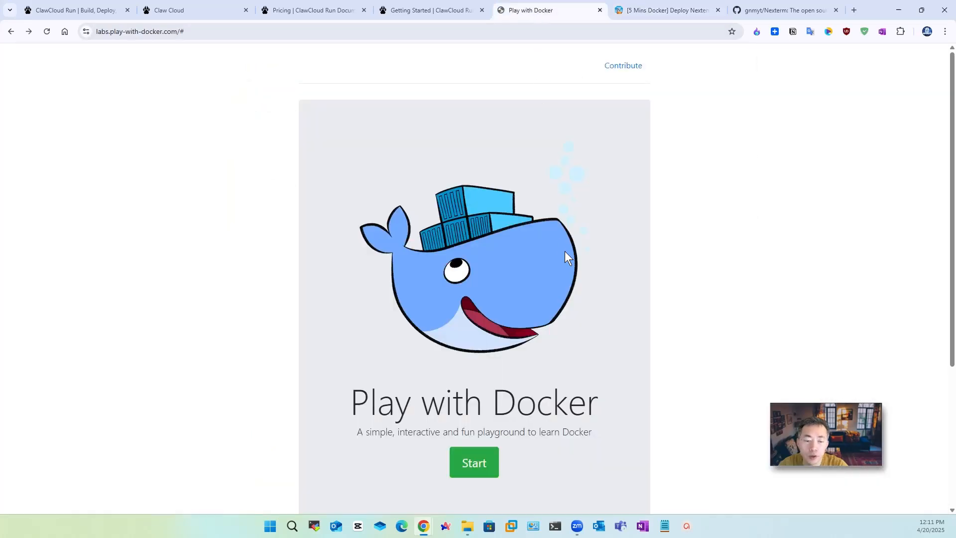
mouse_move(573, 276)
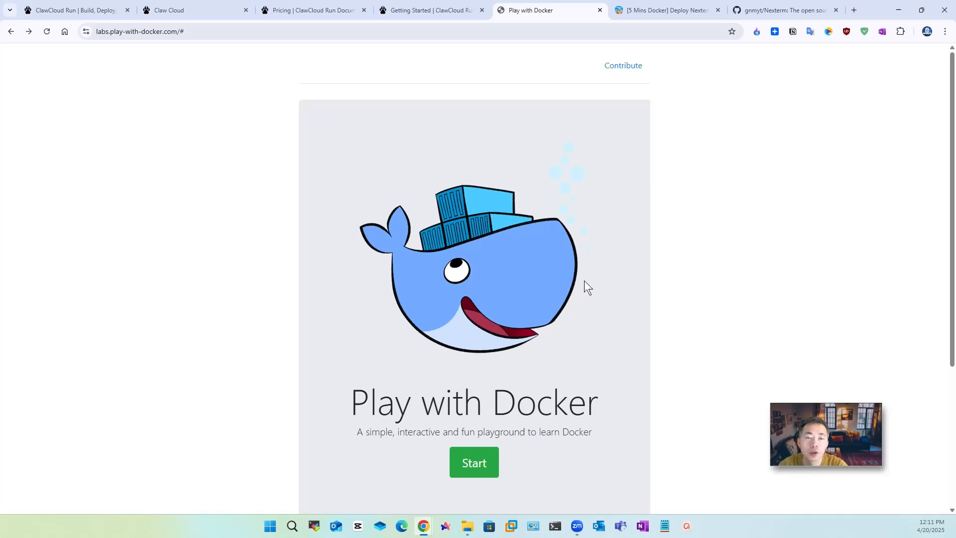
mouse_move(464, 274)
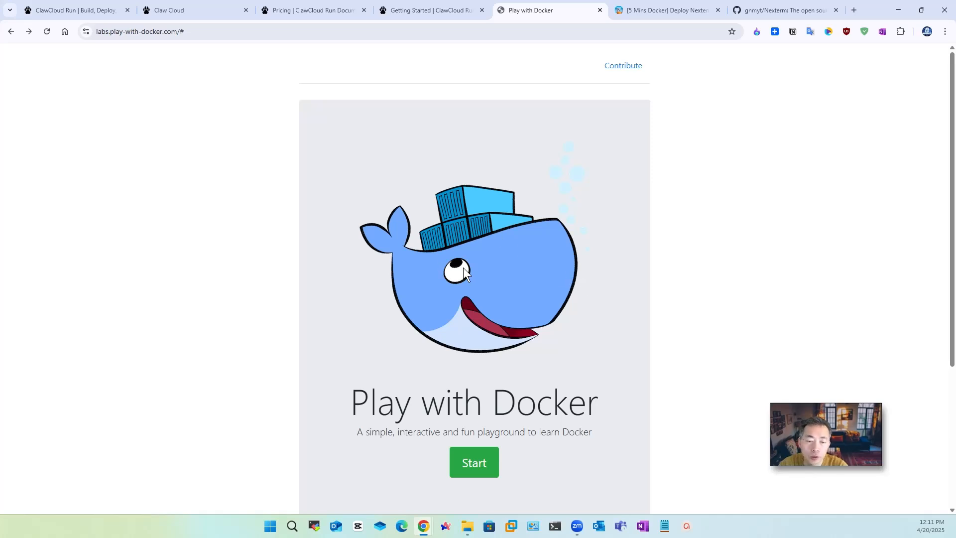
mouse_move(573, 352)
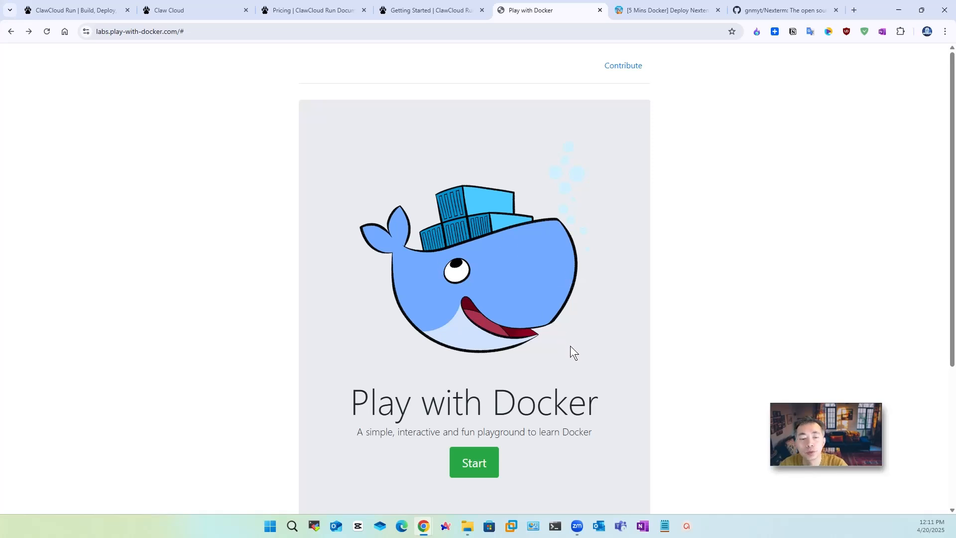
mouse_move(693, 293)
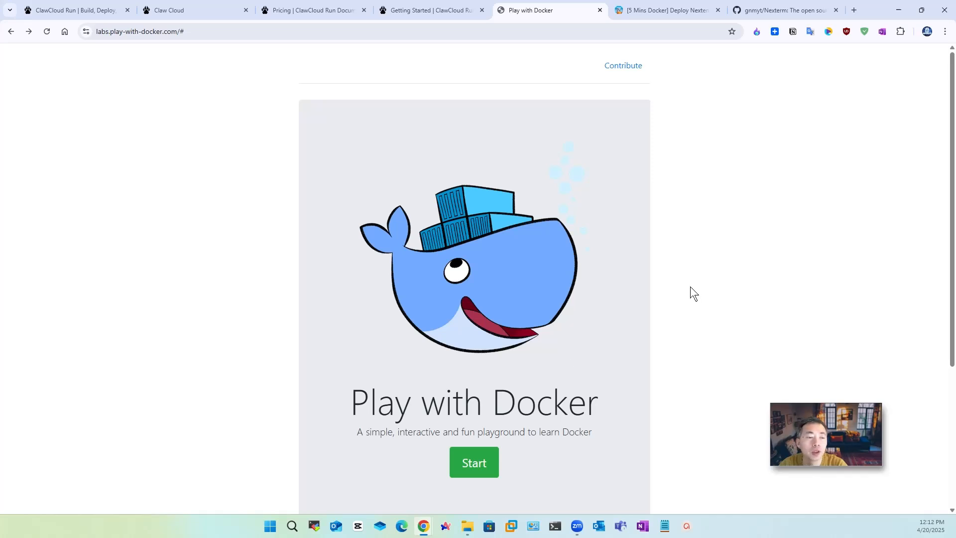
mouse_move(669, 301)
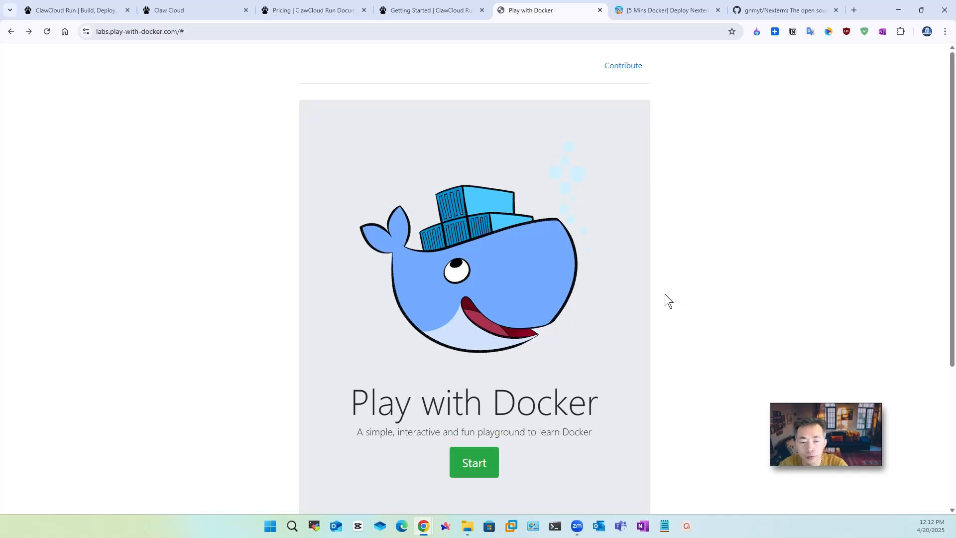
mouse_move(567, 331)
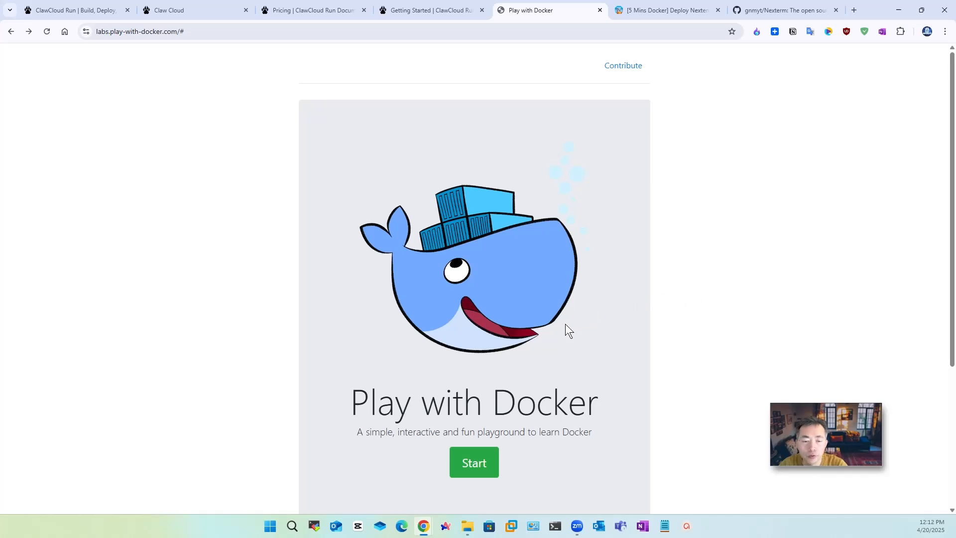
mouse_move(553, 333)
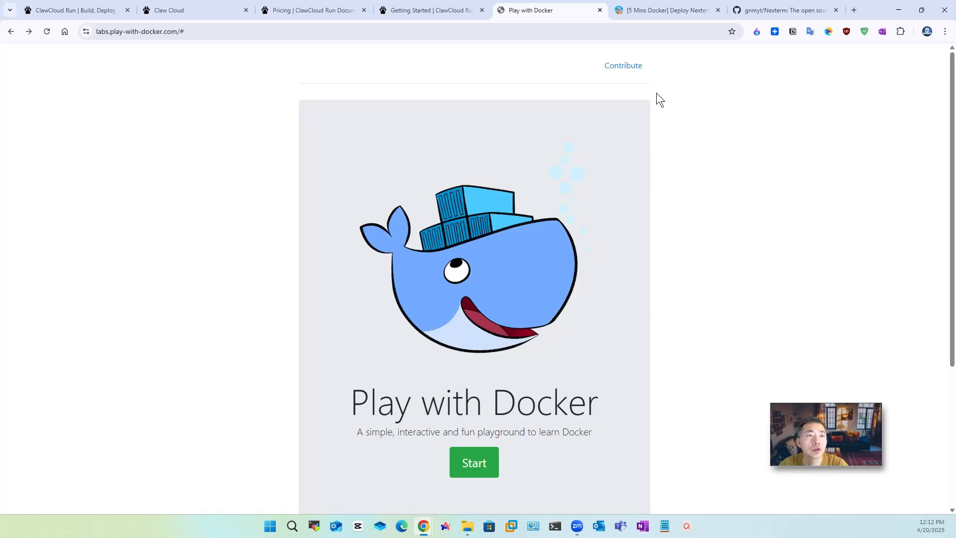
- Bring up the gnmyt/Nexterm GitHub repository from the Play with Docker landing page
click(783, 9)
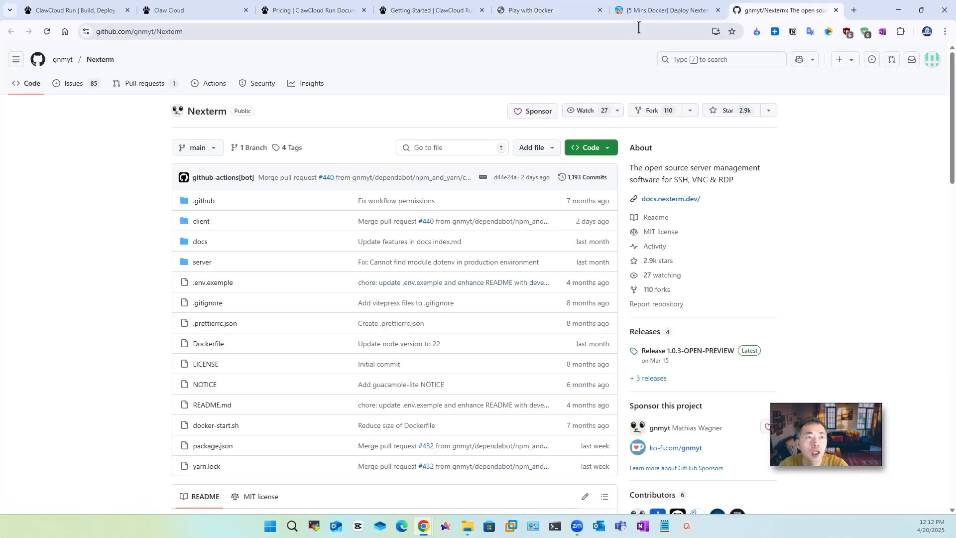
- Revisit the ClawCloud Run pricing table of Free, Hobby and Pro resources, then return to Nexterm's repository
click(312, 10)
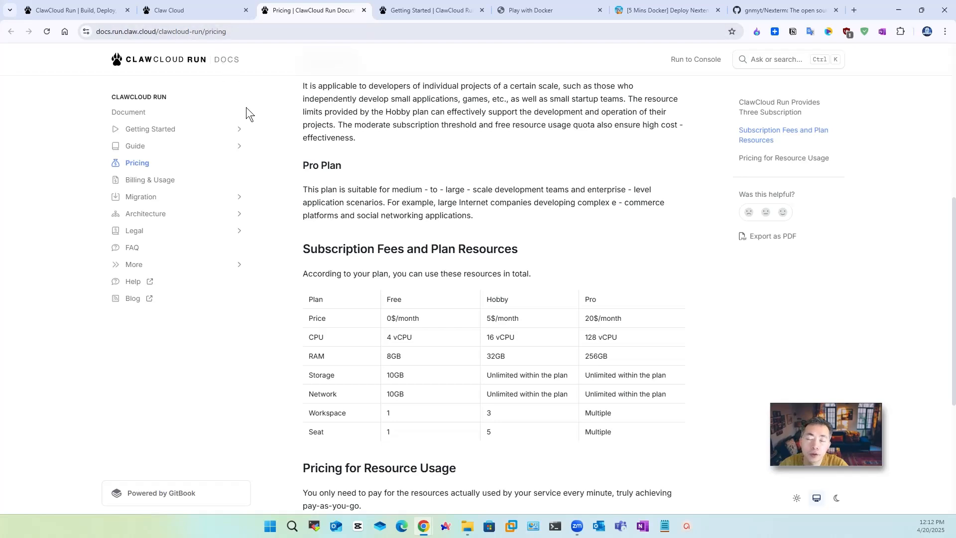
mouse_move(363, 163)
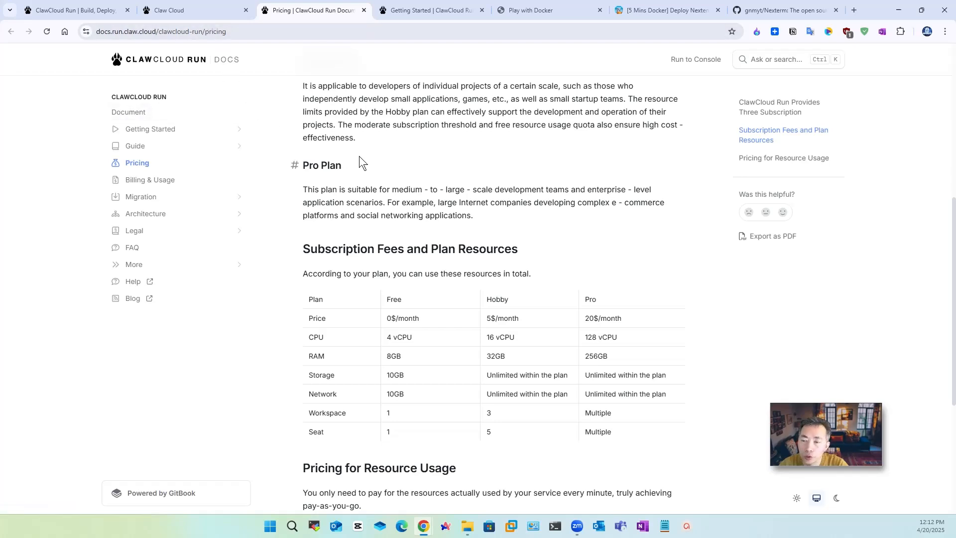
mouse_move(367, 166)
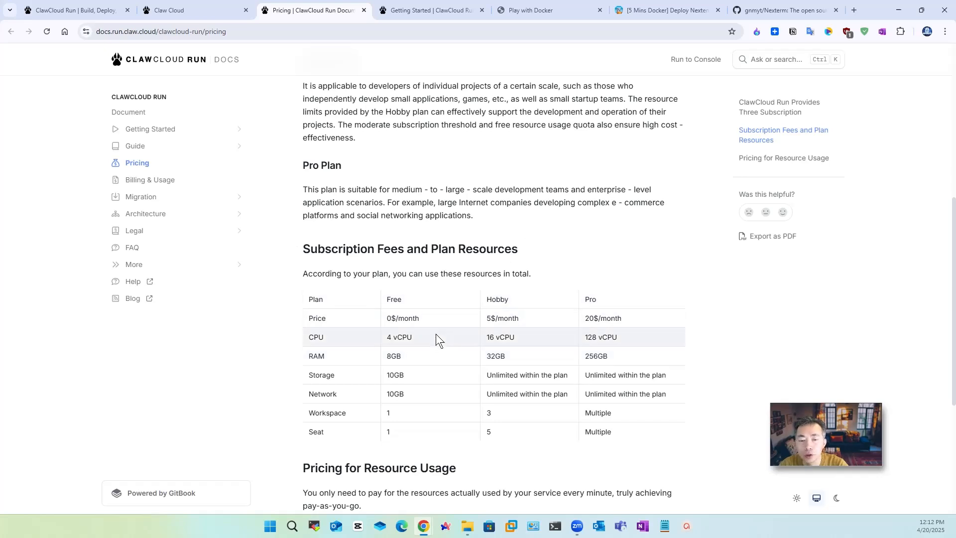
mouse_move(424, 342)
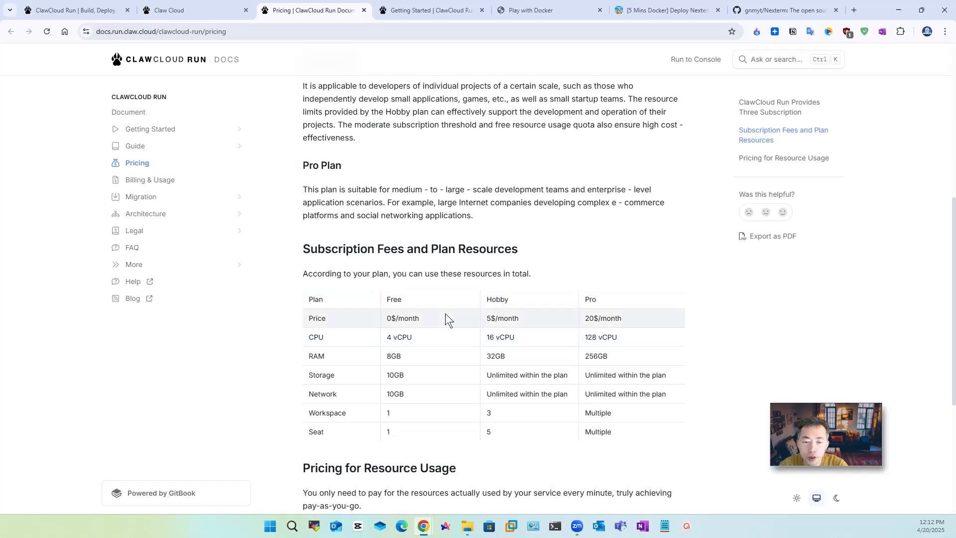
mouse_move(434, 363)
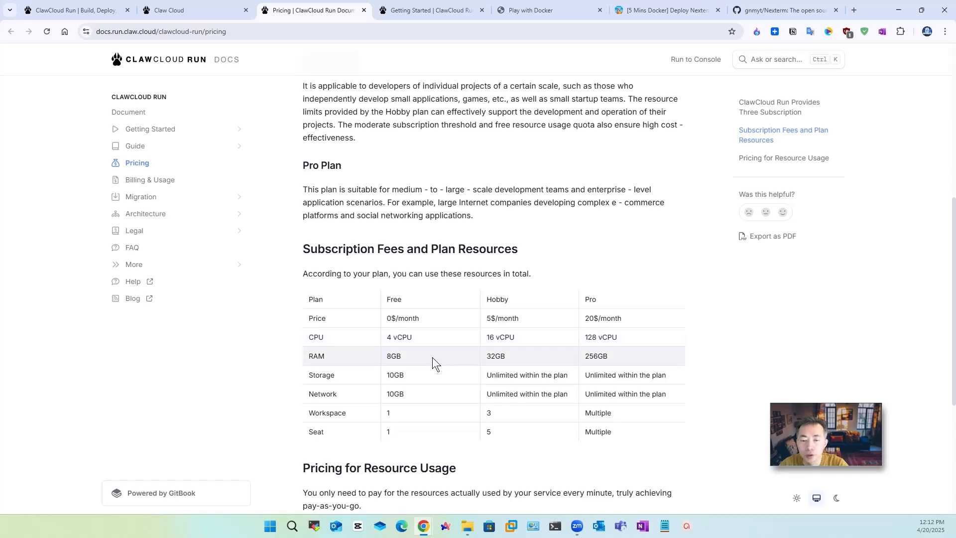
click(777, 10)
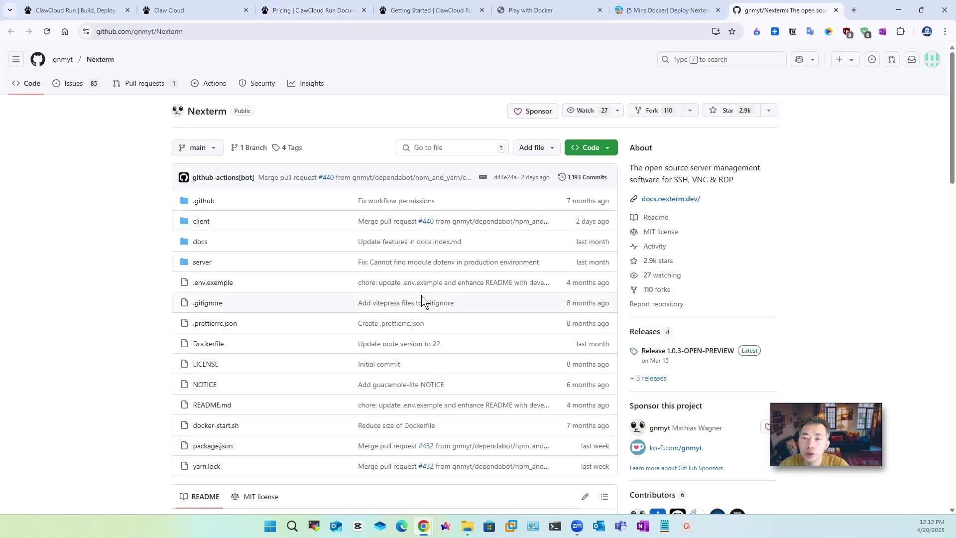
- Look over the Nexterm README banner, then go back to the ClawCloud Run workspace dashboard
scroll(down, 3)
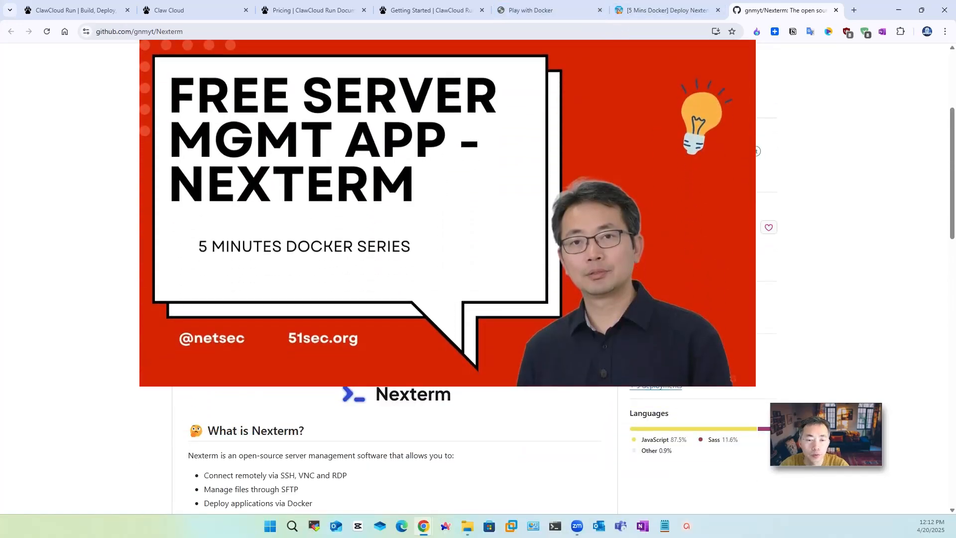
mouse_move(785, 277)
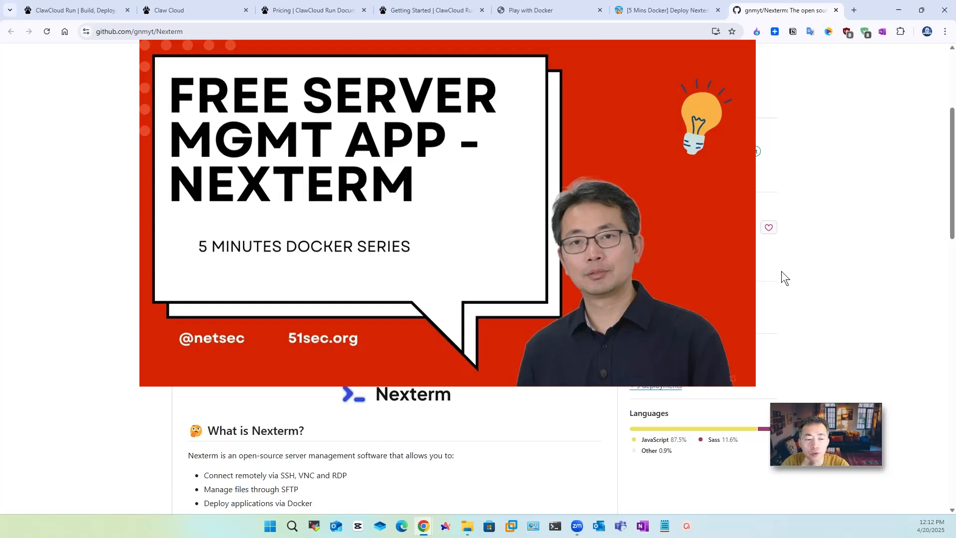
click(169, 10)
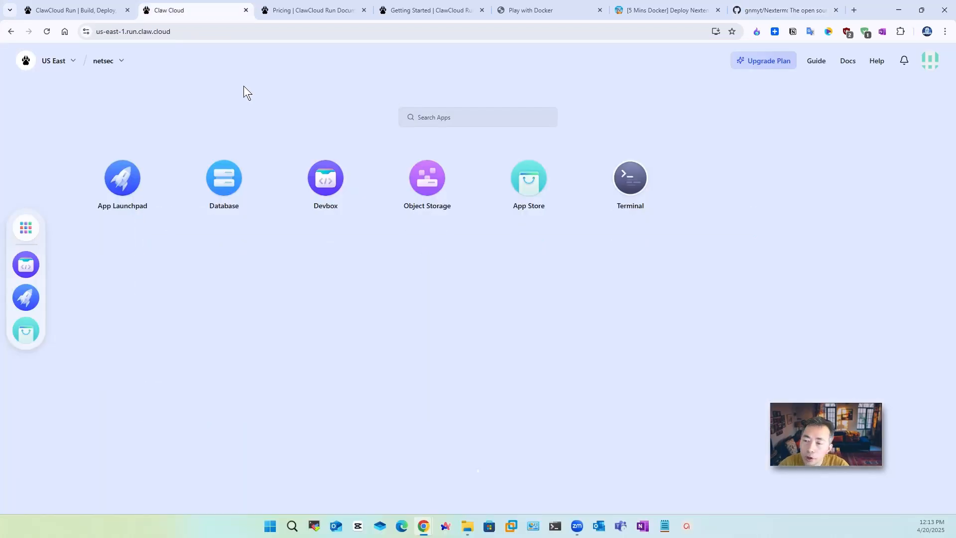
mouse_move(185, 146)
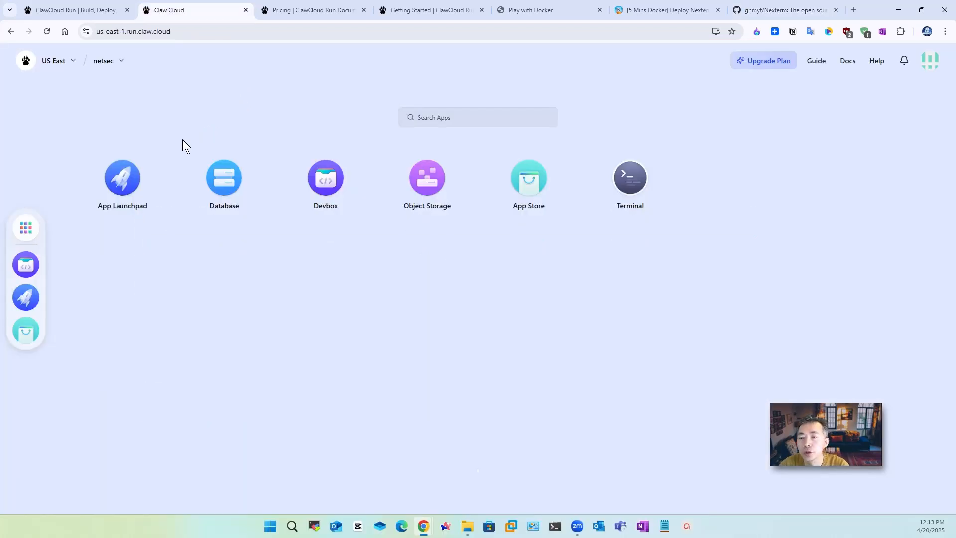
mouse_move(174, 154)
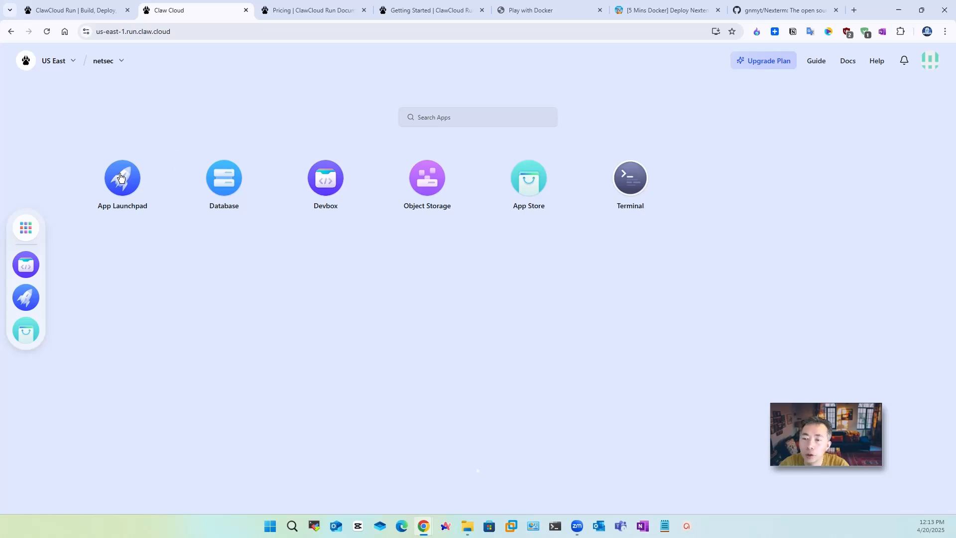
- Create an App Launchpad app named nexterm using image germannewsmaker/nexterm:1.0.3-OPEN-PREVIEW
click(123, 179)
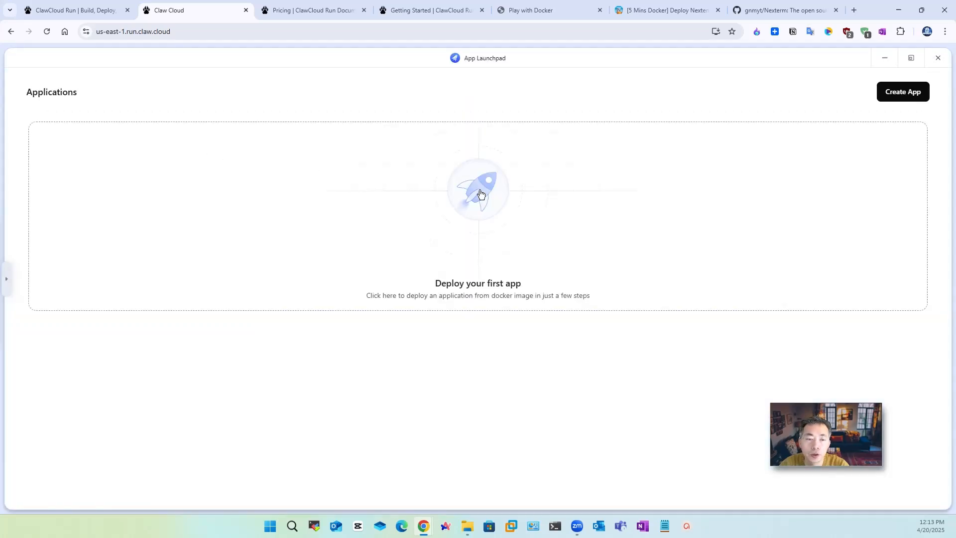
click(478, 190)
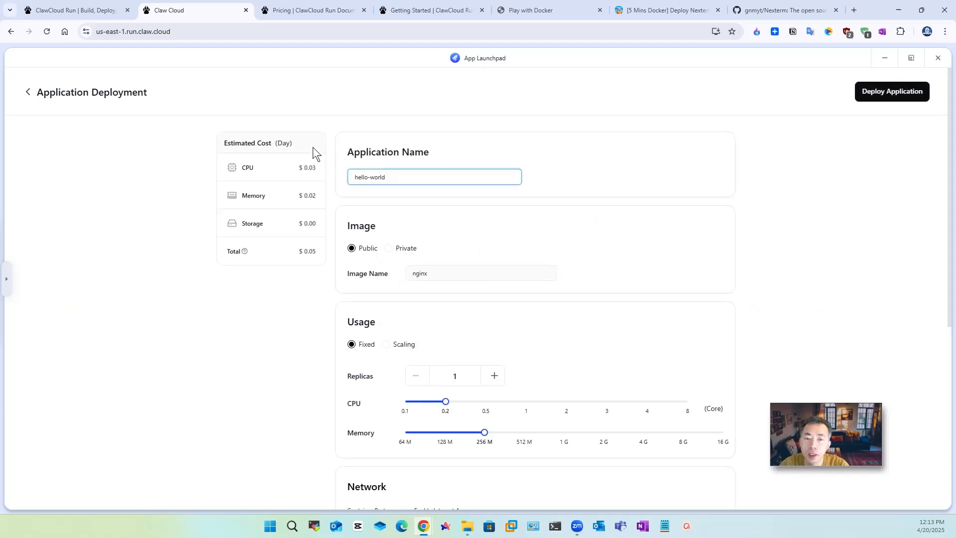
text(n)
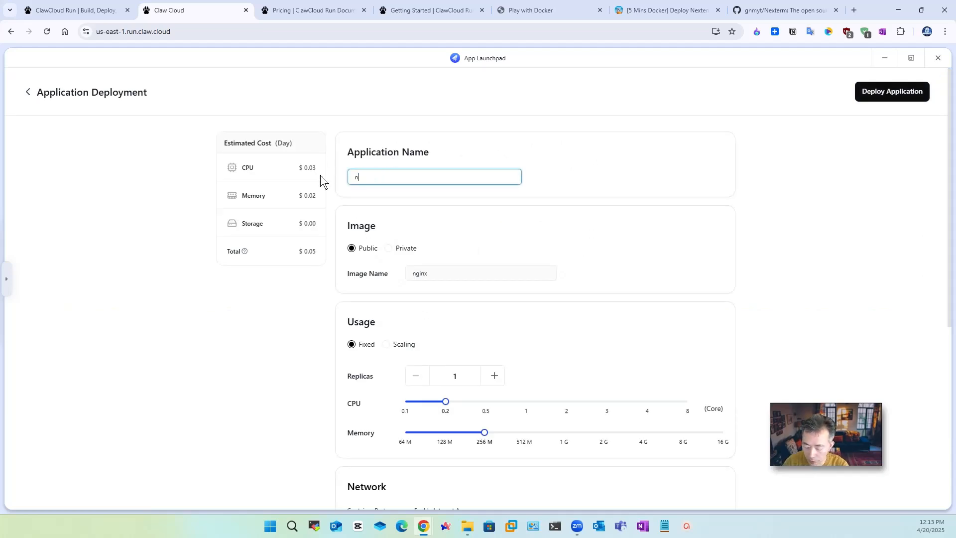
text(exterm)
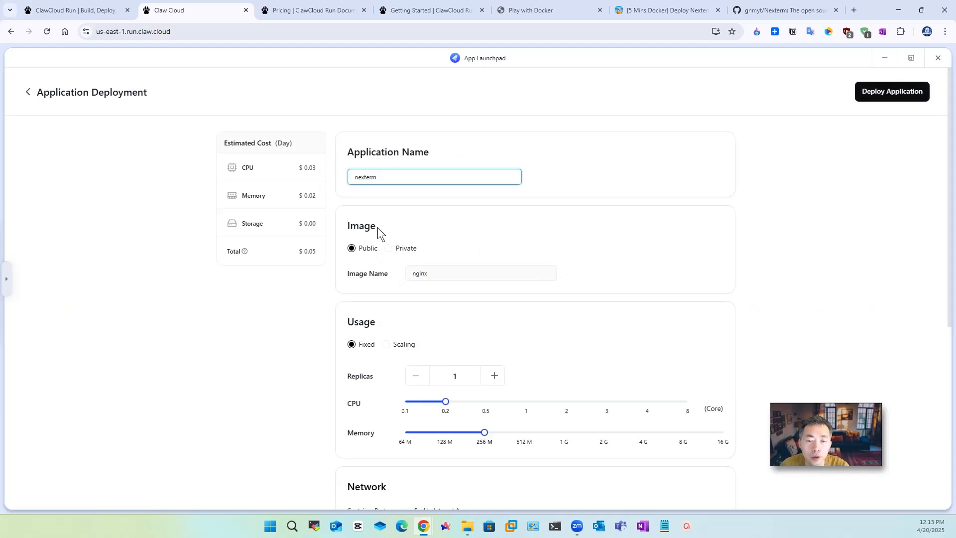
mouse_move(546, 91)
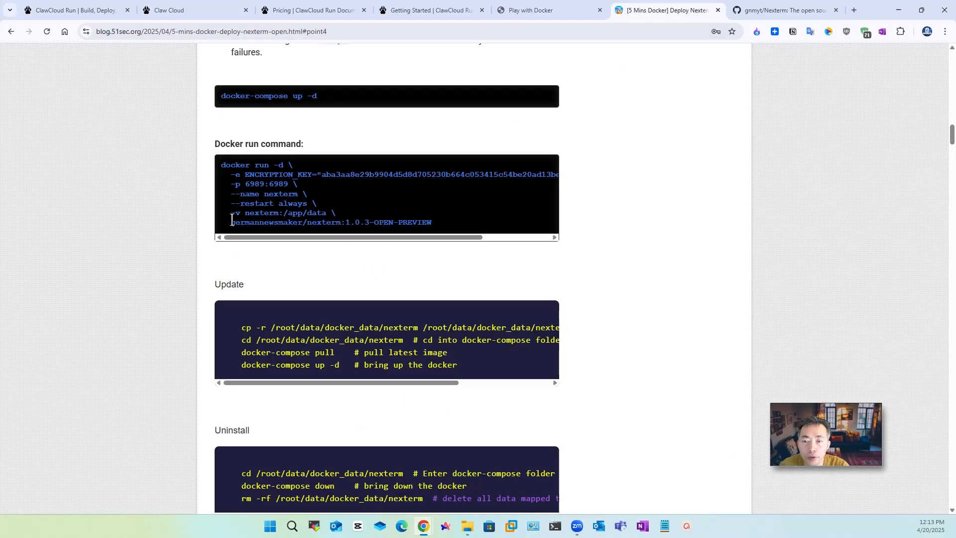
click(171, 10)
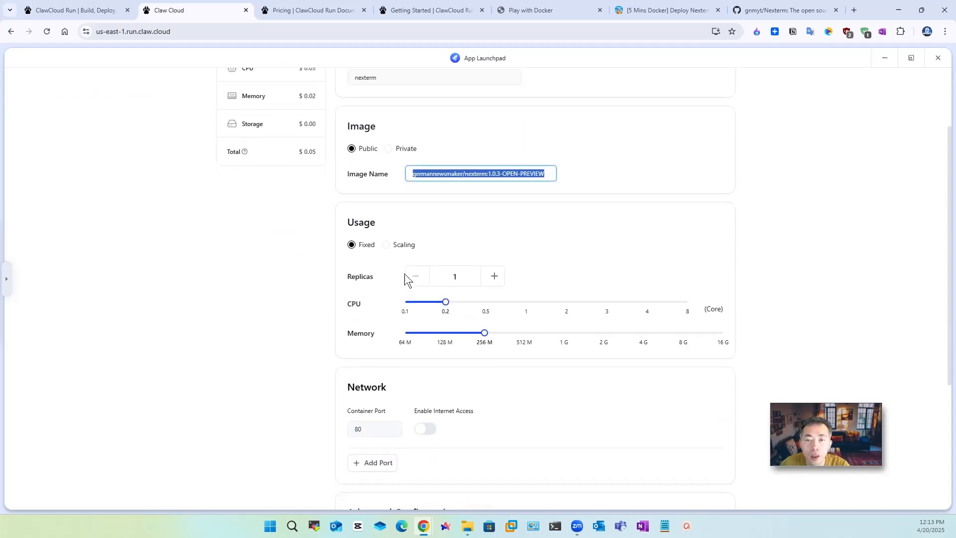
mouse_move(414, 225)
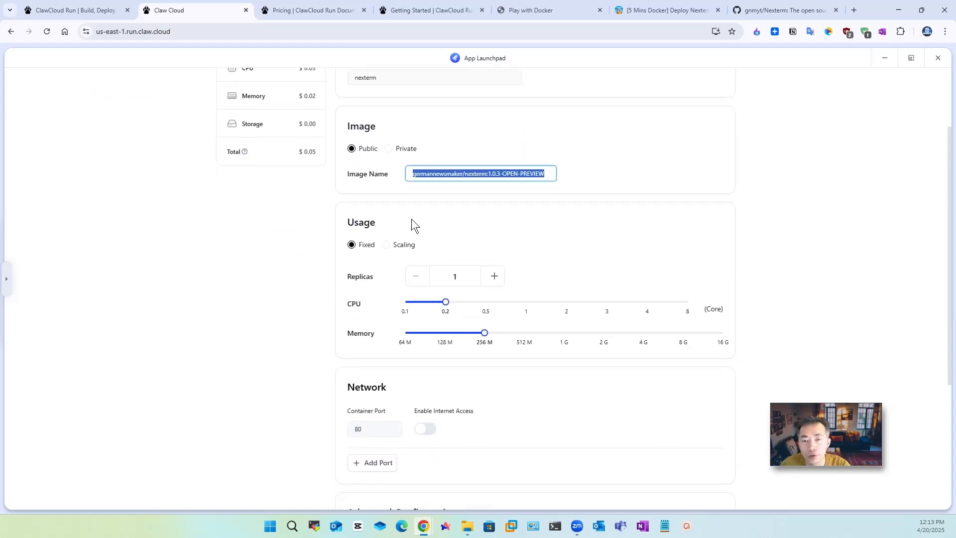
- Raise the nexterm app's CPU allocation with the Usage slider
drag(445, 301, 485, 301)
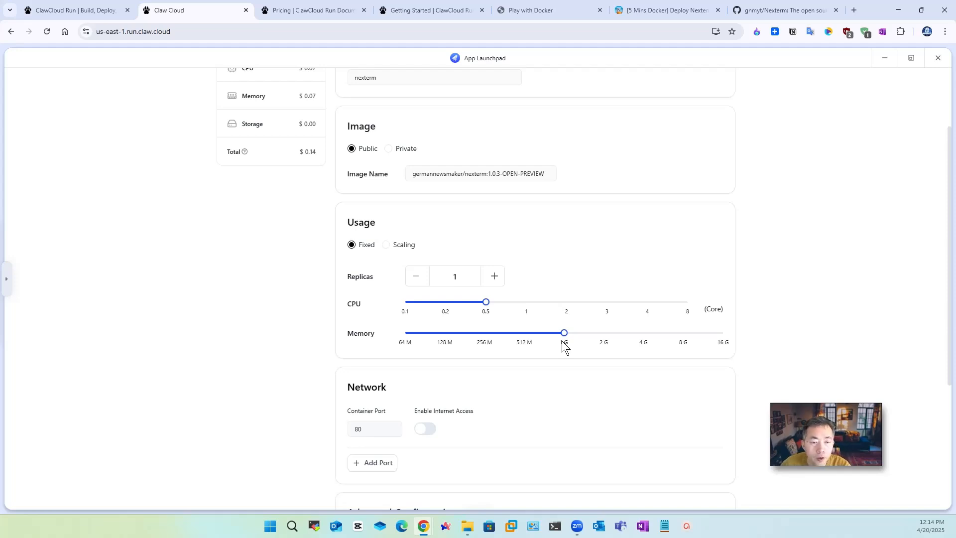
mouse_move(572, 305)
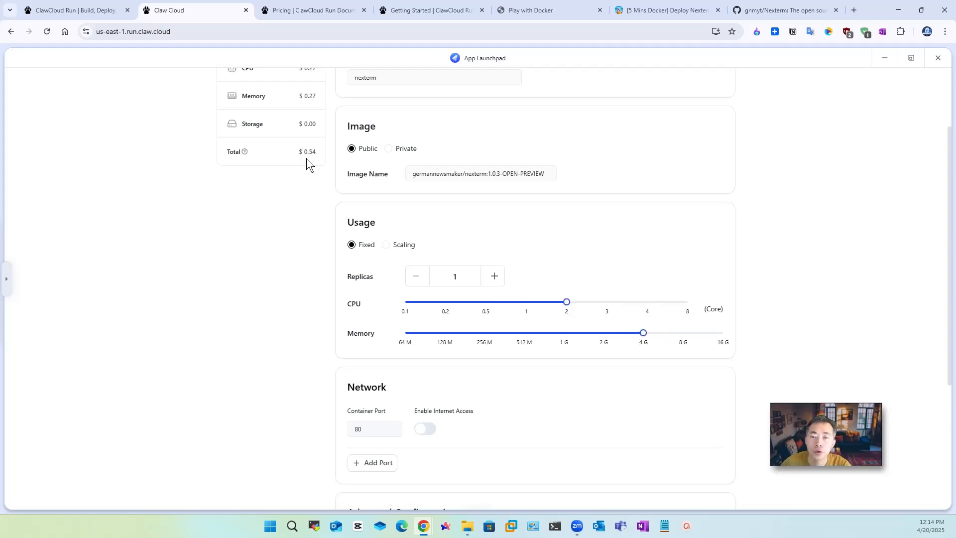
mouse_move(317, 162)
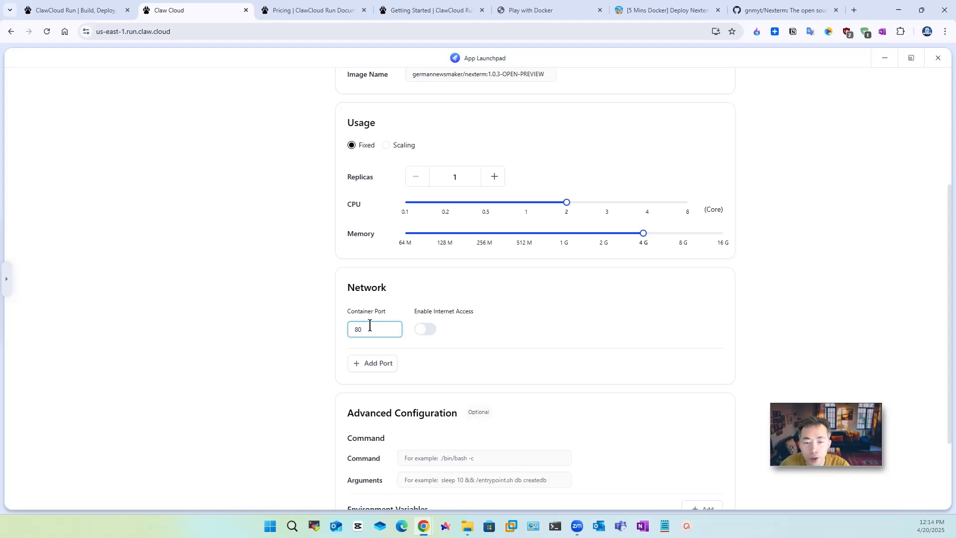
mouse_move(462, 256)
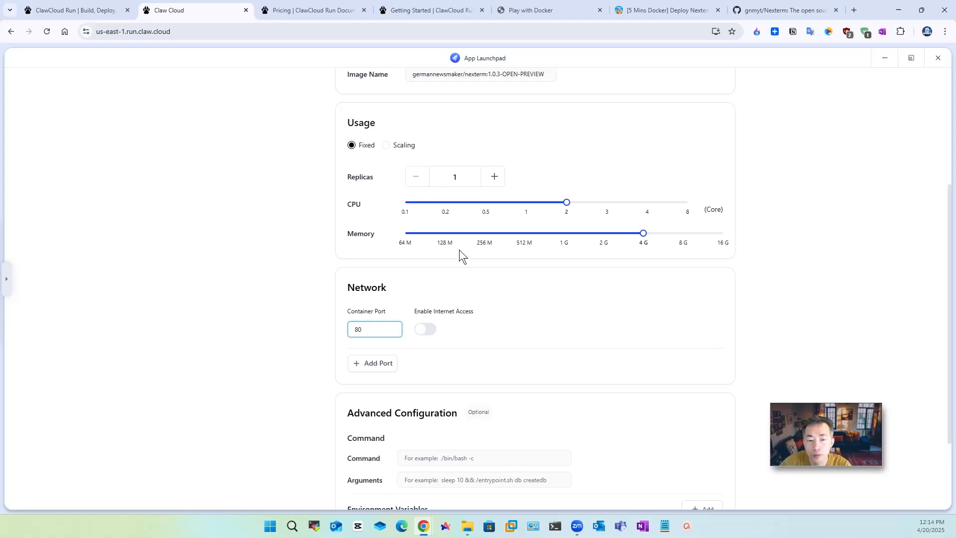
- Set container port 6989 from the blog's docker run command and enable internet access
click(664, 10)
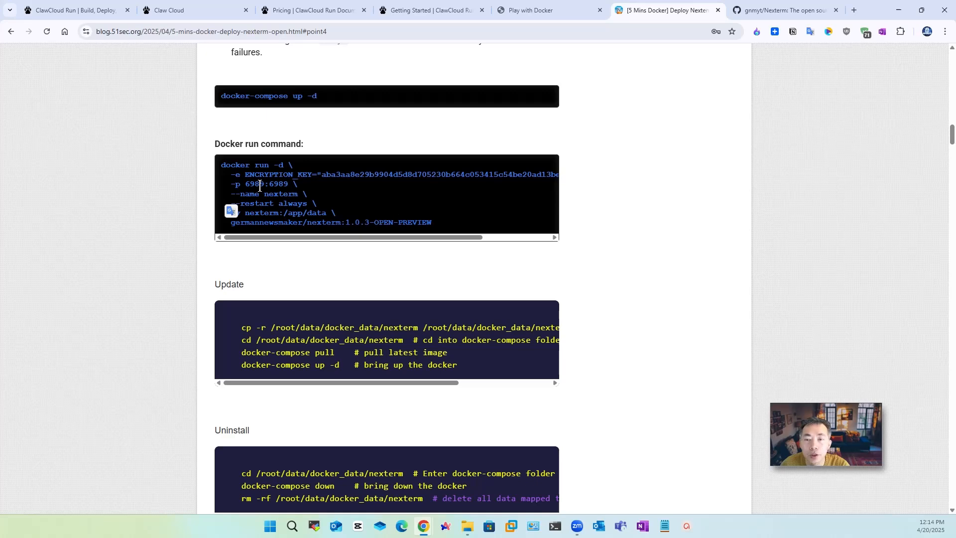
mouse_move(502, 23)
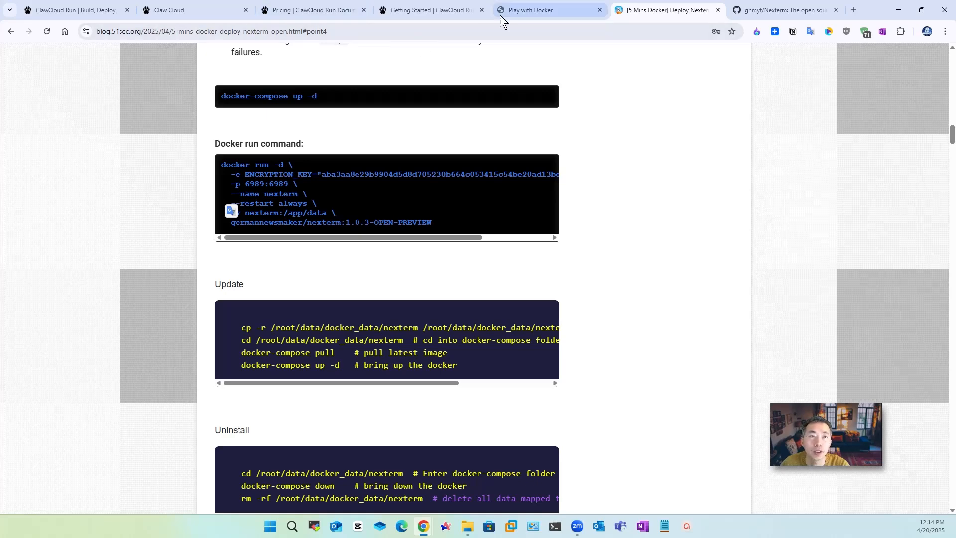
click(173, 10)
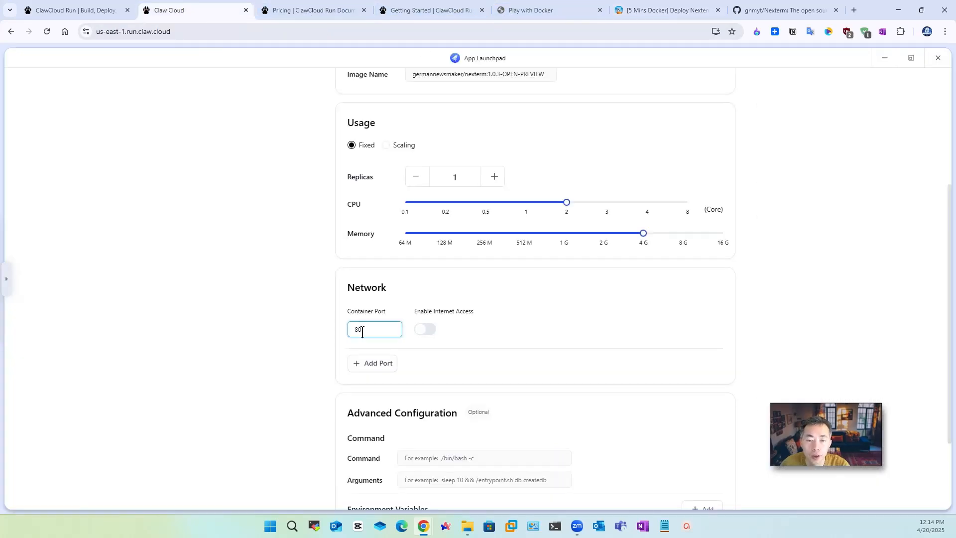
text(6)
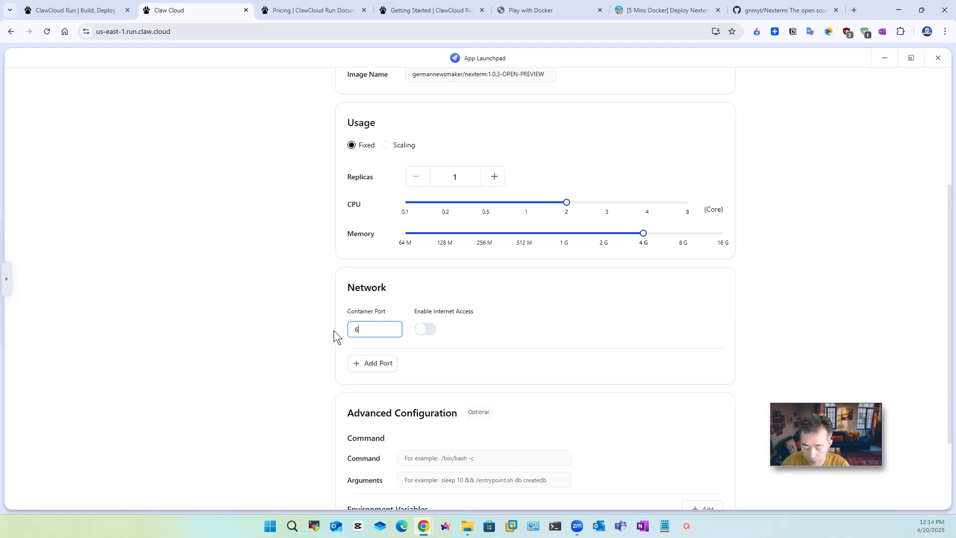
click(424, 329)
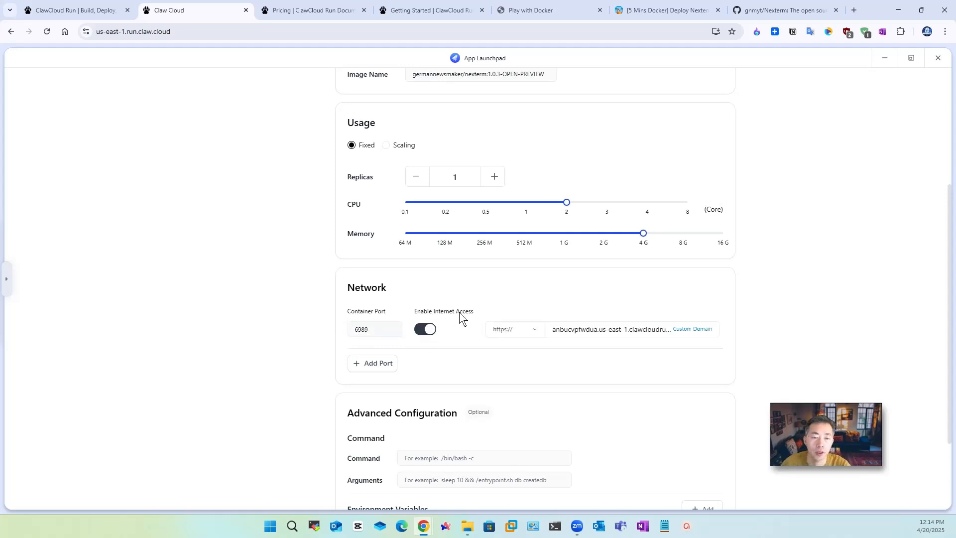
scroll(down, 3)
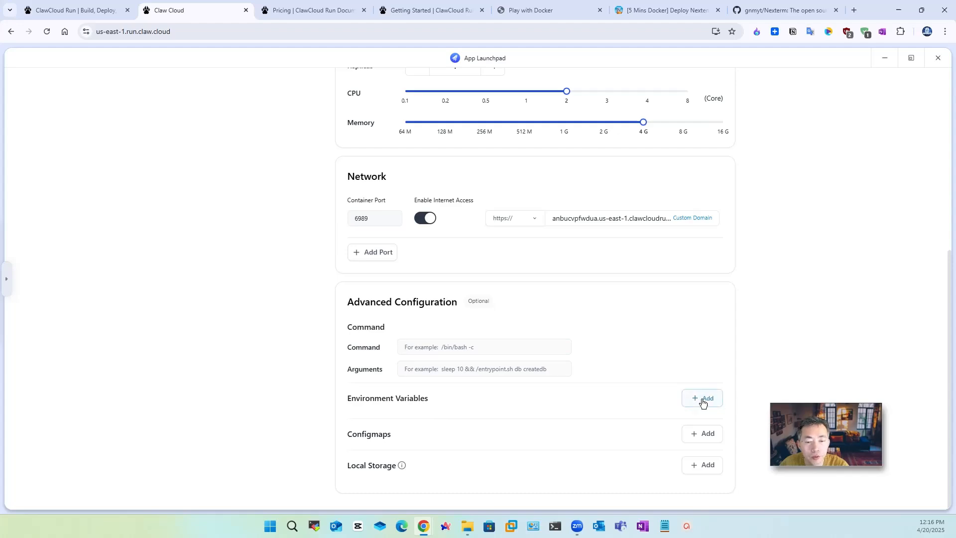
- Add an ENCRYPTION_KEY environment variable copied from the blog's docker run command
click(703, 398)
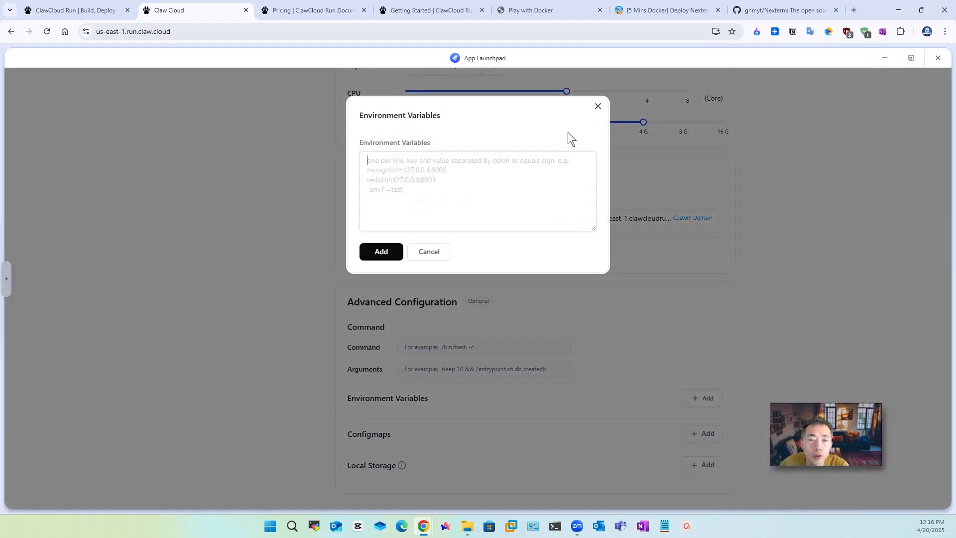
click(665, 9)
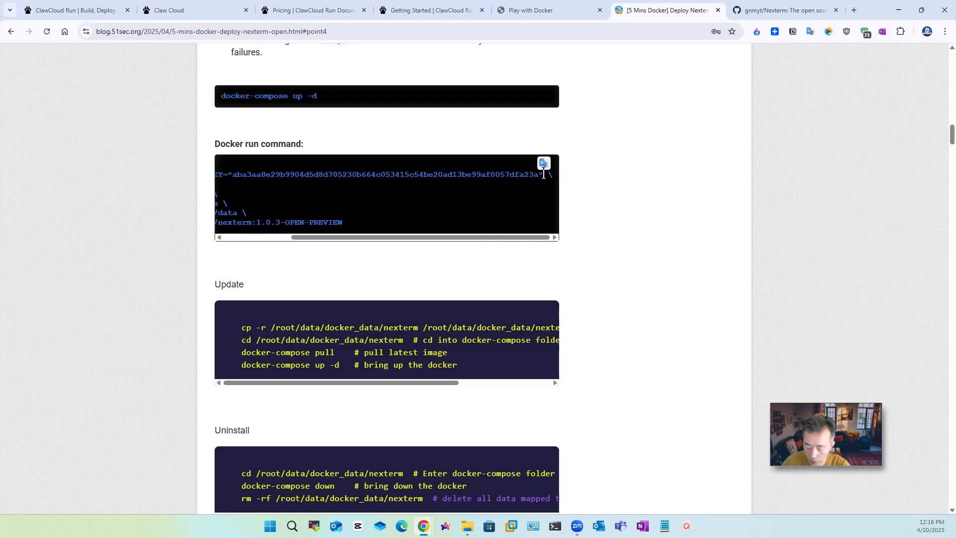
click(172, 10)
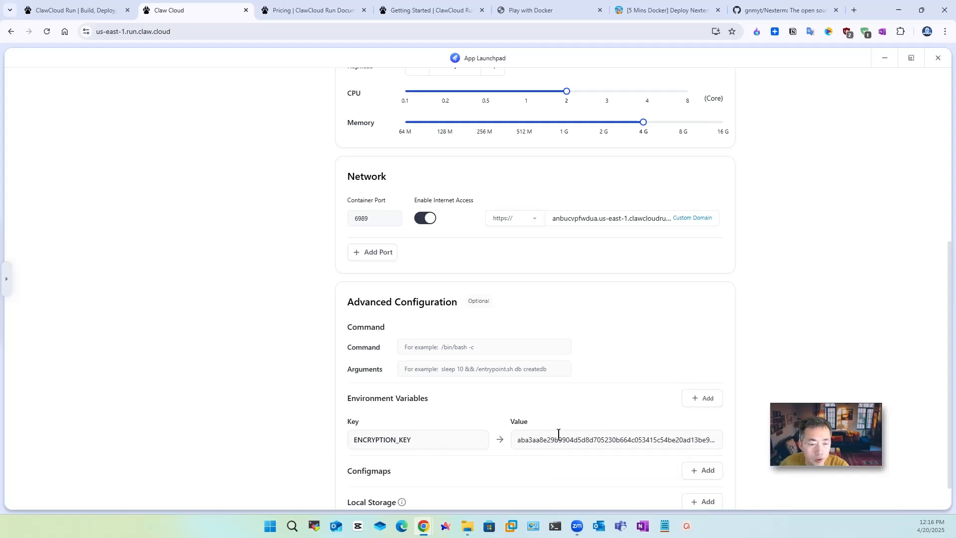
scroll(down, 3)
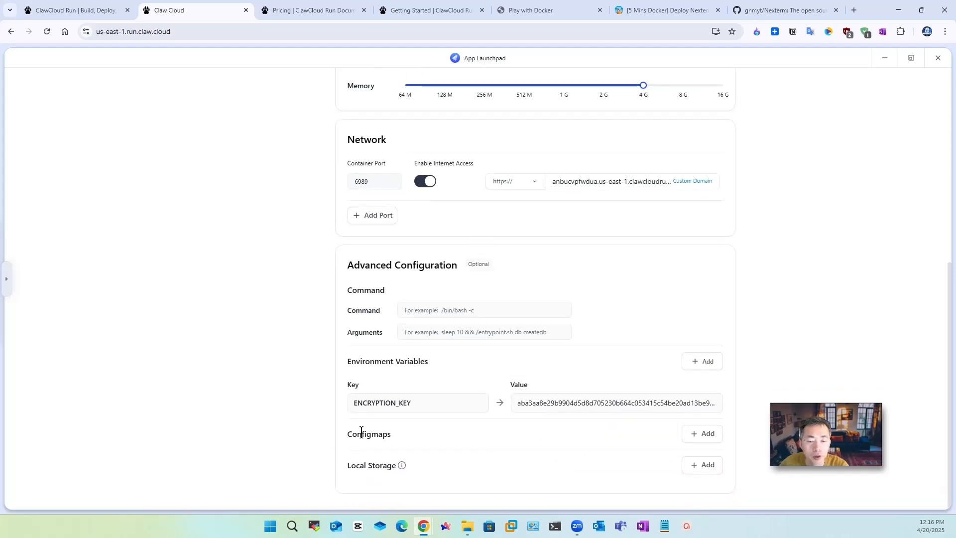
mouse_move(599, 463)
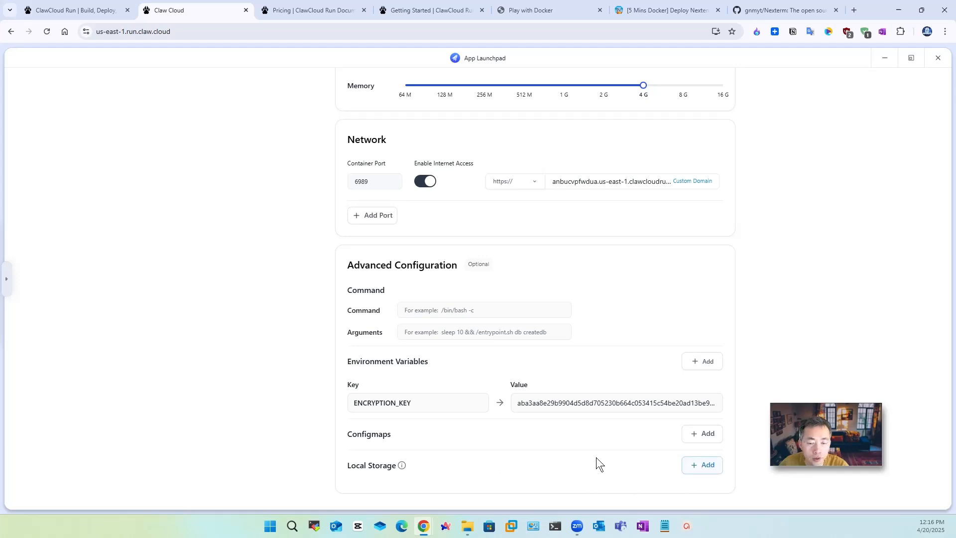
- Attach a 1 Gi local storage volume mounted at /app/data and confirm it
click(702, 464)
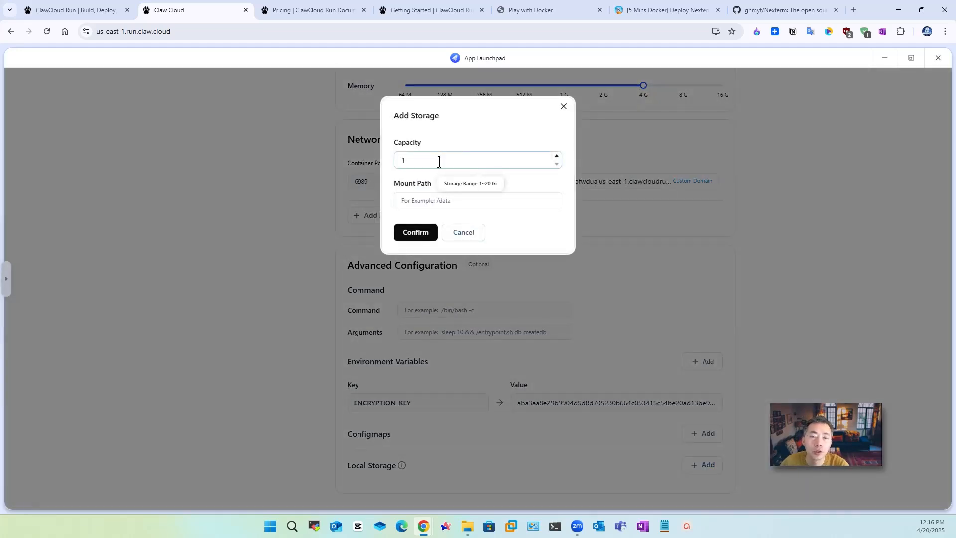
click(478, 200)
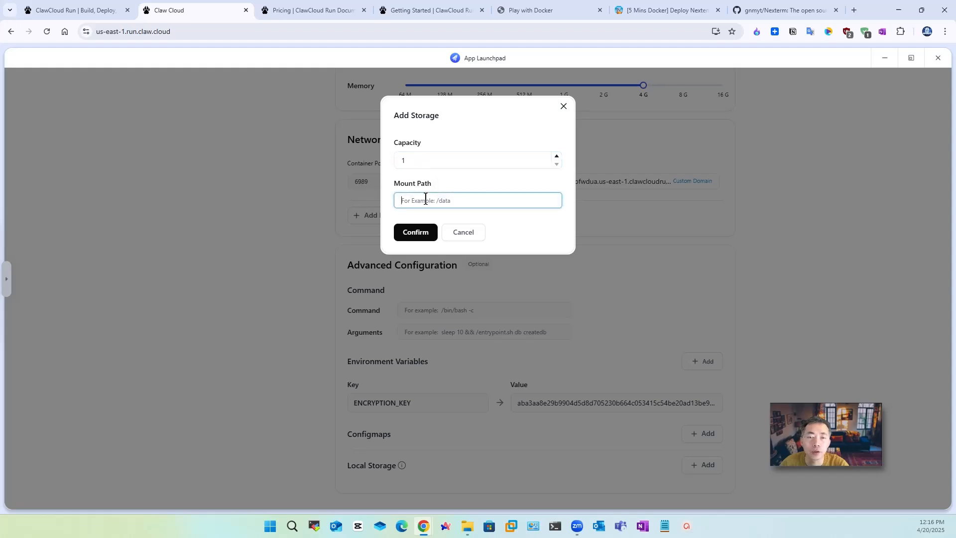
click(472, 159)
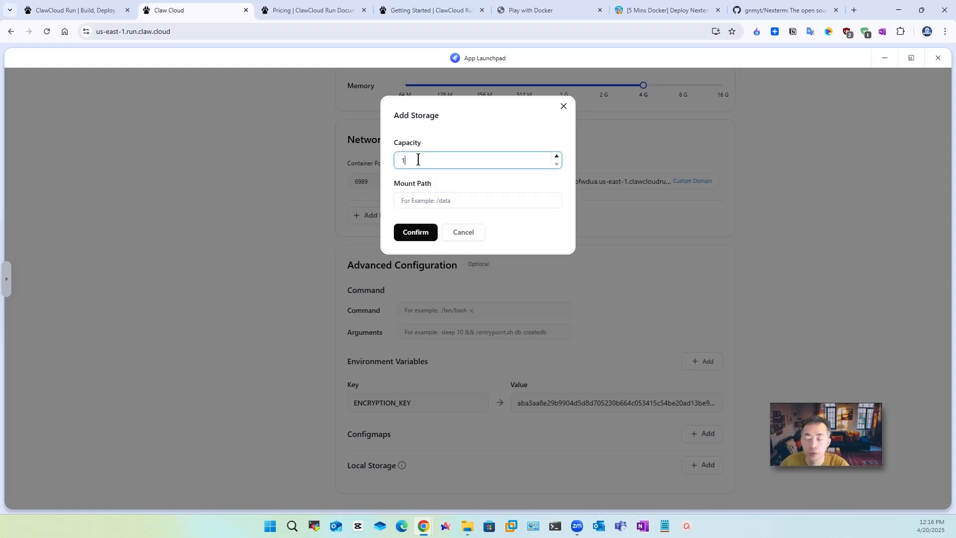
click(663, 10)
text(/app/data)
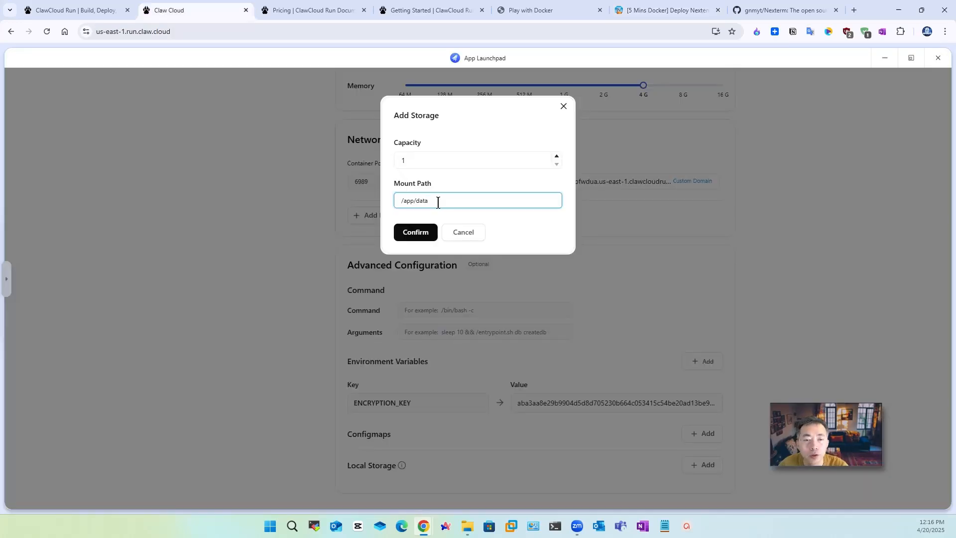
click(415, 232)
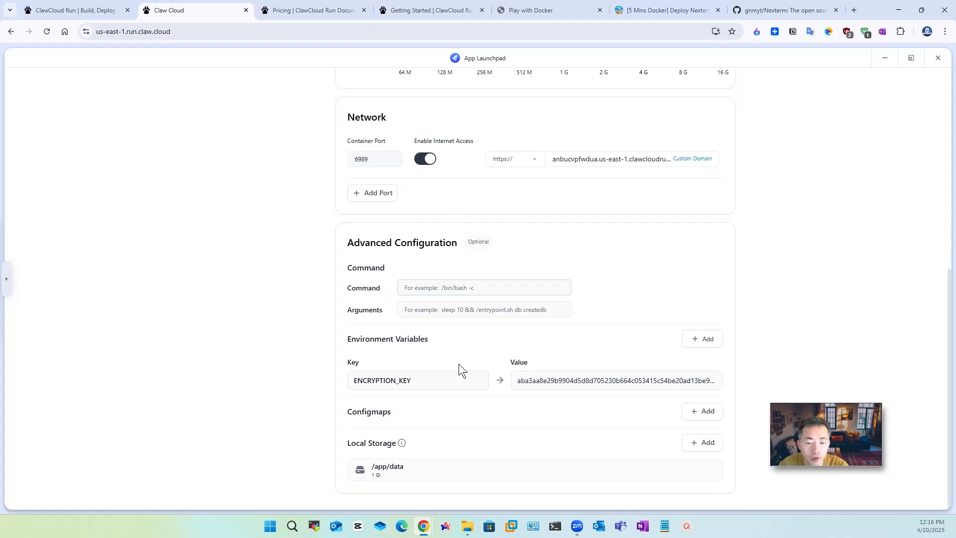
- Review the deployment form at $0.54 daily and request Deploy Application, raising the confirmation prompt
scroll(up, 3)
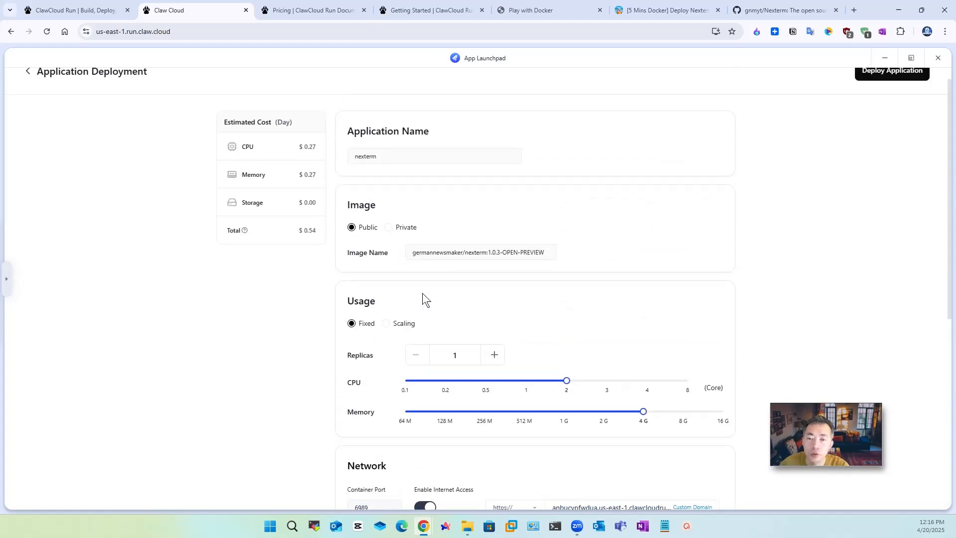
scroll(down, 3)
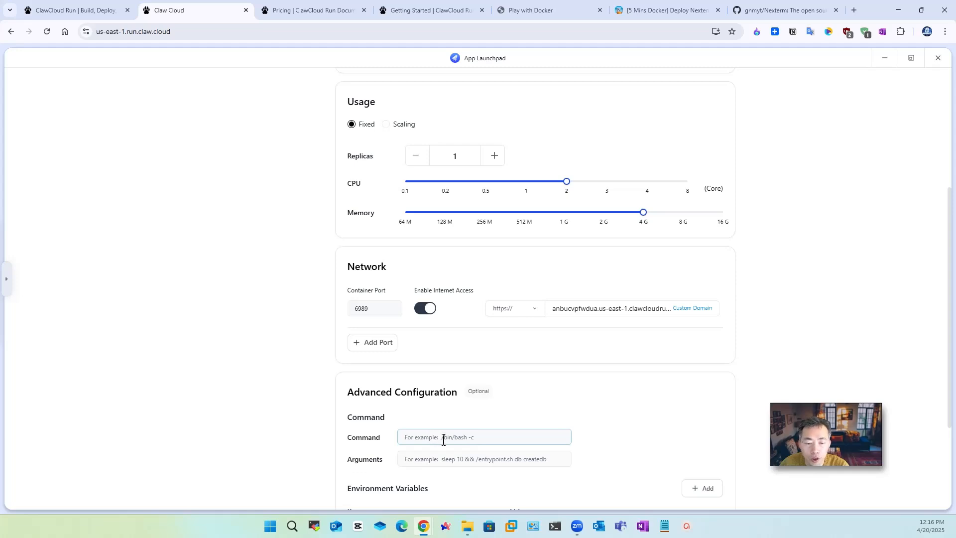
scroll(down, 3)
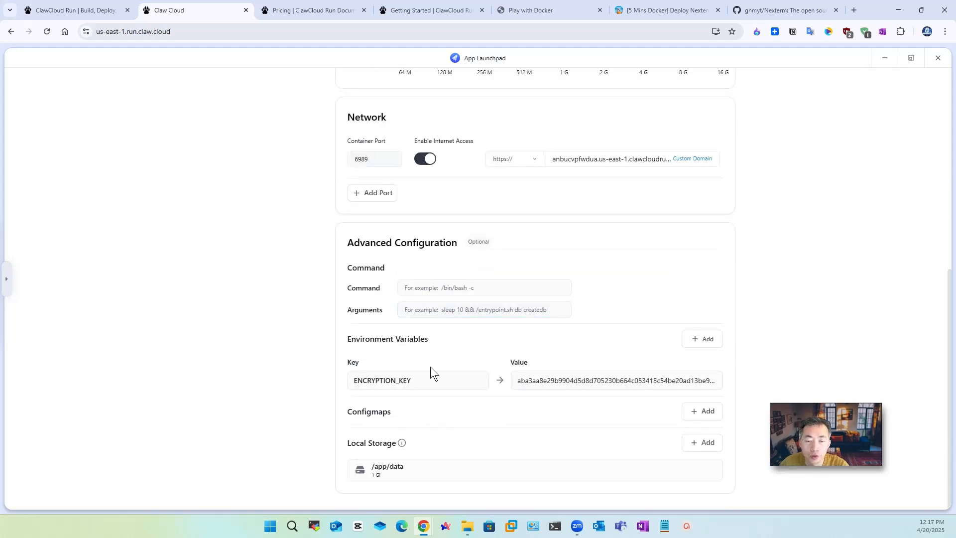
mouse_move(420, 456)
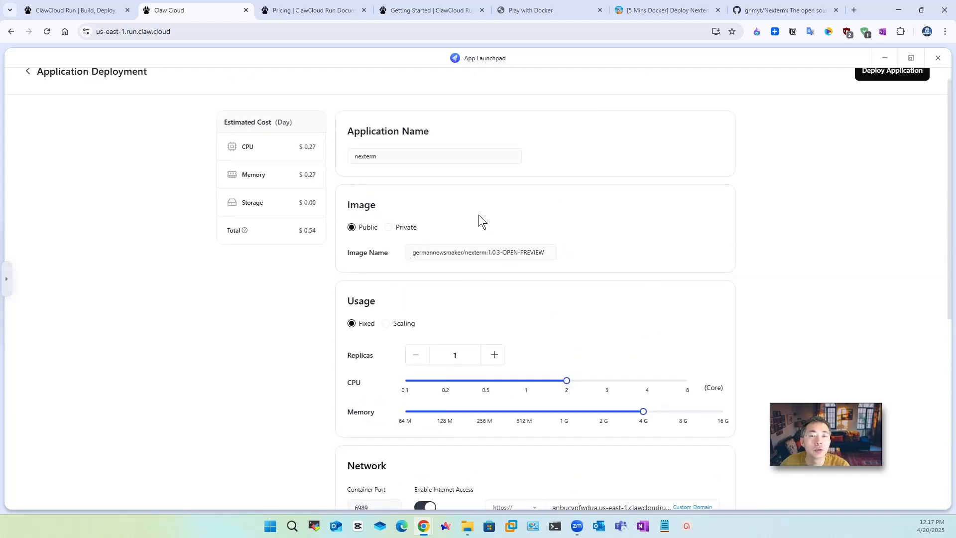
click(892, 70)
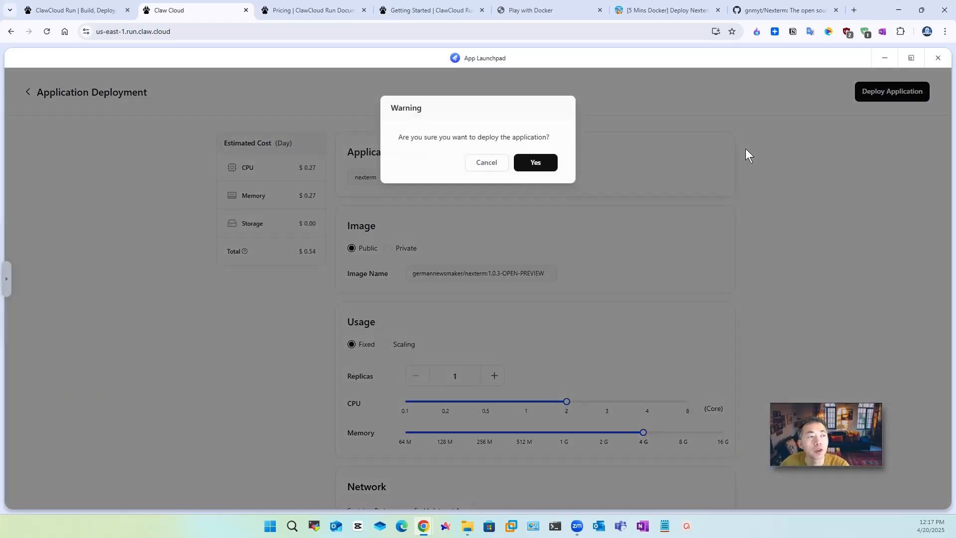
- Confirm the deployment warning with Yes and reach the Network section's public https address
click(535, 163)
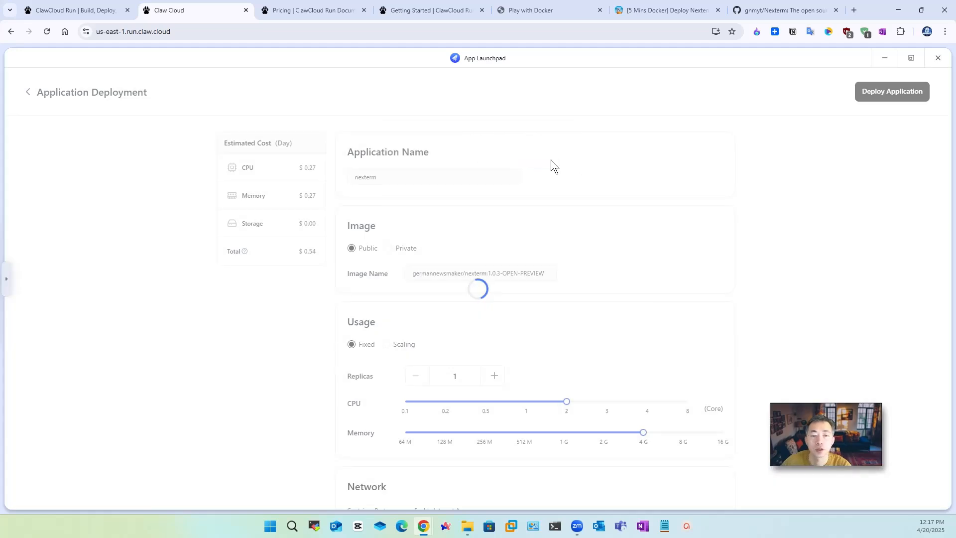
click(891, 91)
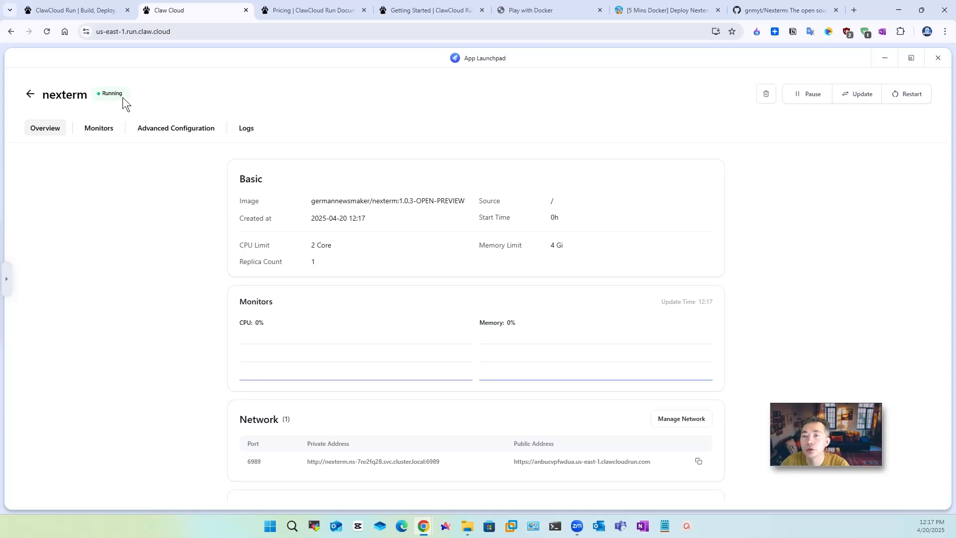
mouse_move(220, 207)
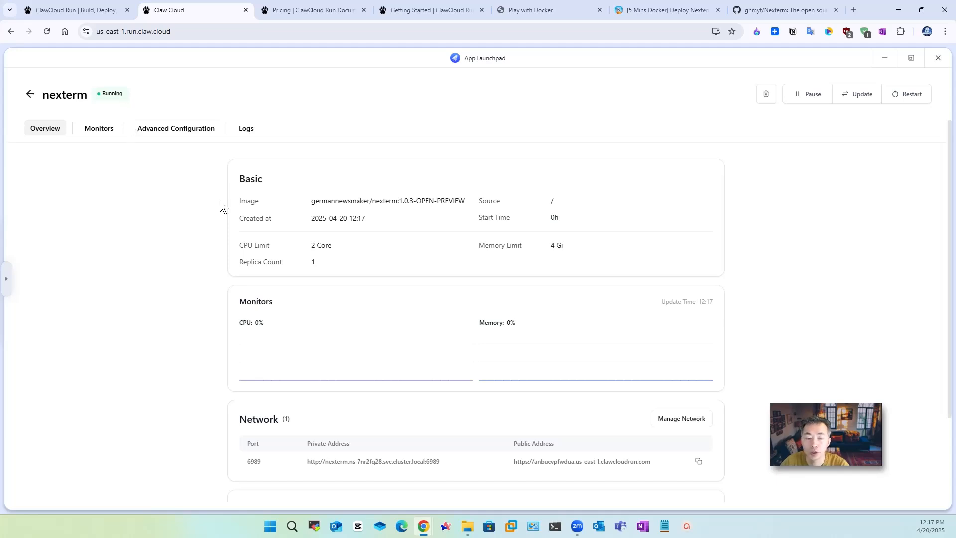
scroll(down, 3)
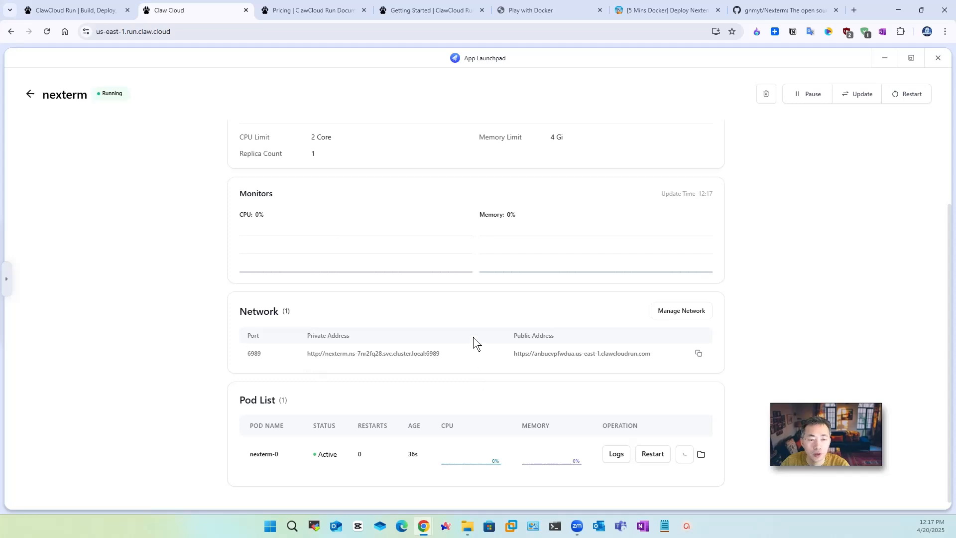
mouse_move(526, 355)
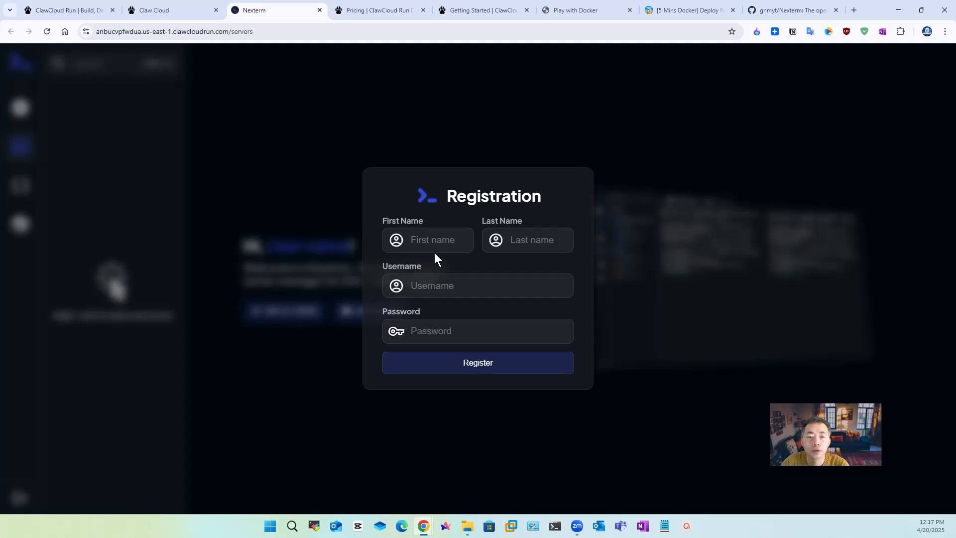
- Register a Nexterm account with first name 'jon' and return to the Claw Cloud tab
click(437, 240)
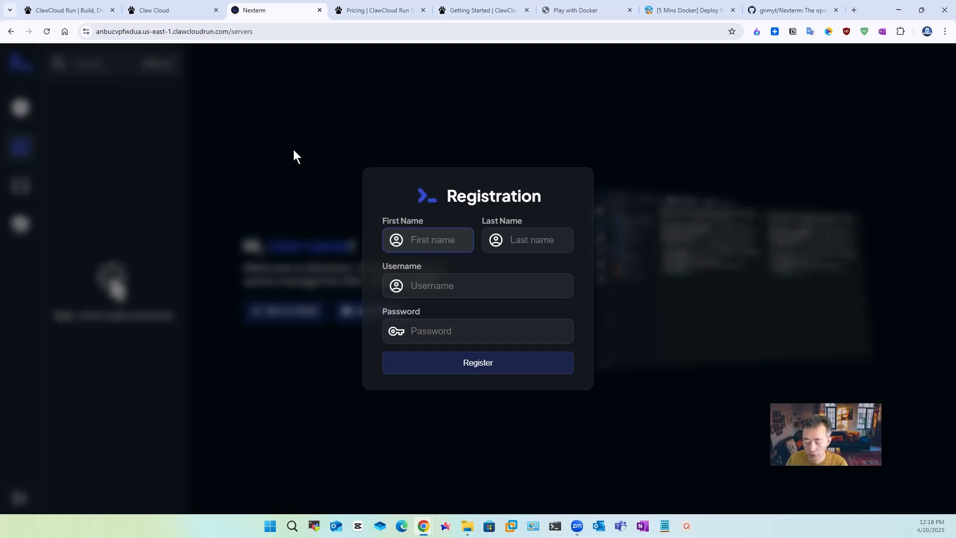
text(jon)
click(528, 240)
text(netsec)
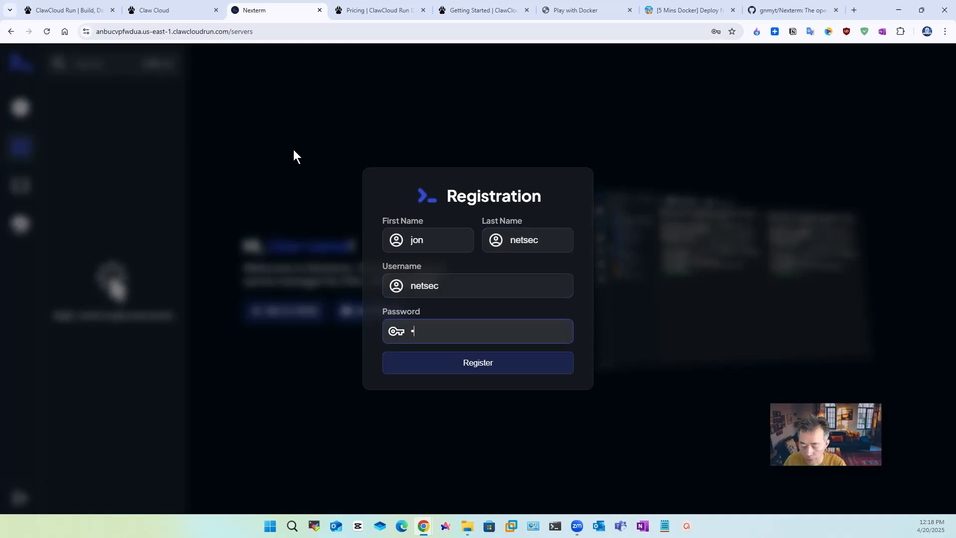
click(478, 362)
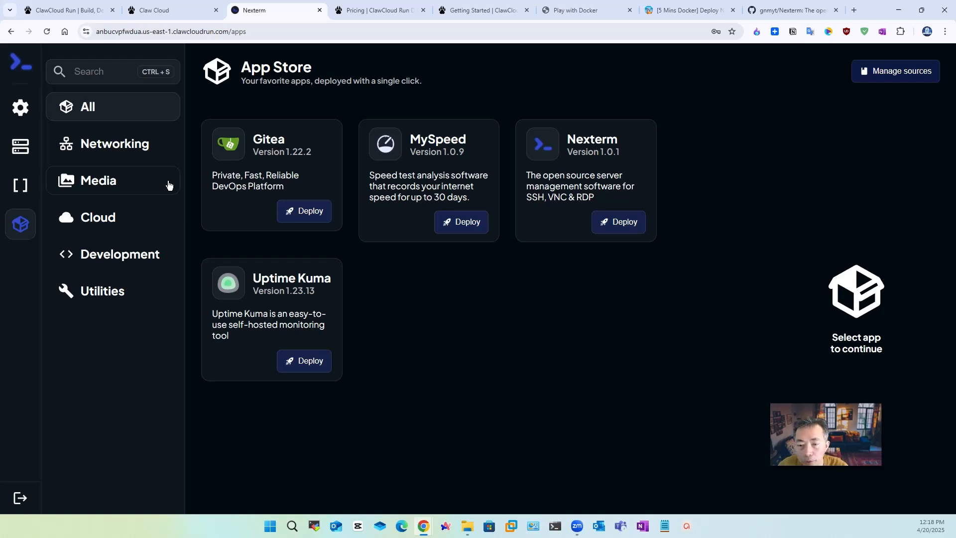
click(157, 10)
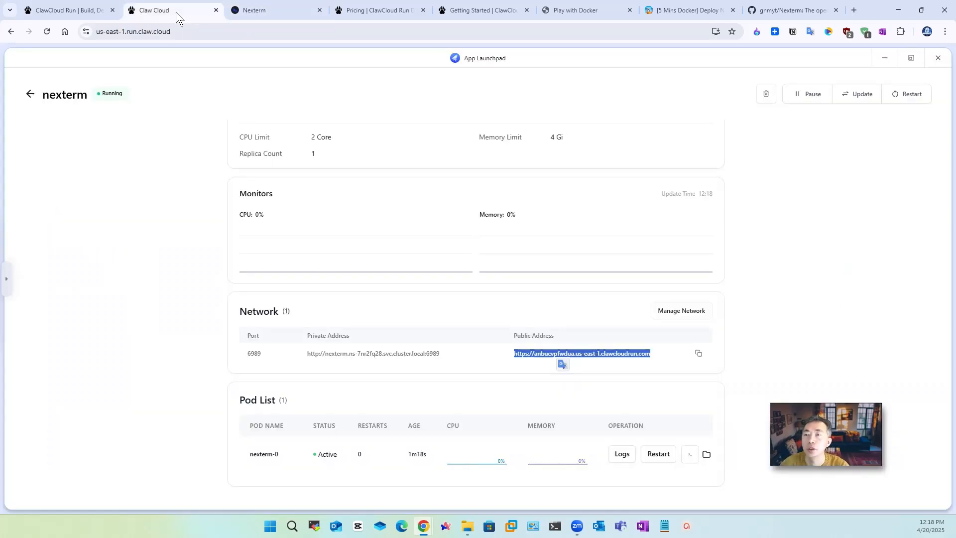
mouse_move(201, 85)
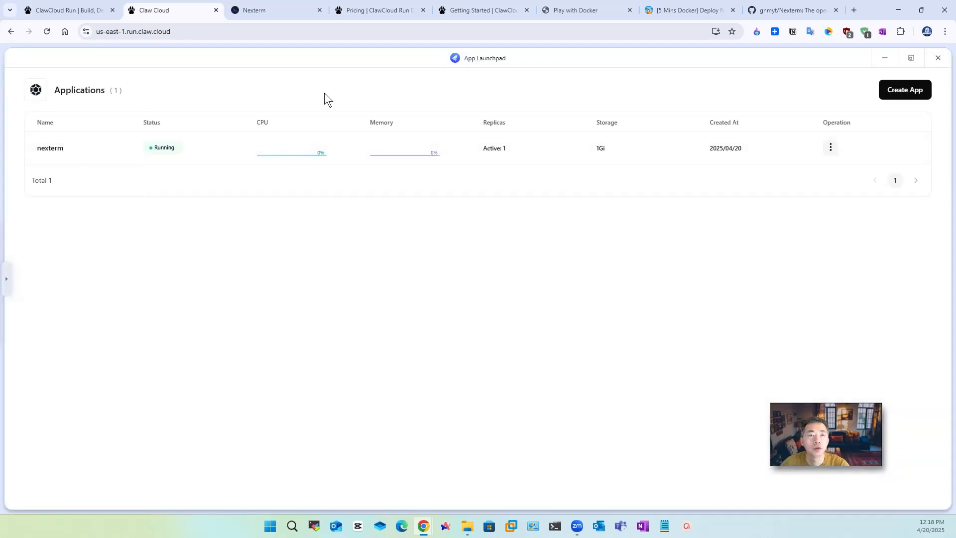
mouse_move(166, 153)
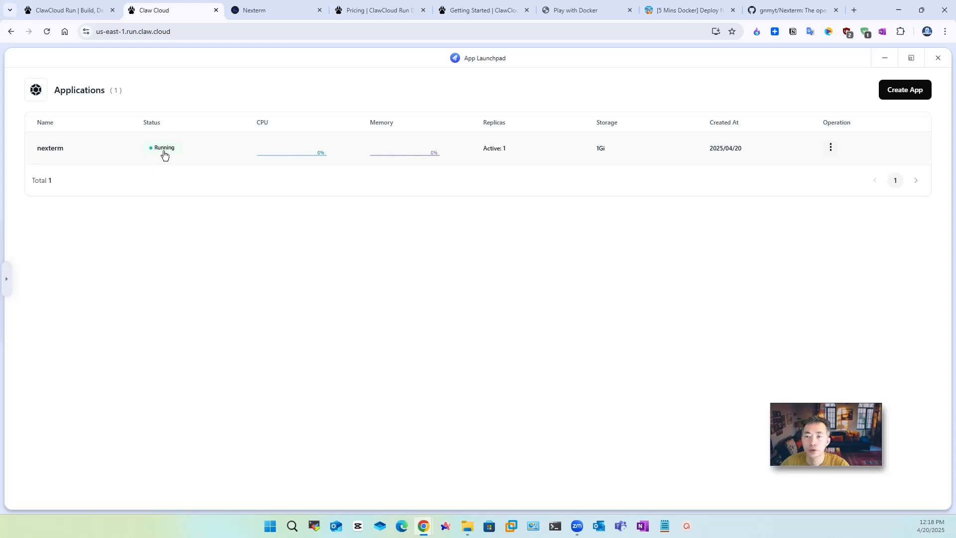
mouse_move(650, 168)
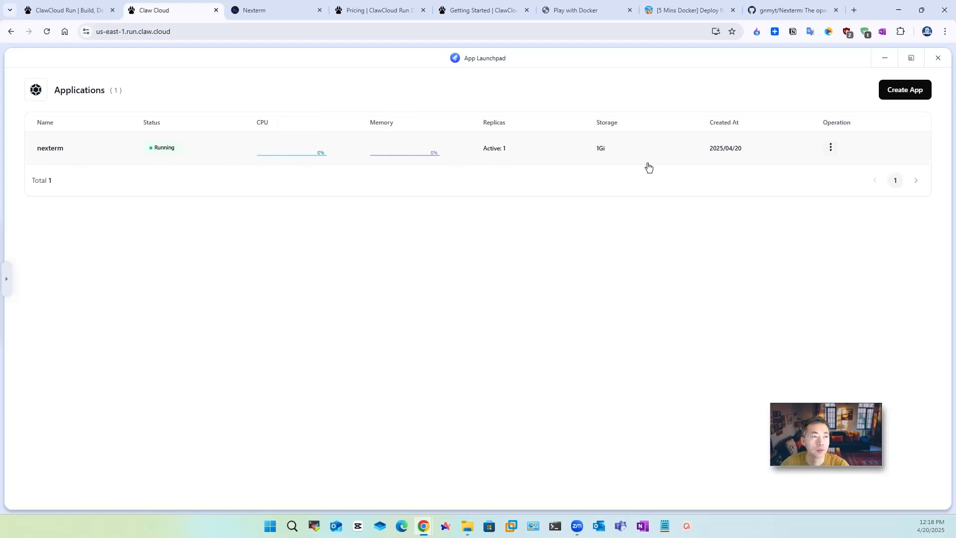
- Show nexterm's Operation menu with Pause, Update, Restart and Delete
click(831, 148)
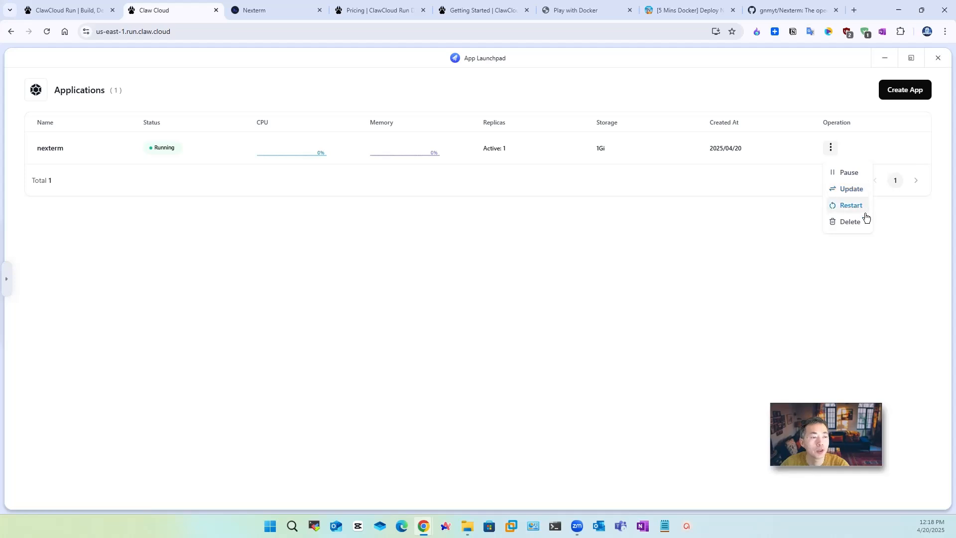
mouse_move(555, 171)
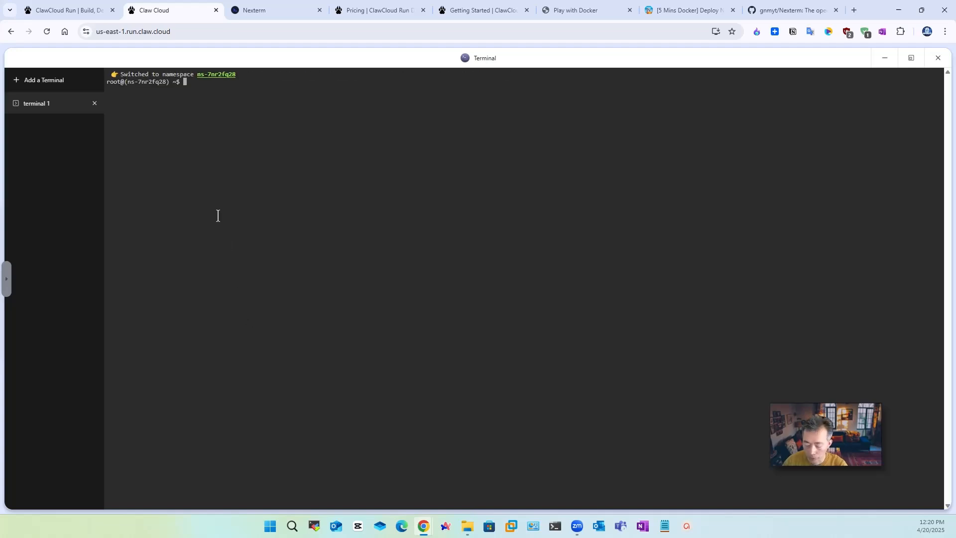
- Run cat /etc/os-release and an apt command, then close the Terminal window
text(cat /etc/os-release)
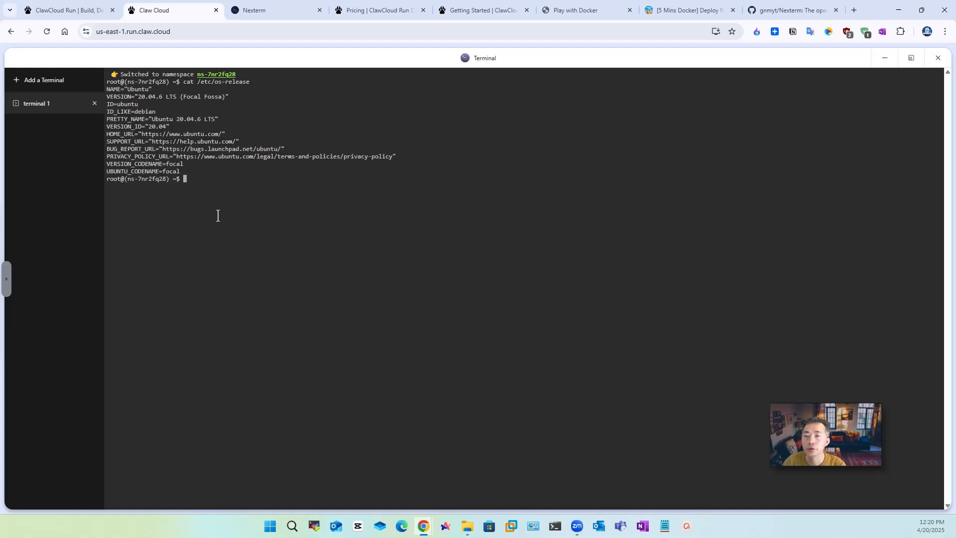
text(apt u)
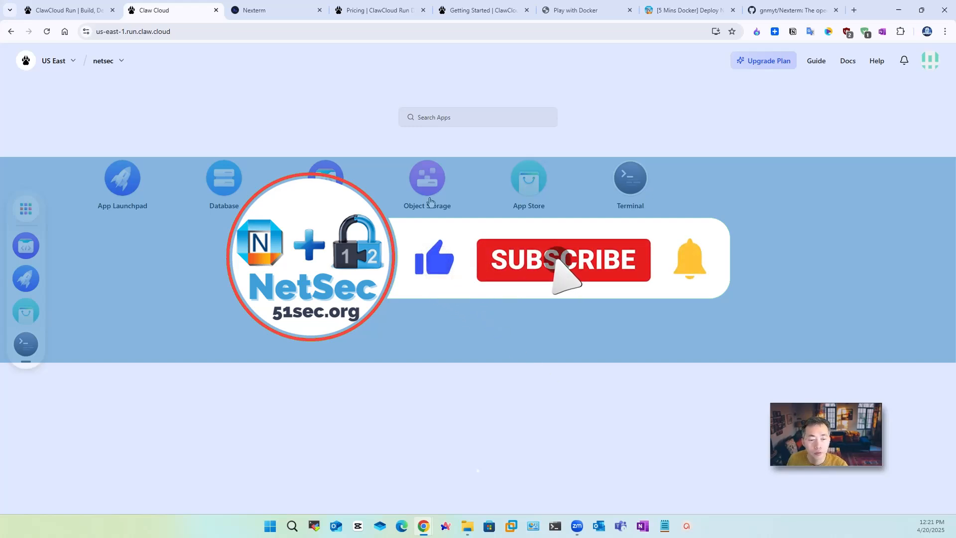
click(560, 261)
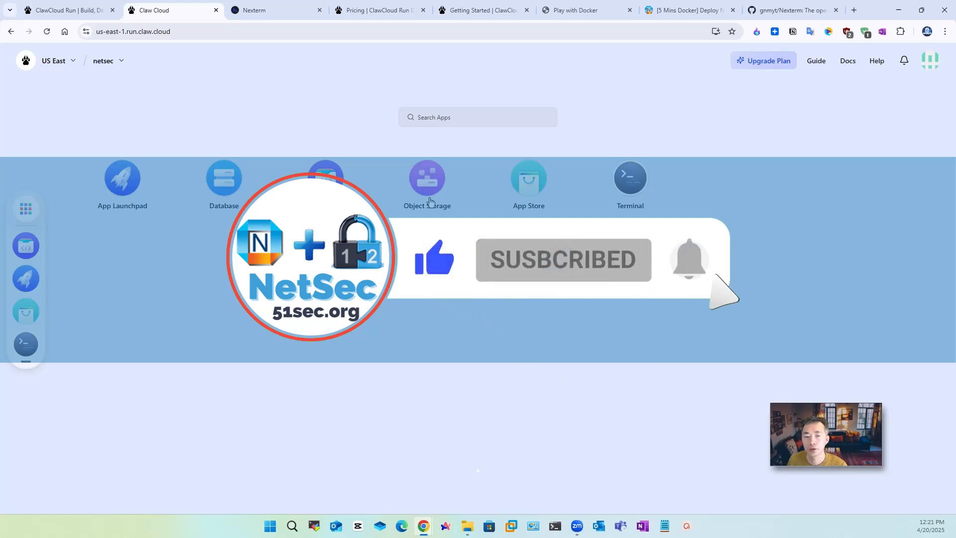